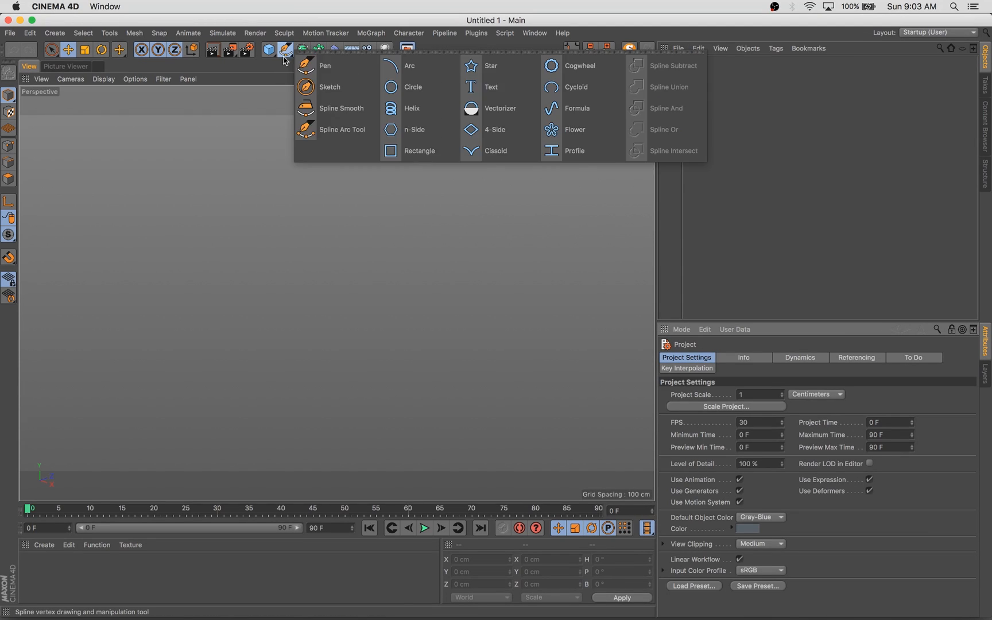
Place successive Pen points tracing the leafy plant outline in Front view.
{"action": "left_click", "coordinate": [325, 66]}
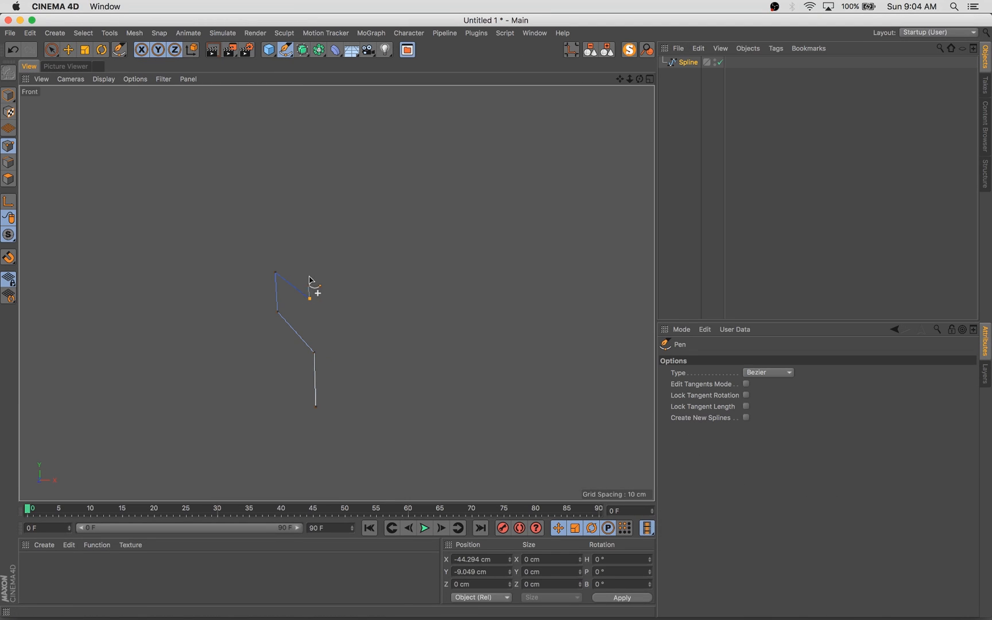
{"action": "left_click", "coordinate": [404, 218]}
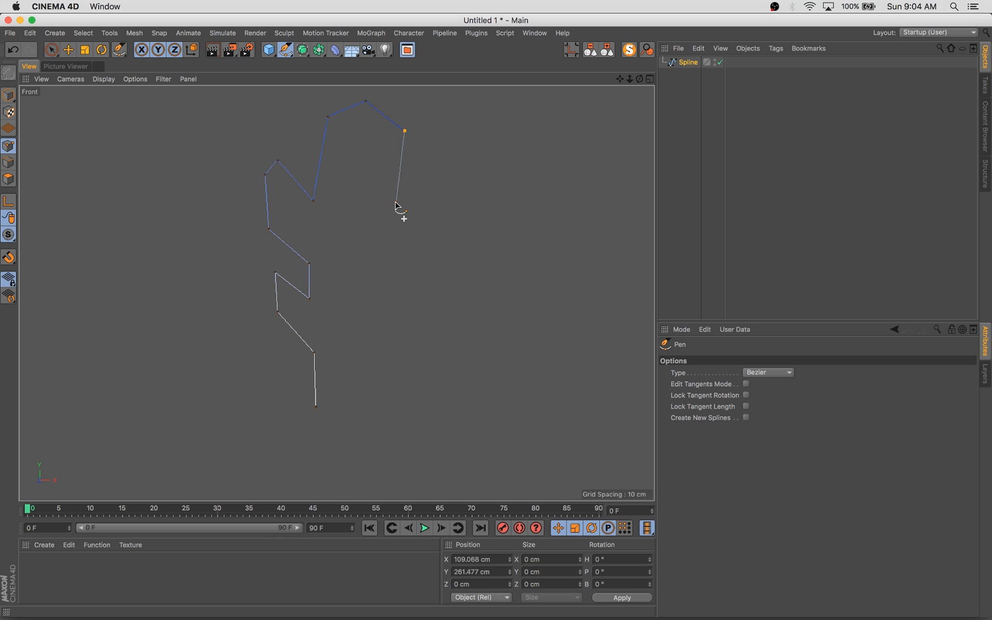
{"action": "left_click", "coordinate": [434, 314]}
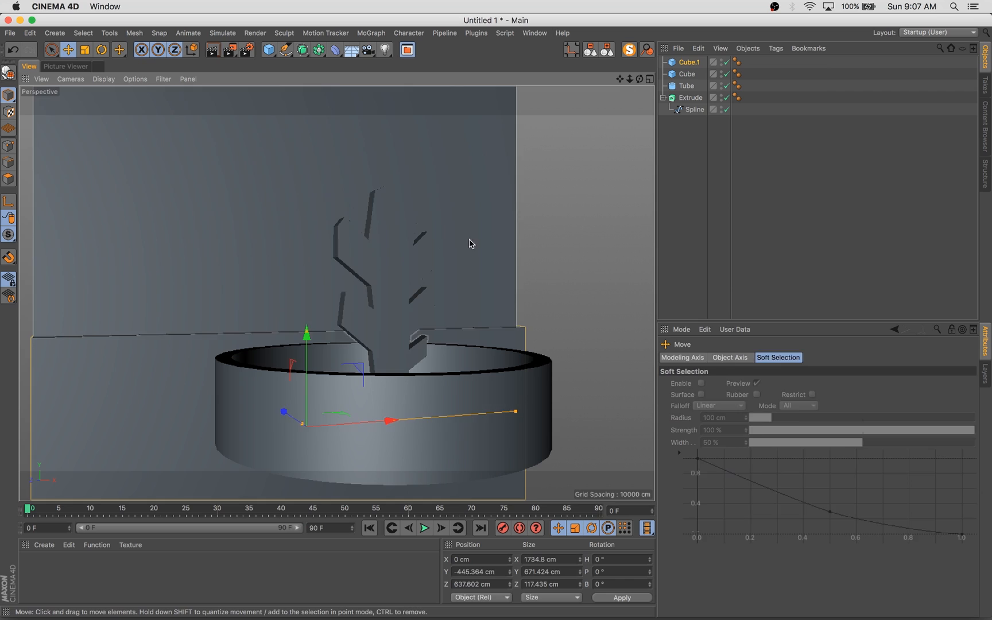
Add a Landscape object for lumpy soil with borders at sea level turned off.
{"action": "left_click", "coordinate": [690, 97]}
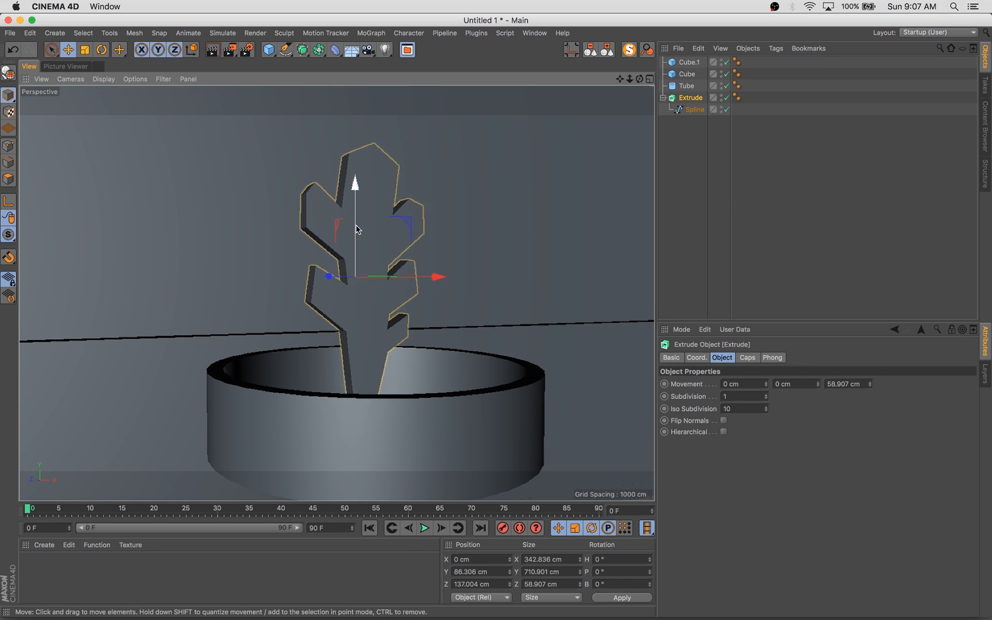
{"action": "left_click", "coordinate": [269, 49]}
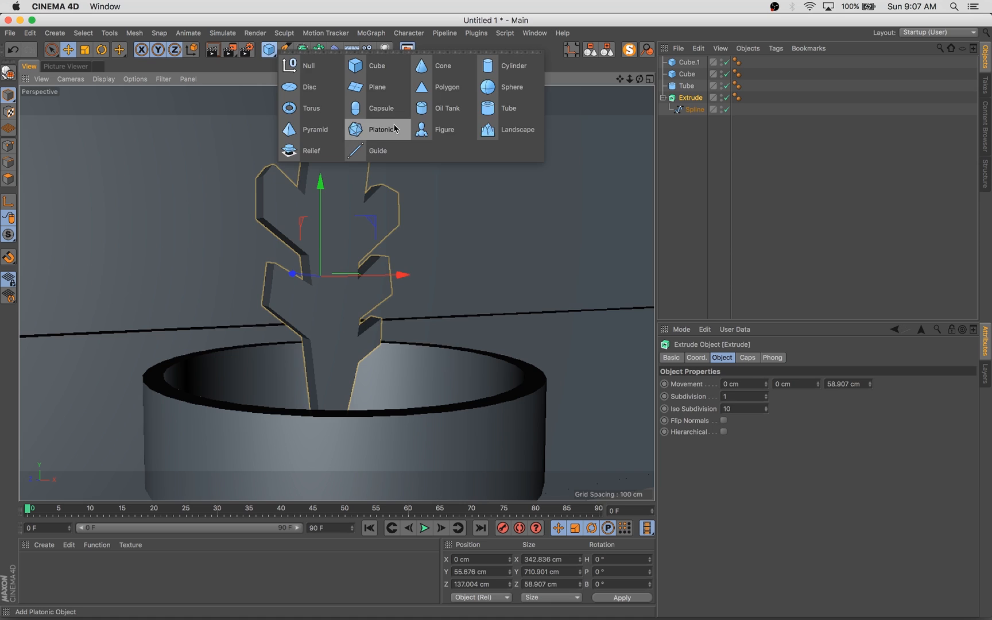
{"action": "left_click", "coordinate": [518, 128]}
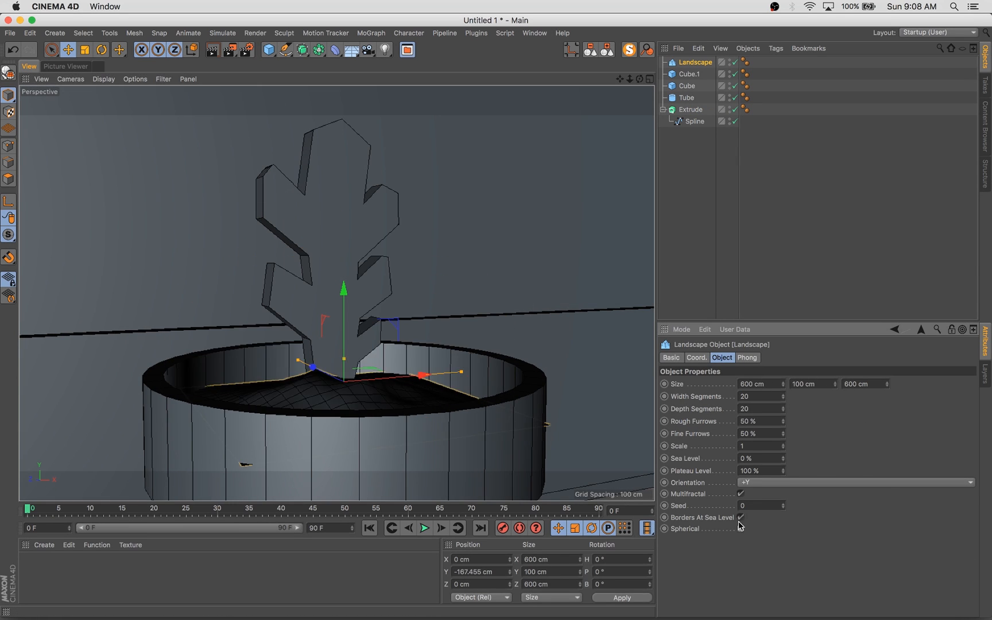
{"action": "left_click", "coordinate": [411, 78]}
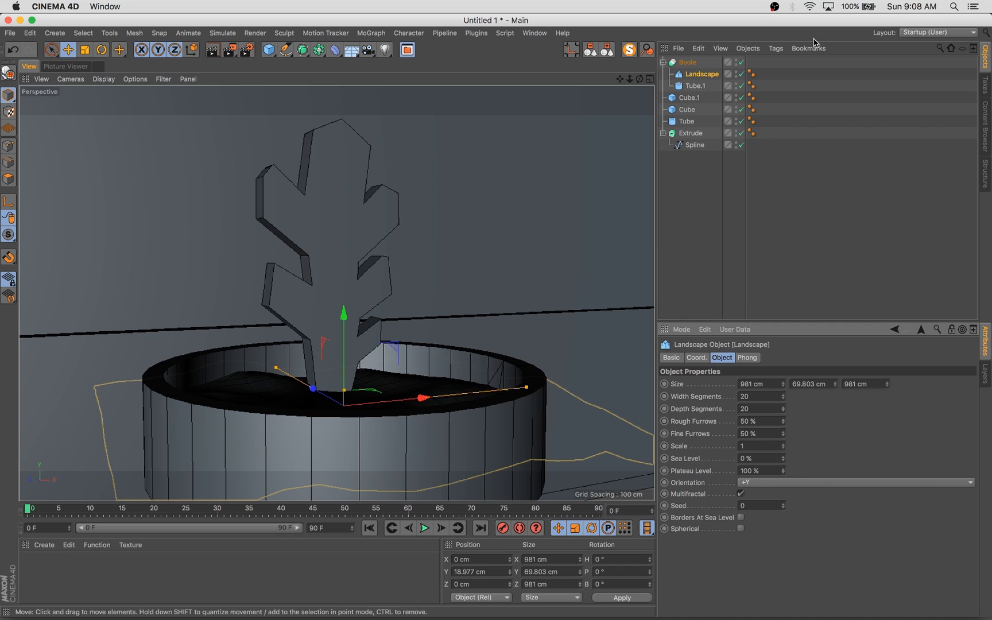
Merge the plant with Connect Objects and begin knife cuts on the mesh.
{"action": "left_click", "coordinate": [687, 109]}
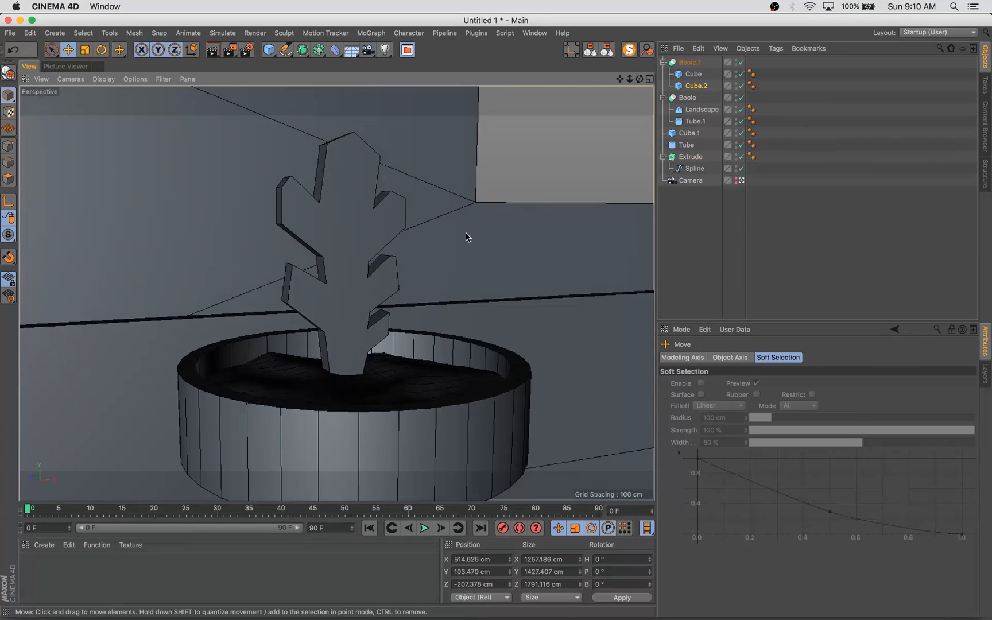
{"action": "left_click", "coordinate": [693, 180]}
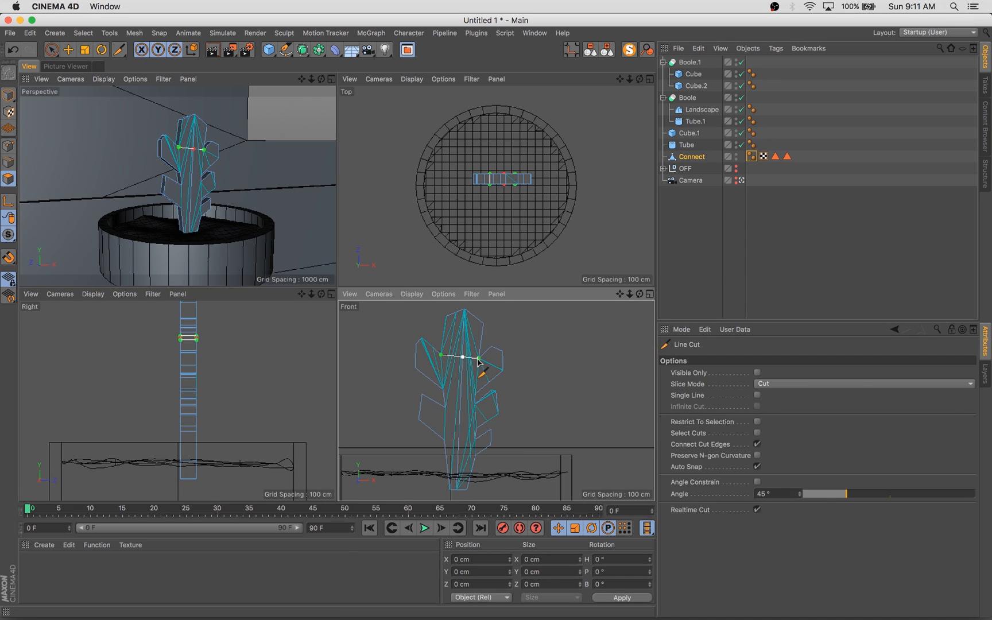
Cut a new edge across the plant and add a Bevel deformer with 16 cm offset.
{"action": "left_click", "coordinate": [9, 200]}
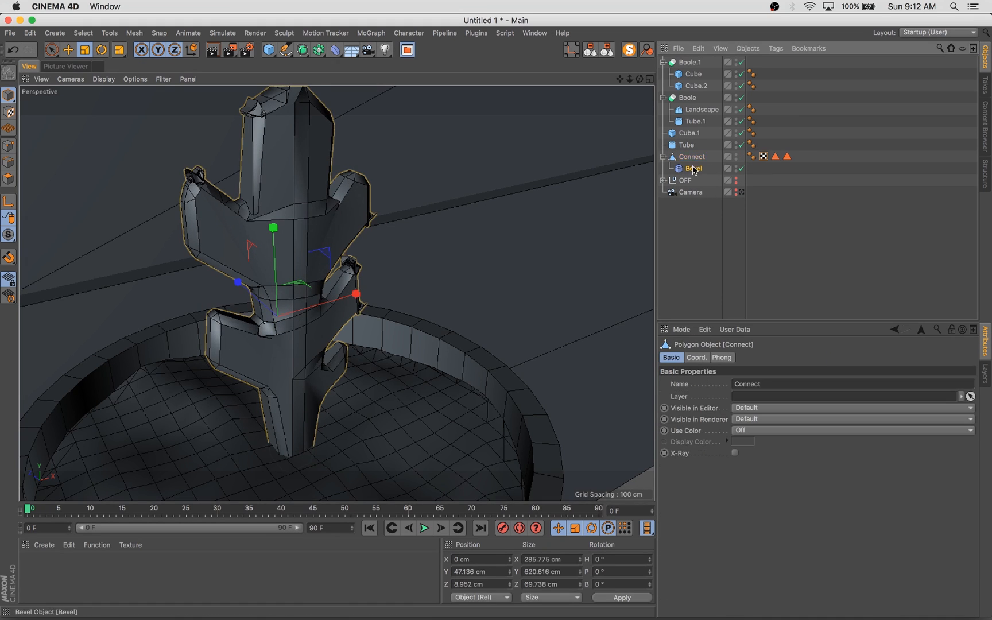
{"action": "left_click", "coordinate": [694, 169]}
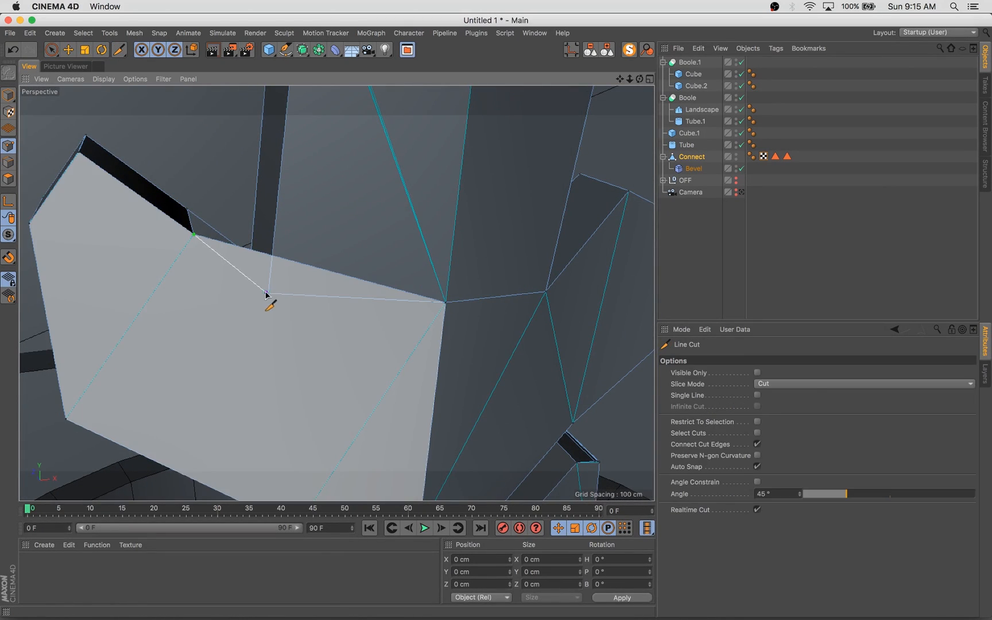
Add another face cut and adjust the merged plant's weld tolerance for the bevel.
{"action": "left_click", "coordinate": [52, 50]}
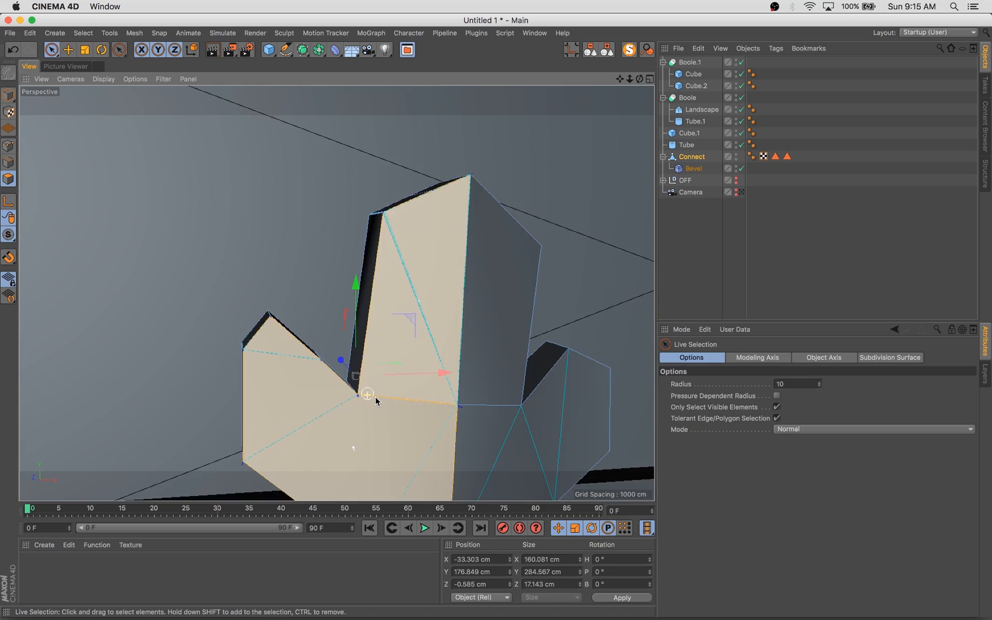
{"action": "left_click", "coordinate": [697, 156]}
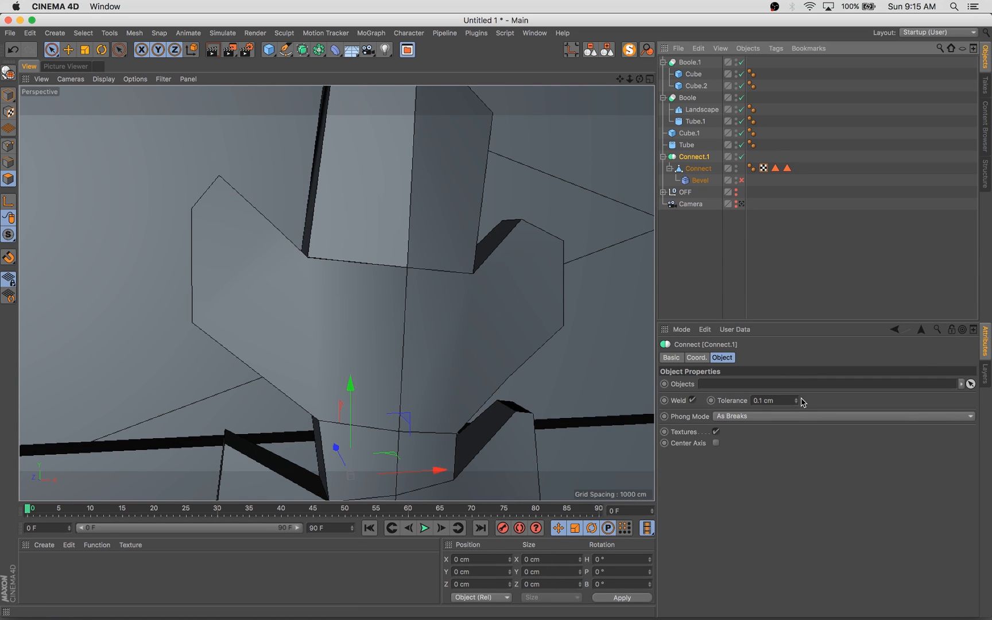
{"action": "left_click", "coordinate": [694, 168]}
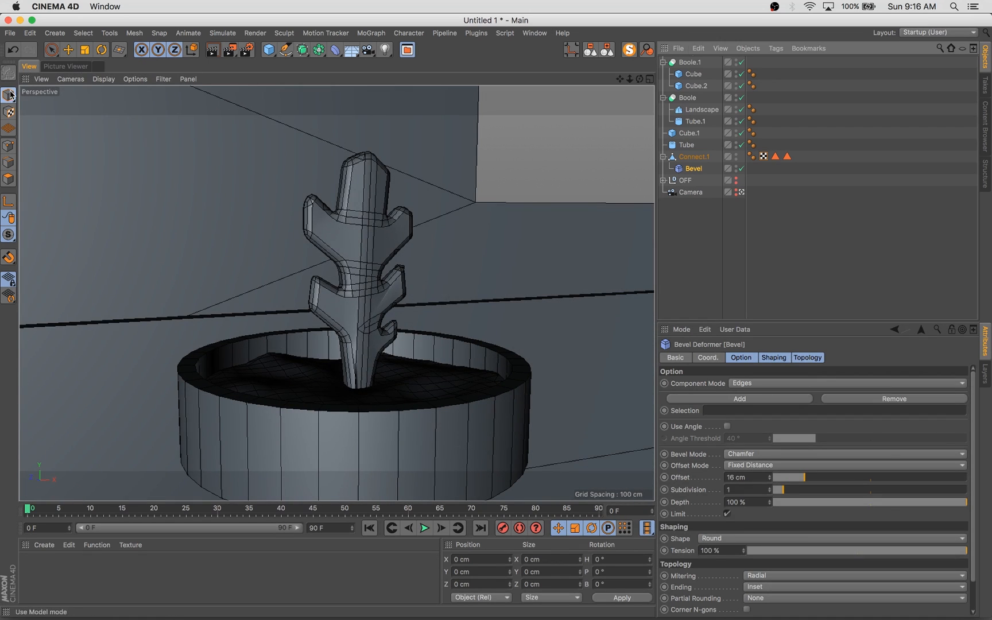
Add a Bend deformer to curve the bevelled plant and adjust its strength.
{"action": "left_click", "coordinate": [337, 51]}
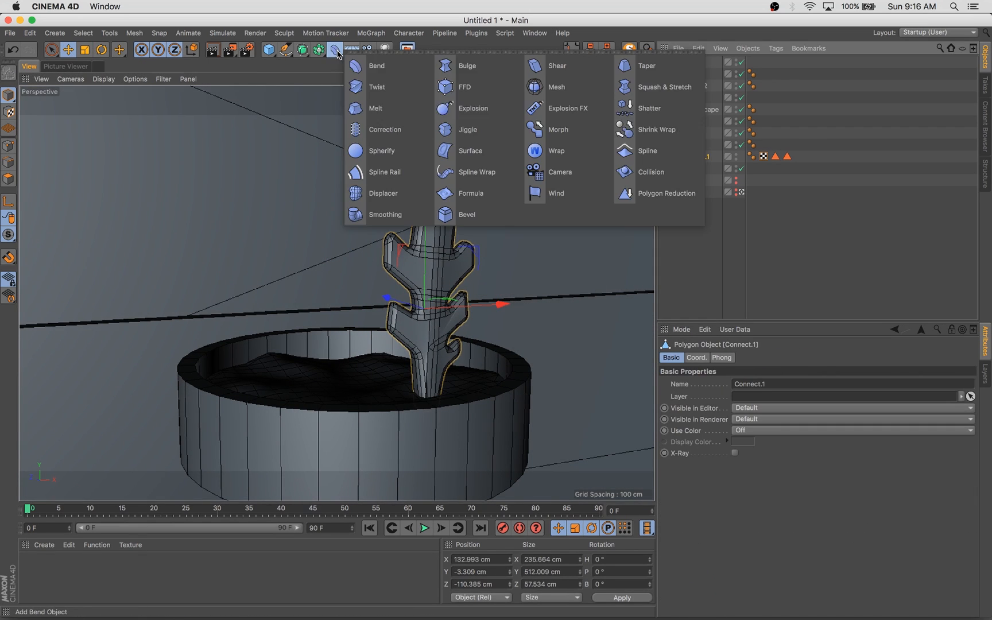
{"action": "left_click", "coordinate": [376, 65]}
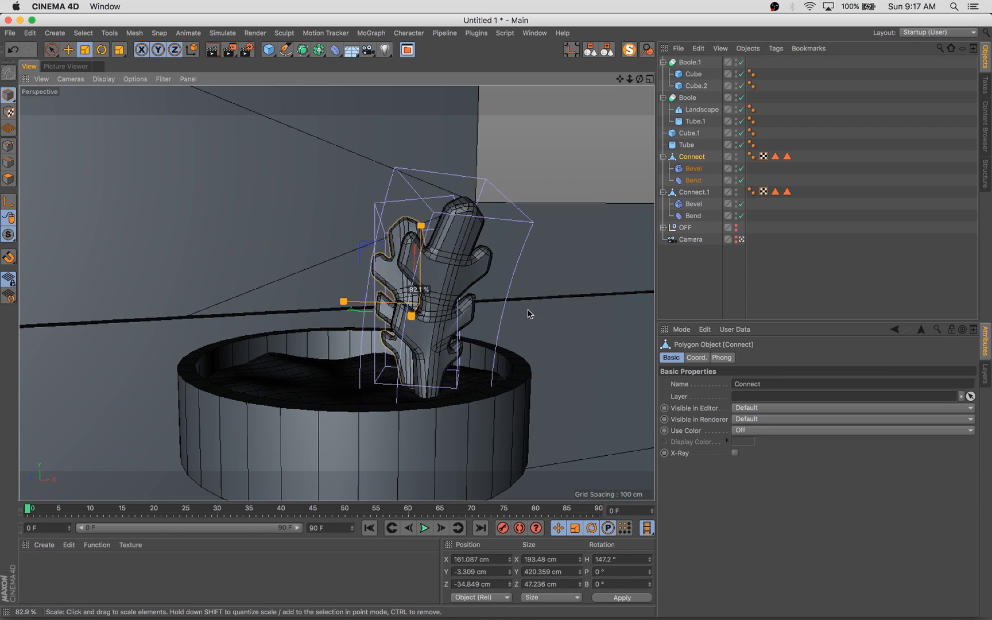
{"action": "left_click", "coordinate": [692, 180]}
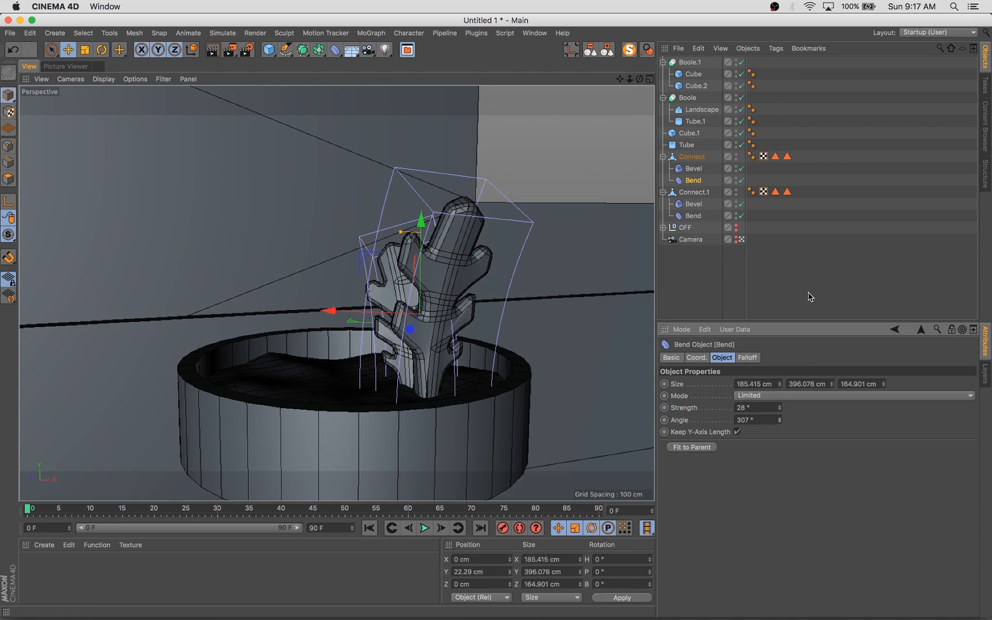
Add a Physical Sky from the environment objects.
{"action": "left_click", "coordinate": [369, 49]}
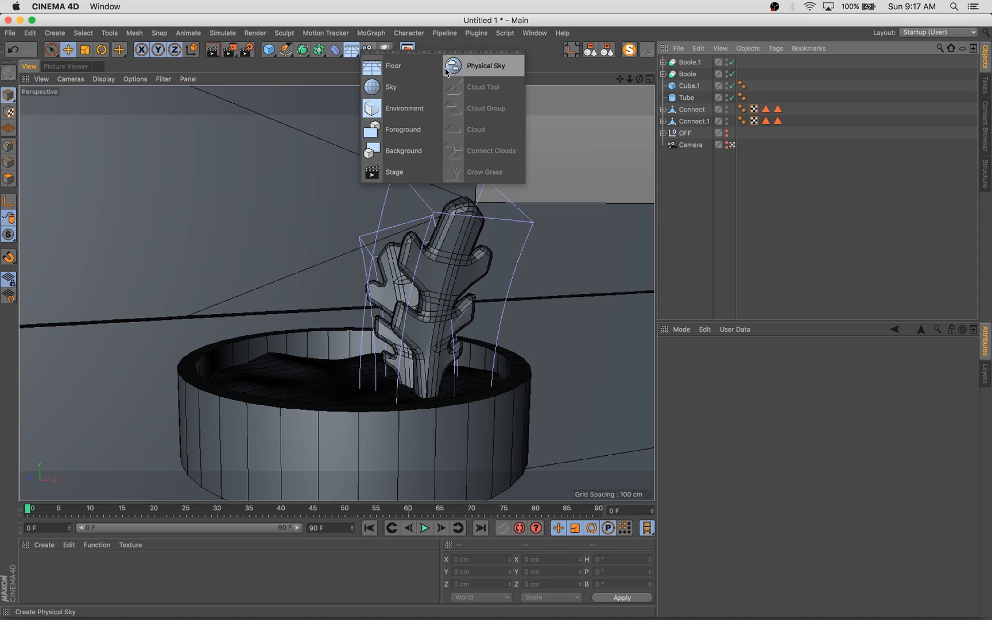
{"action": "left_click", "coordinate": [481, 65]}
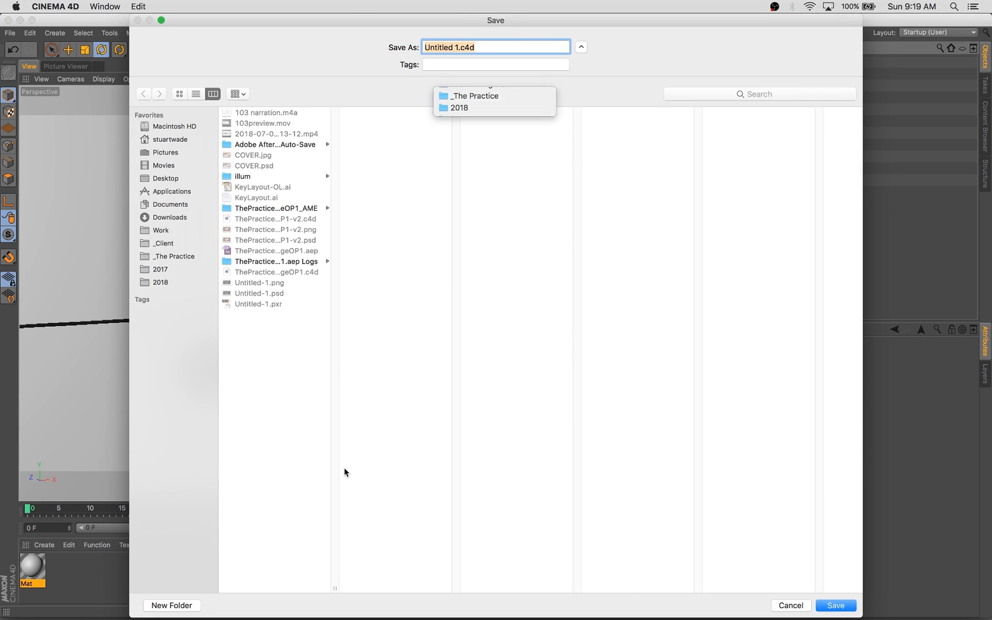
Save the scene as 104.c4d, render at 1280×720 and compare with an earlier test render.
{"action": "left_click", "coordinate": [834, 605]}
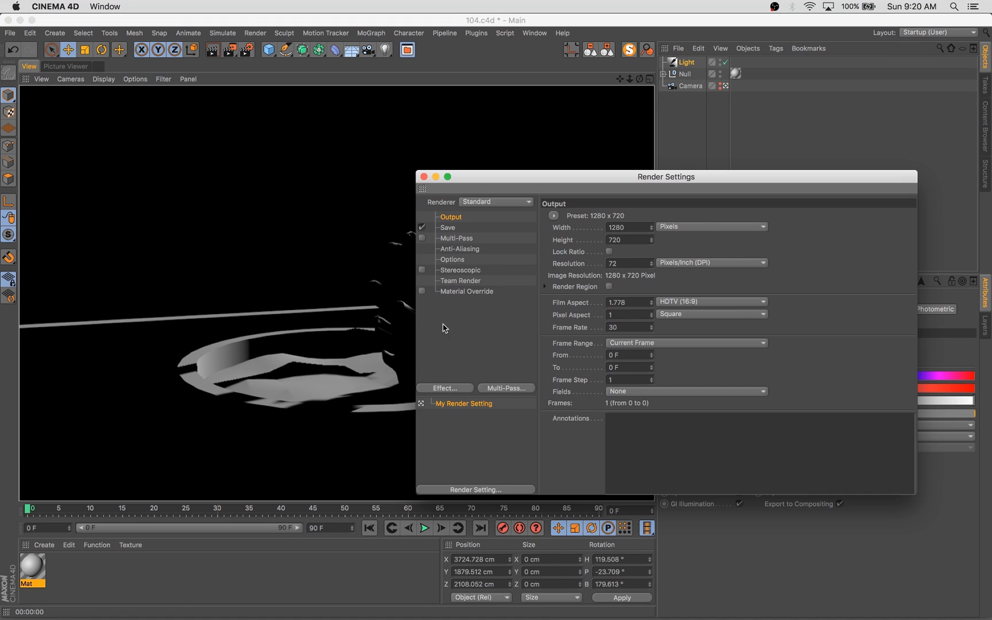
{"action": "left_click", "coordinate": [662, 252]}
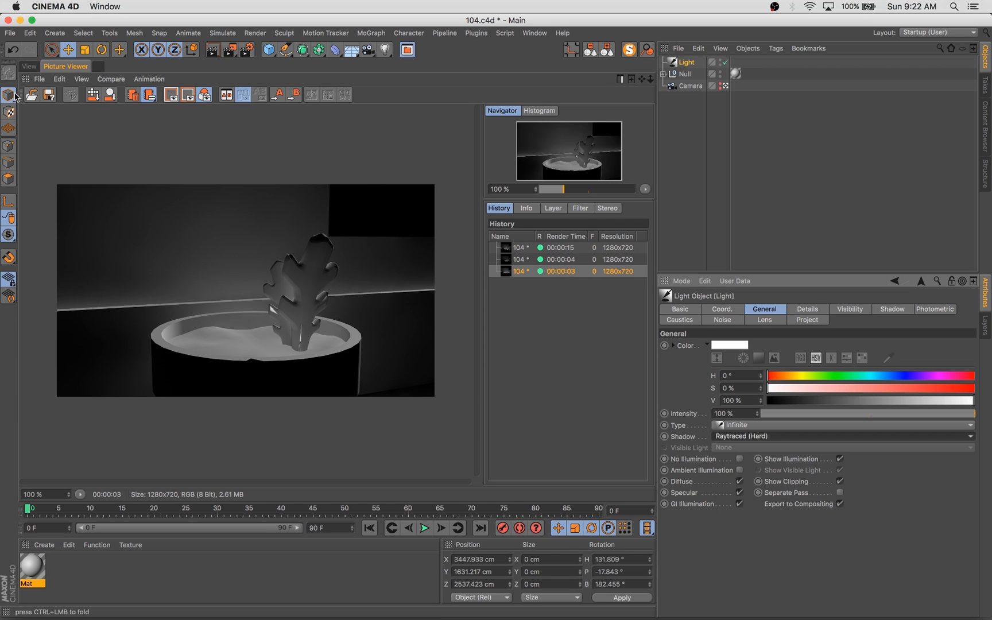
{"action": "left_click", "coordinate": [28, 65]}
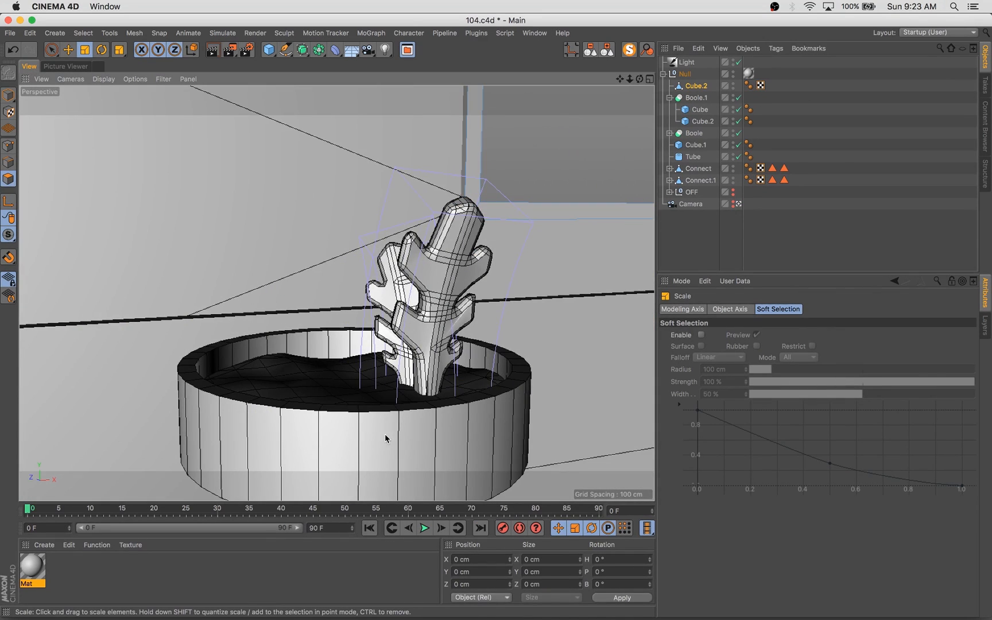
Adjust the soil Landscape's fine furrows and re-render.
{"action": "left_click", "coordinate": [707, 144]}
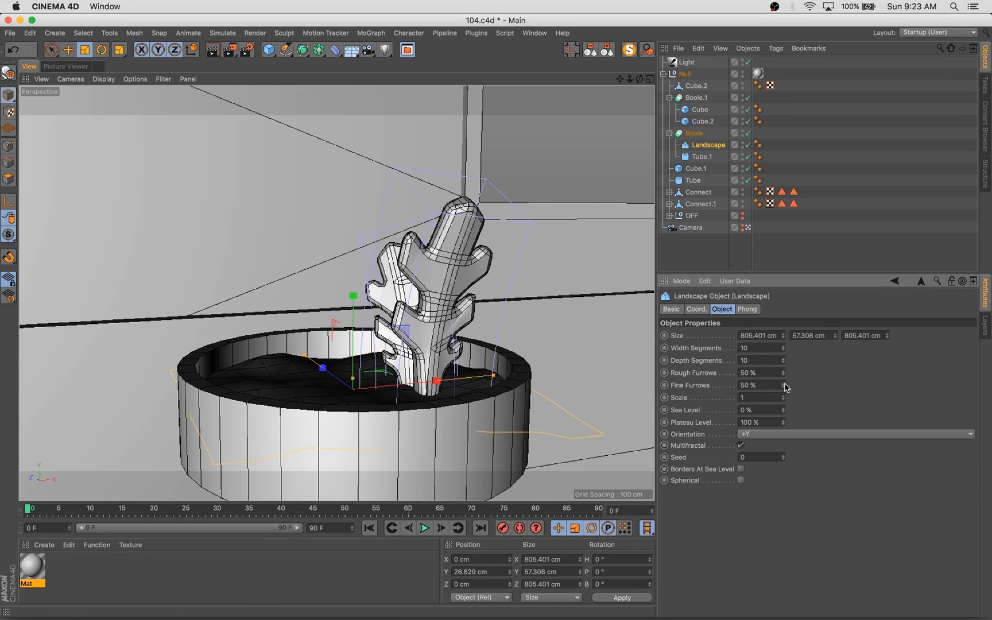
{"action": "left_click", "coordinate": [65, 65]}
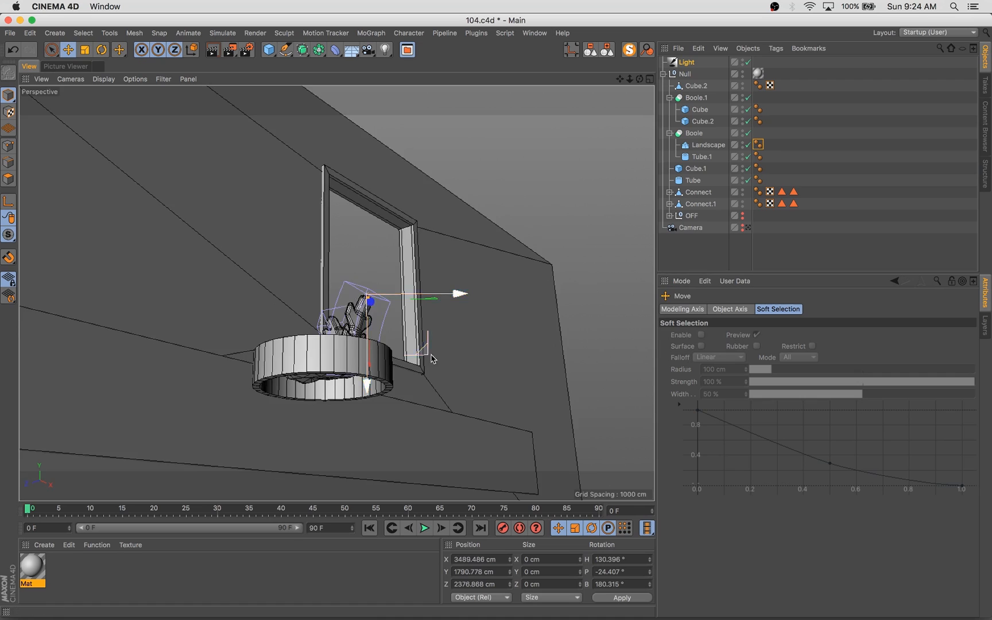
{"action": "left_click", "coordinate": [65, 66]}
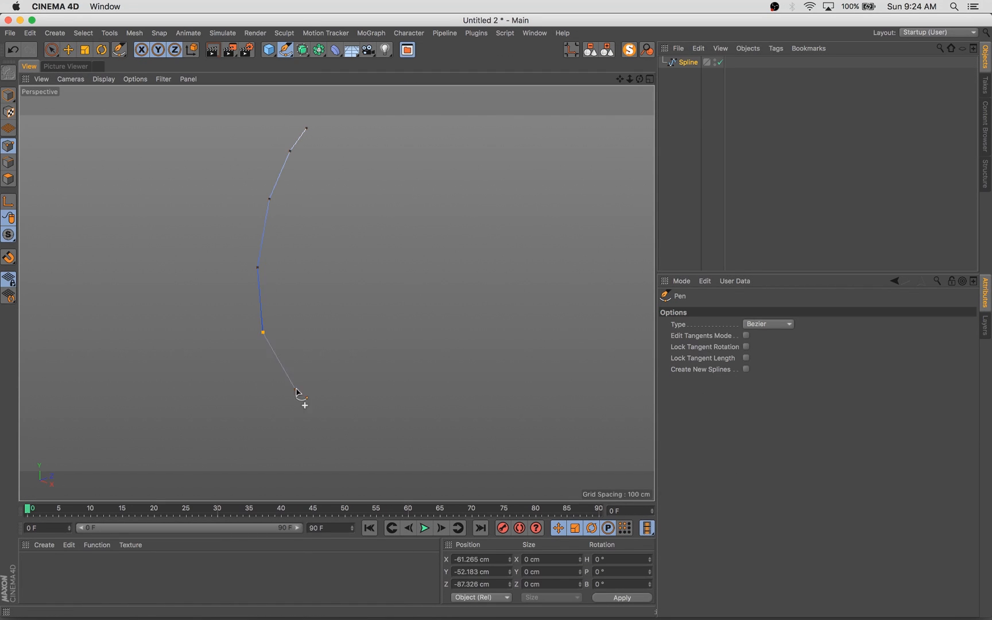
Draw the leaf outline, extrude it and set how its front face is capped.
{"action": "left_click", "coordinate": [385, 129]}
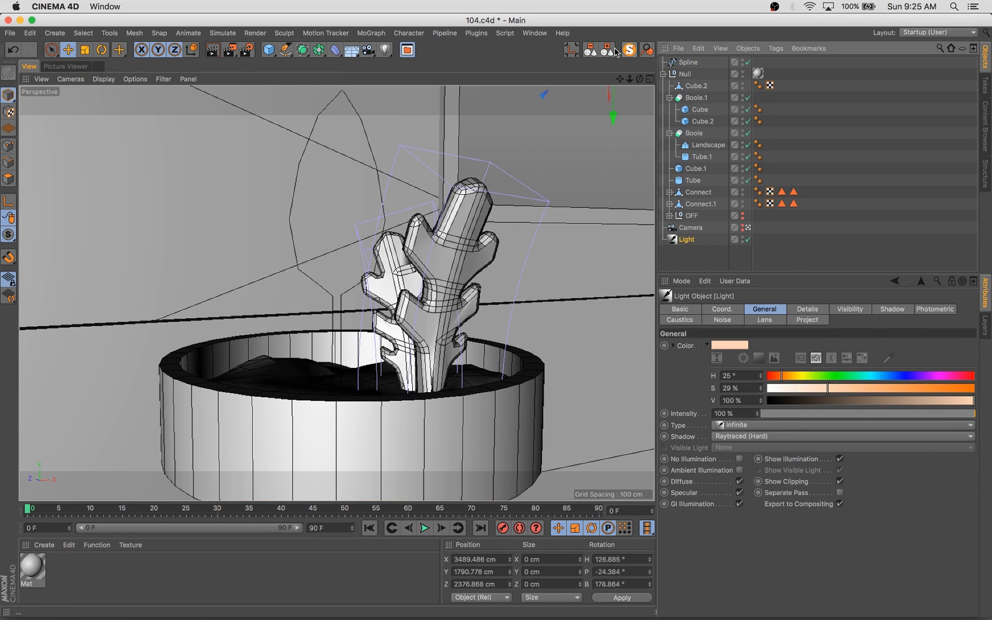
{"action": "left_click", "coordinate": [699, 156]}
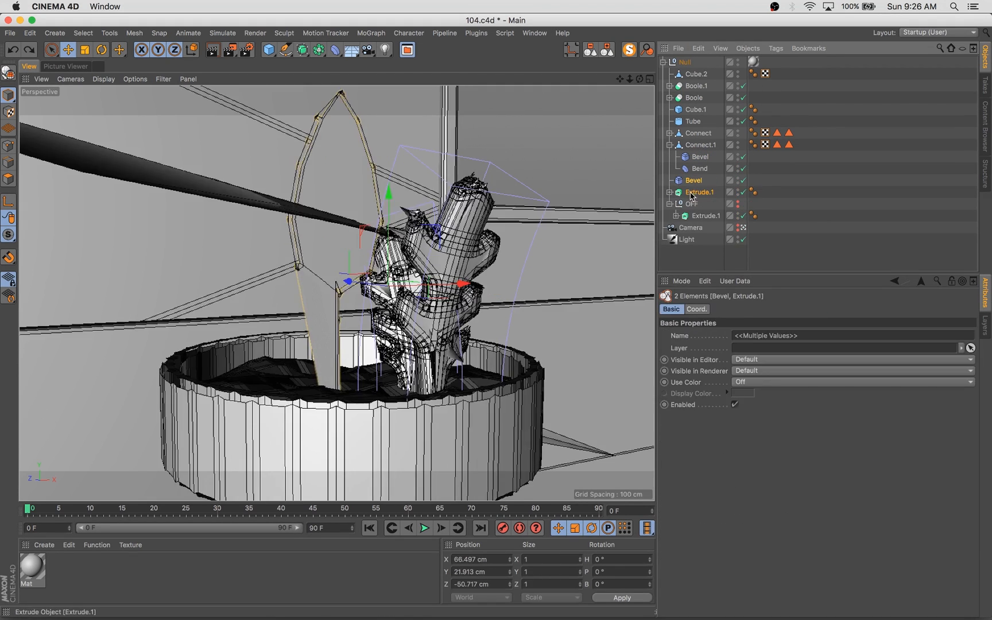
{"action": "left_click", "coordinate": [688, 120]}
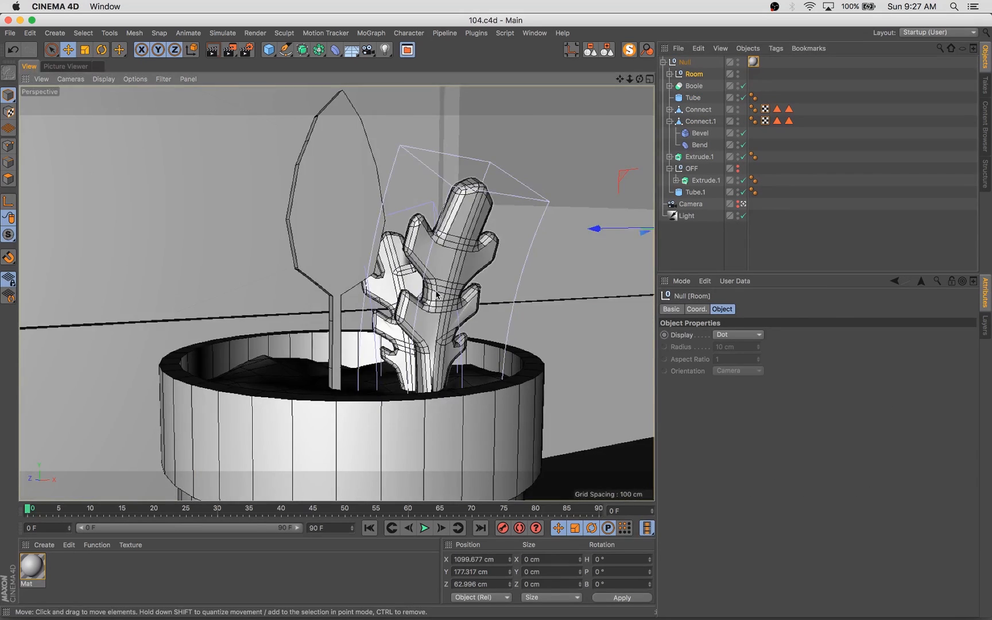
{"action": "left_click", "coordinate": [702, 156]}
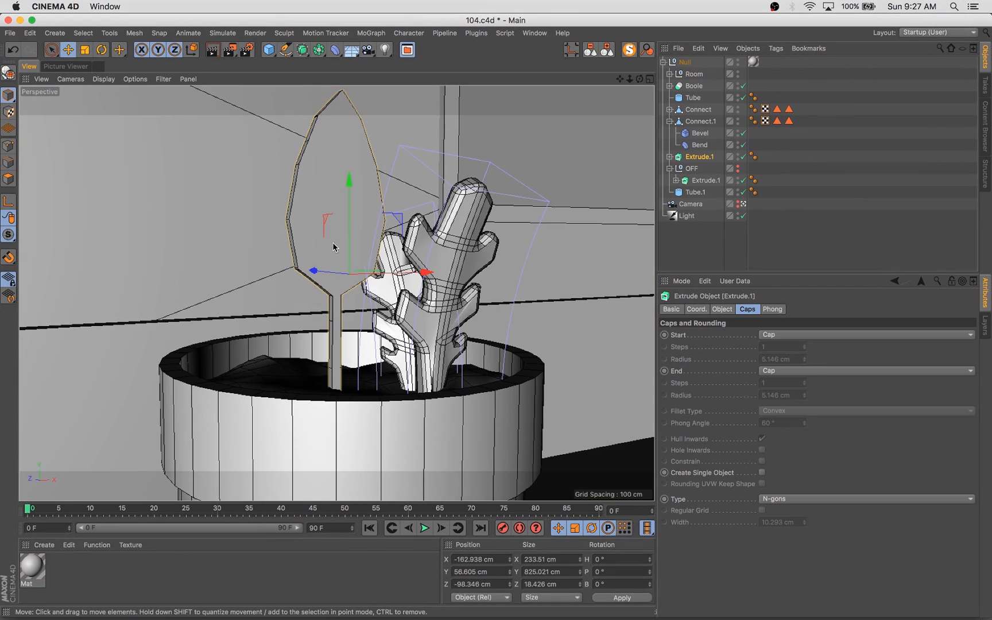
{"action": "mouse_move", "coordinate": [761, 340]}
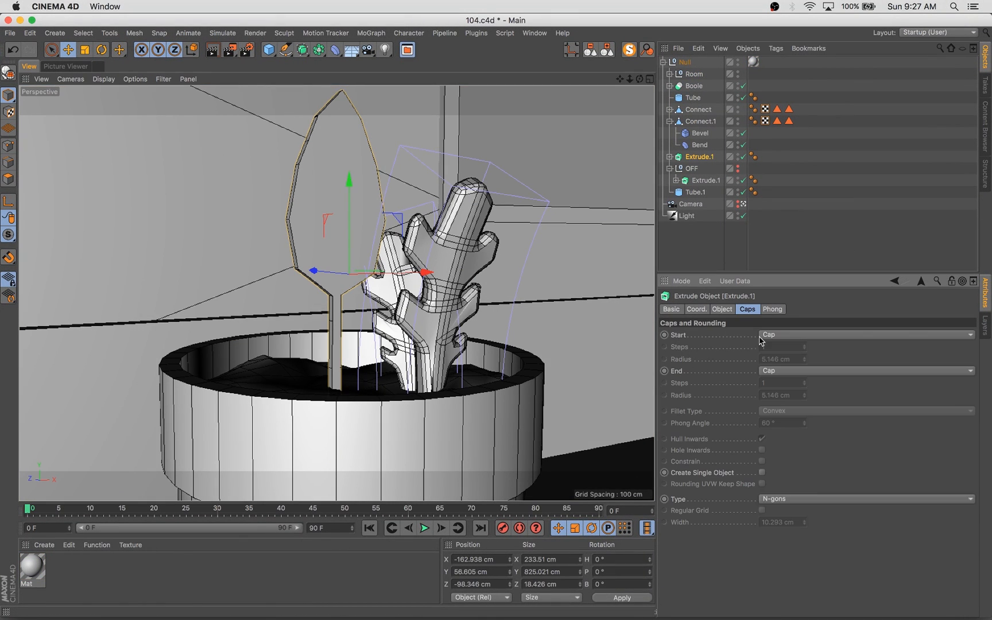
{"action": "left_click", "coordinate": [864, 499]}
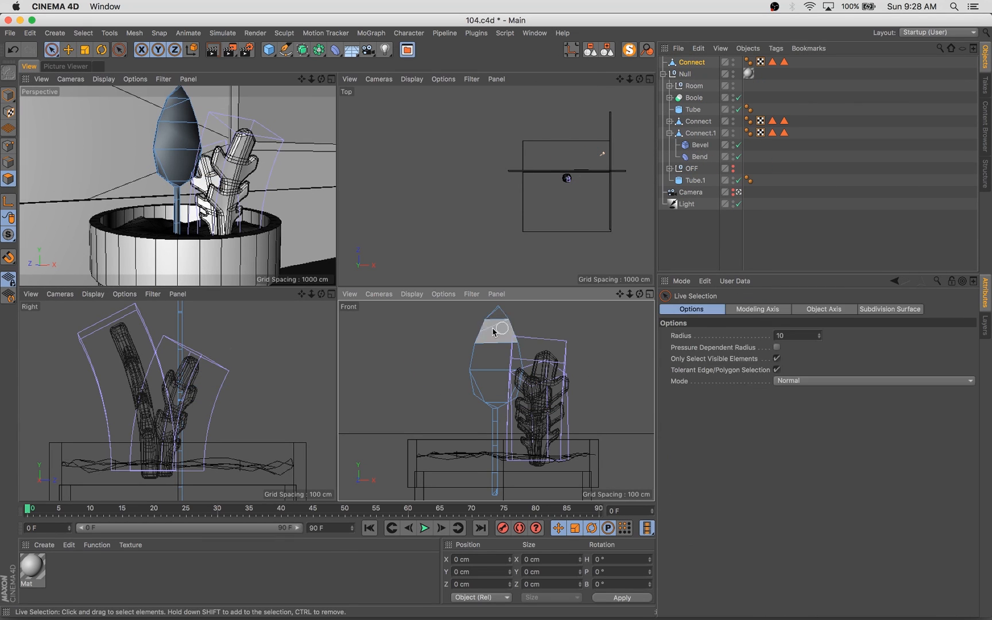
Select the leaf tip polygons and add a Bend deformer under the leaf.
{"action": "left_click", "coordinate": [640, 78]}
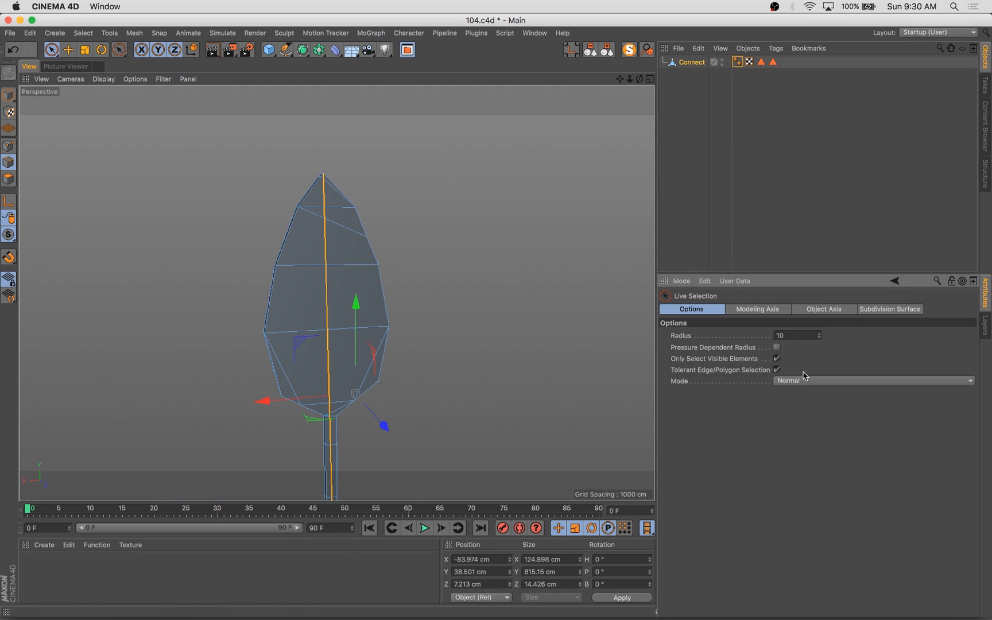
{"action": "left_click", "coordinate": [873, 380]}
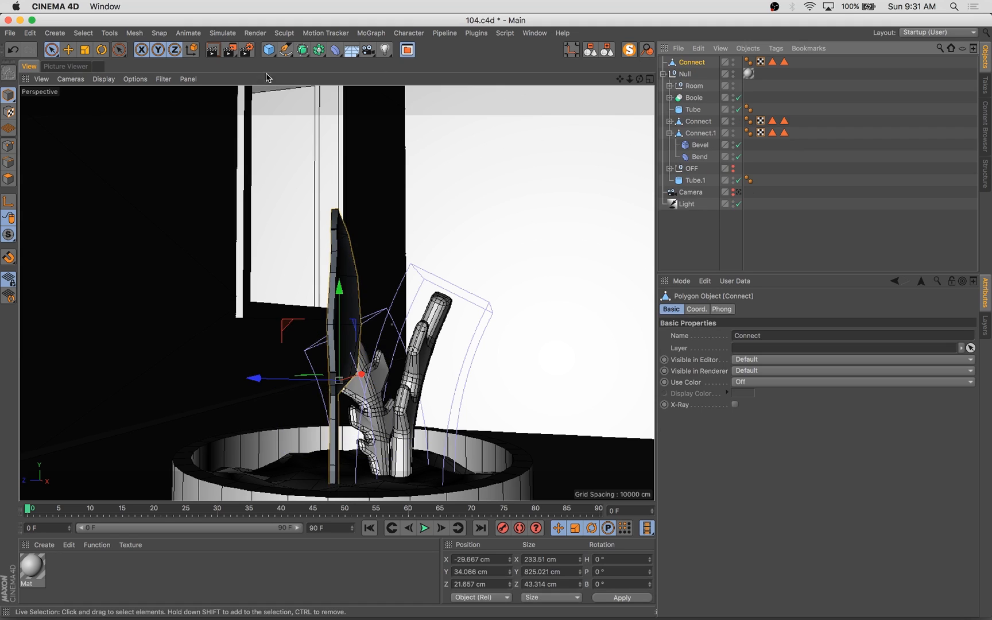
{"action": "left_click", "coordinate": [699, 74]}
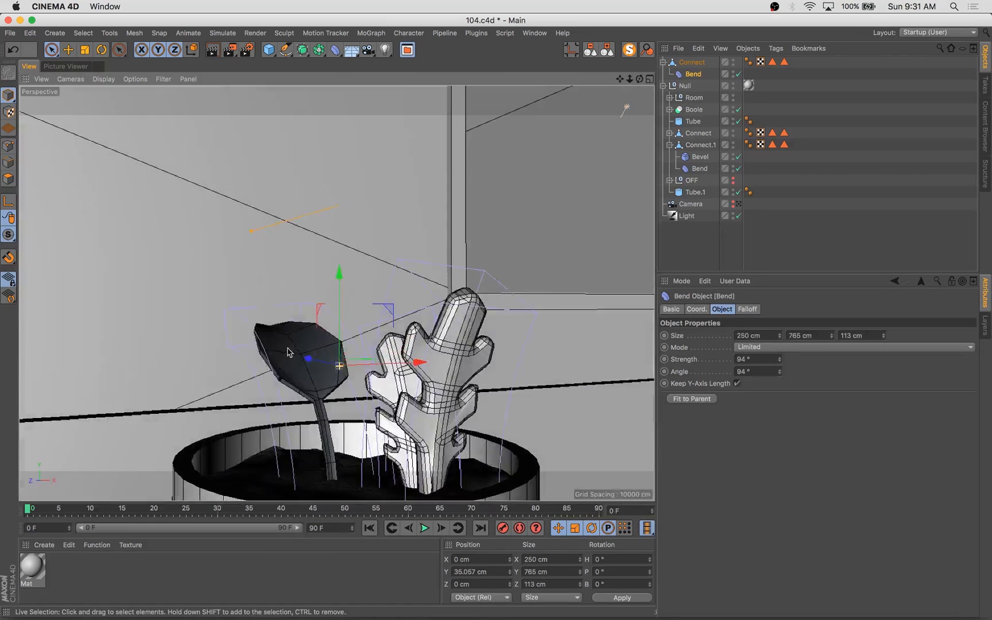
Rotate the bent leaf to tilt it outward from the pot.
{"action": "left_click", "coordinate": [696, 62]}
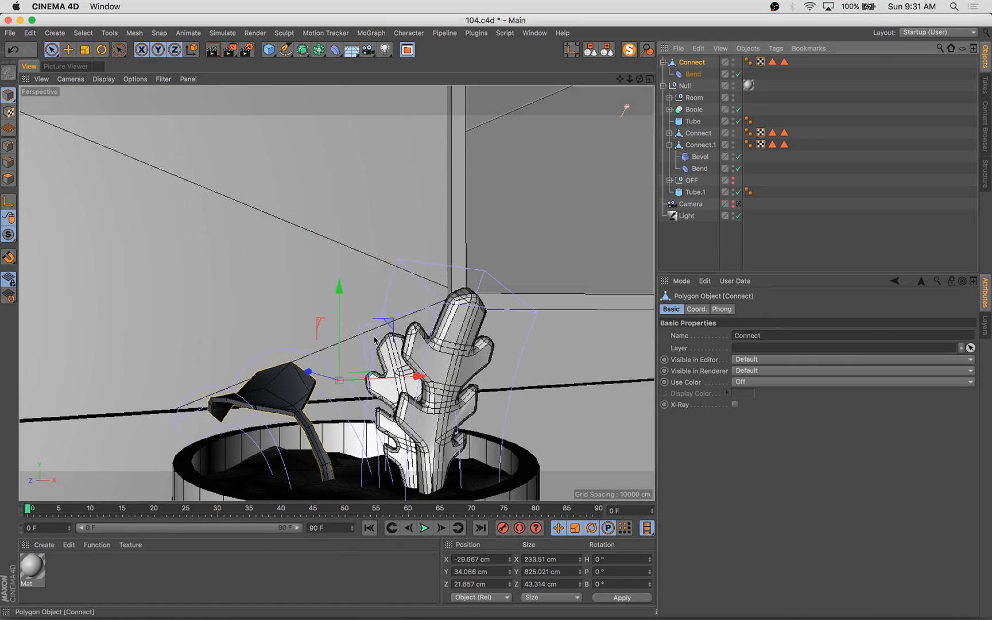
{"action": "left_click", "coordinate": [103, 50]}
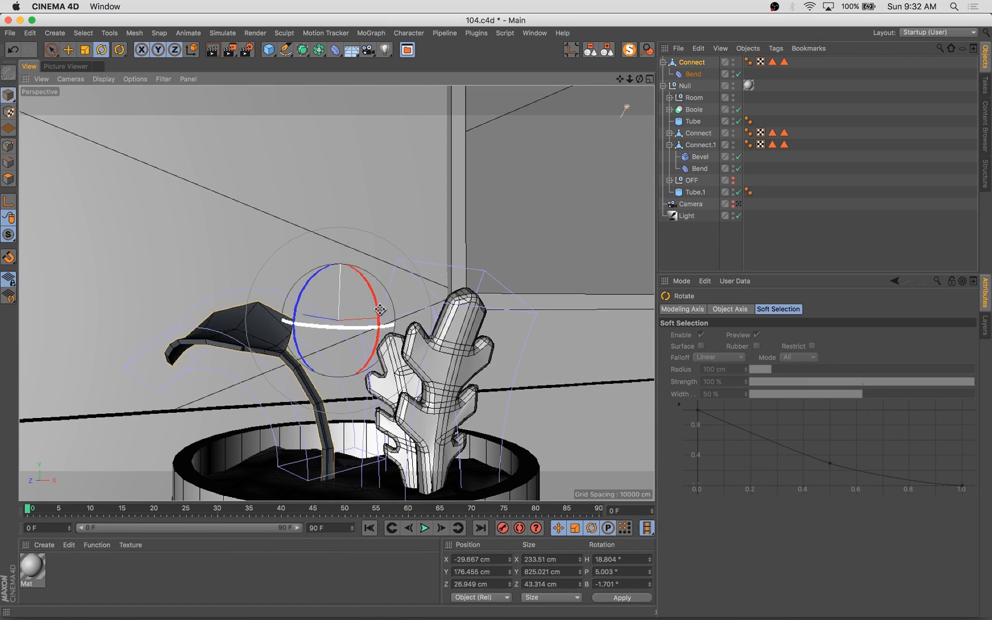
{"action": "left_click", "coordinate": [692, 73]}
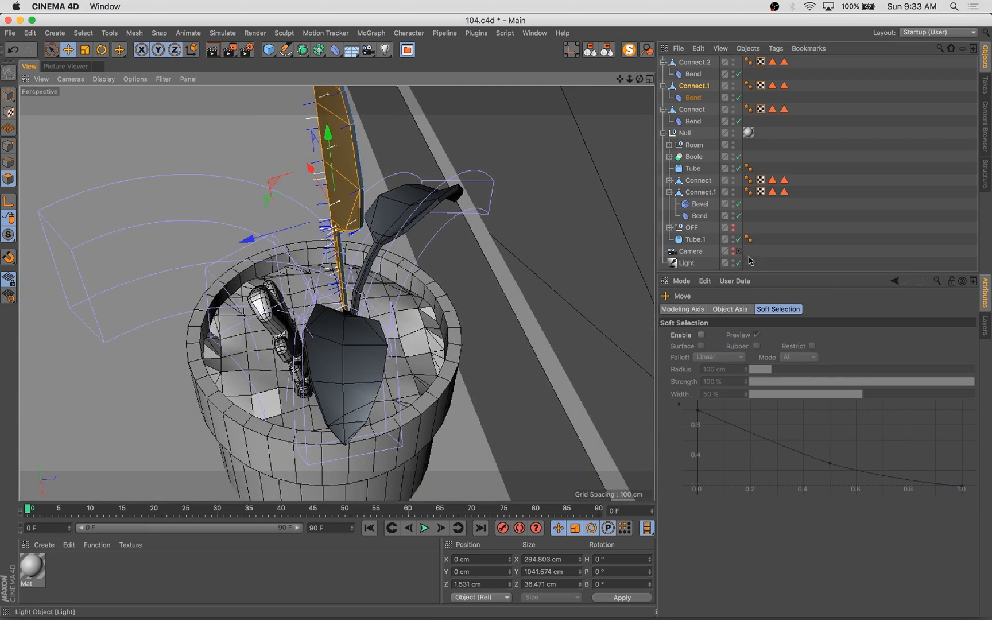
Render a preview of the grouped Big Plant scene and return to the room walls.
{"action": "left_click", "coordinate": [65, 66]}
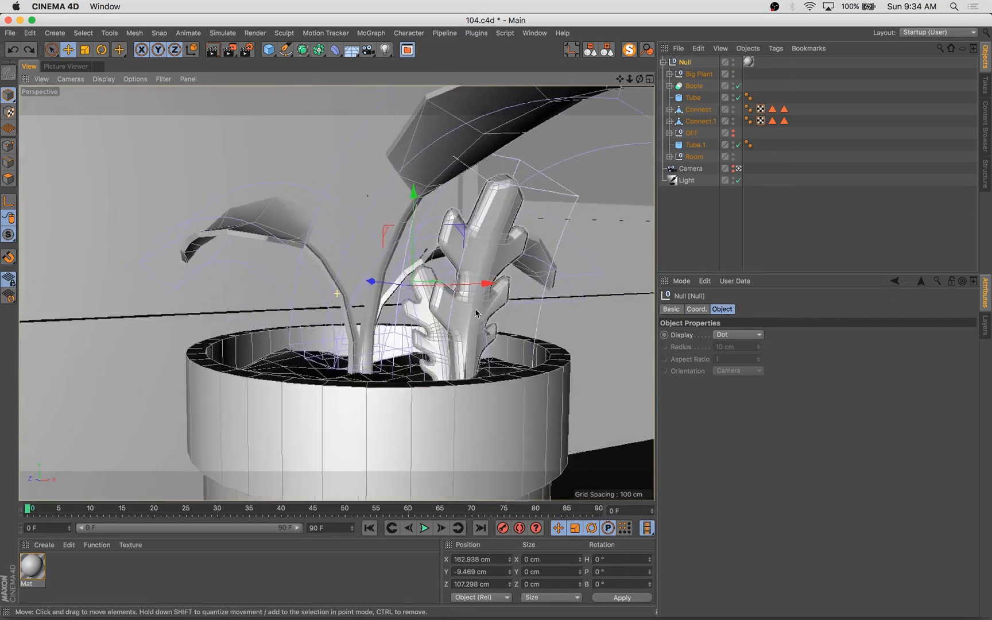
{"action": "left_click", "coordinate": [65, 65]}
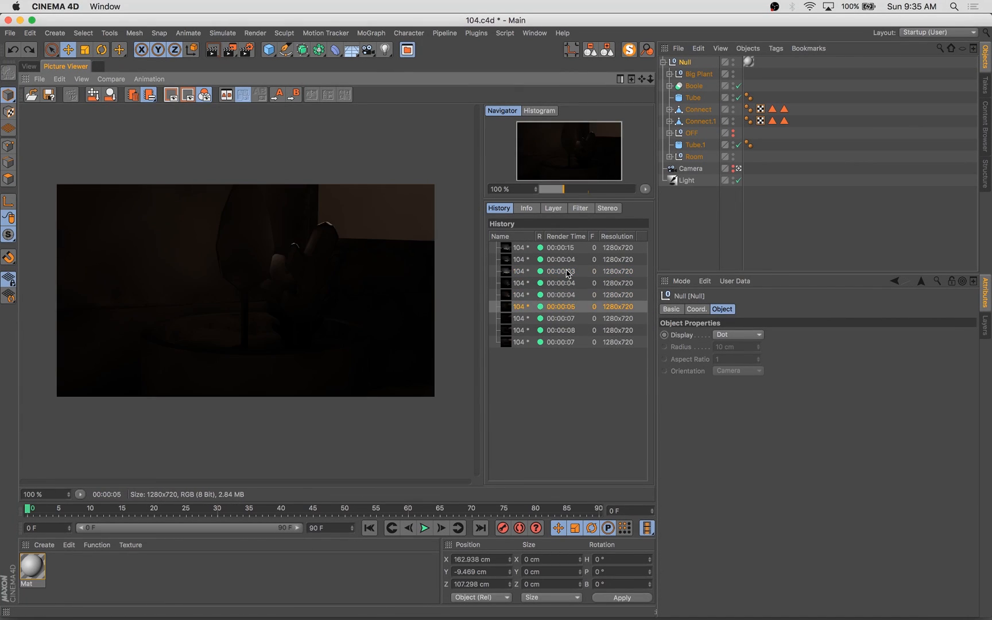
{"action": "left_click", "coordinate": [27, 65]}
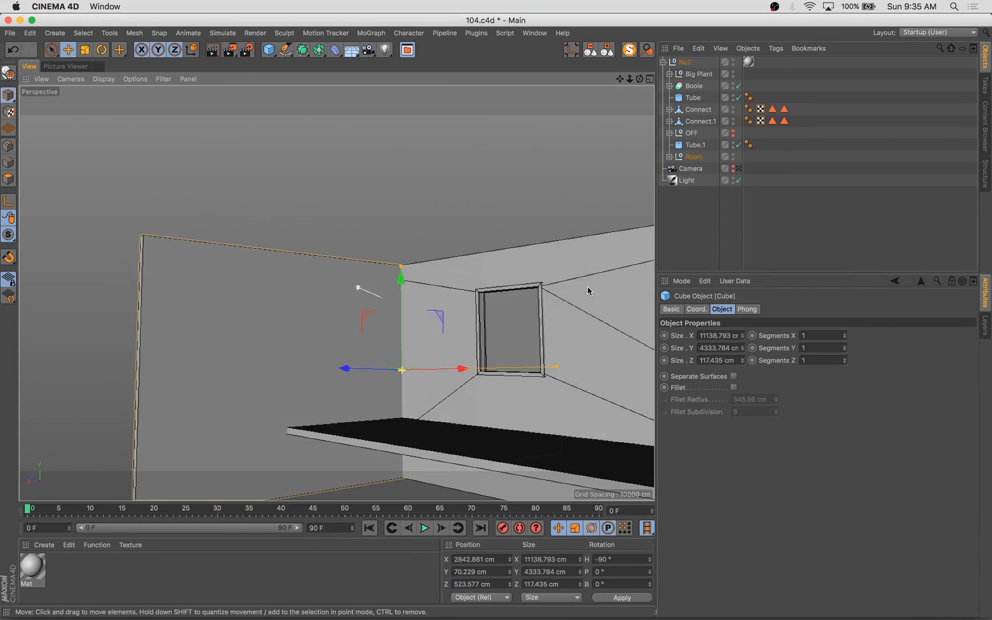
{"action": "left_click", "coordinate": [65, 65]}
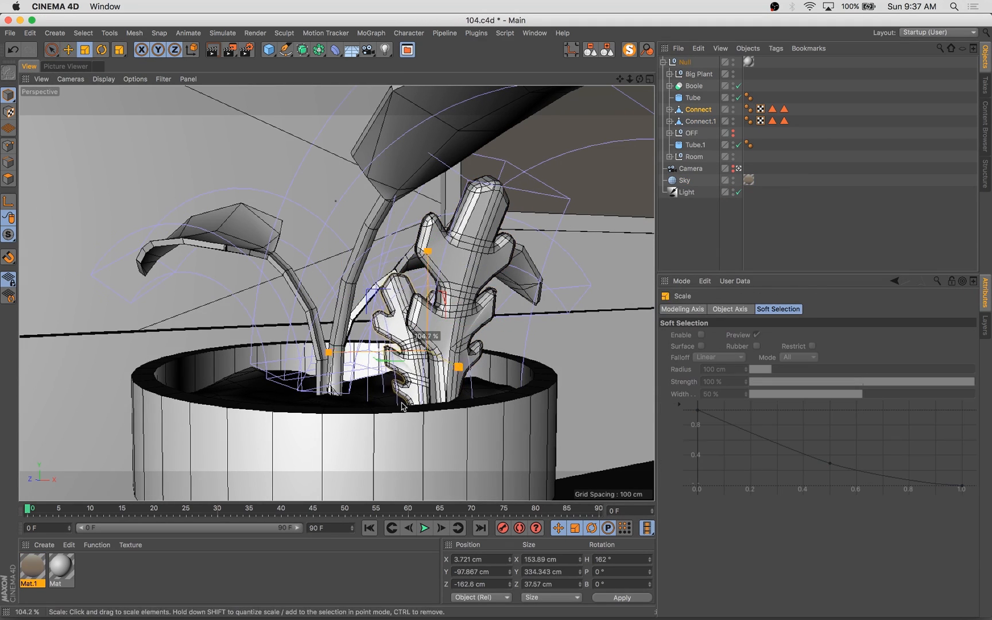
Give the scene light an orange colour, 137% intensity and a shadow type.
{"action": "left_click", "coordinate": [687, 192]}
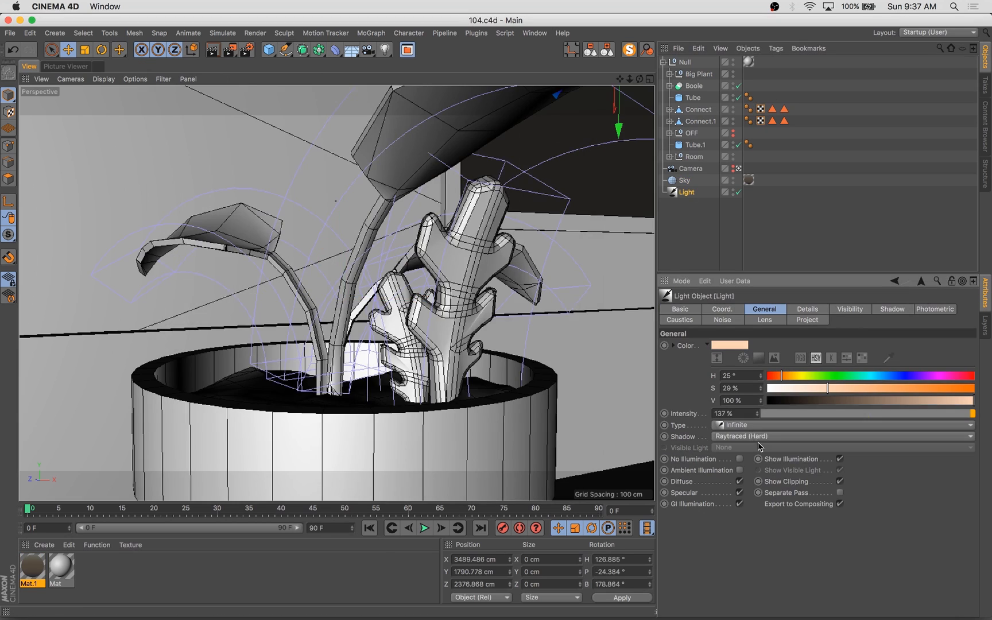
{"action": "left_click", "coordinate": [692, 98]}
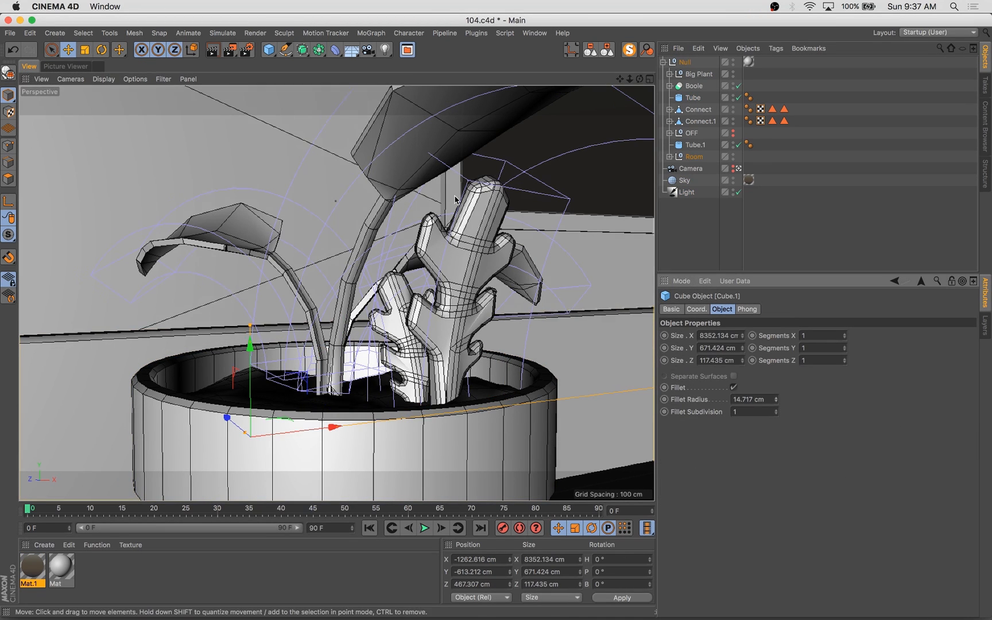
Enable Global Illumination at gamma 1.8 and set display to Quick Shading (Lines).
{"action": "left_click", "coordinate": [65, 65]}
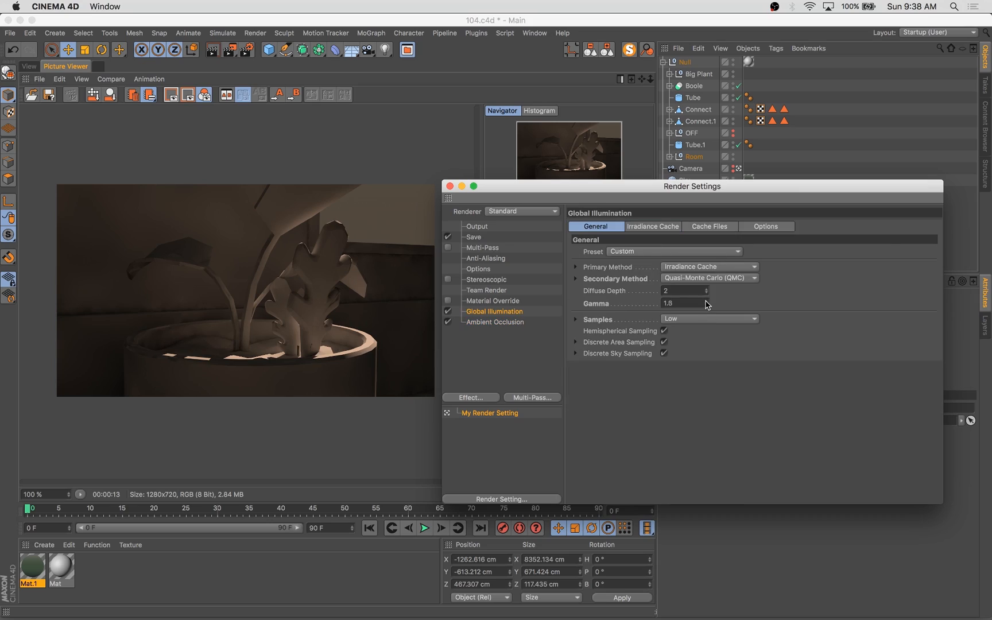
{"action": "left_click", "coordinate": [103, 78]}
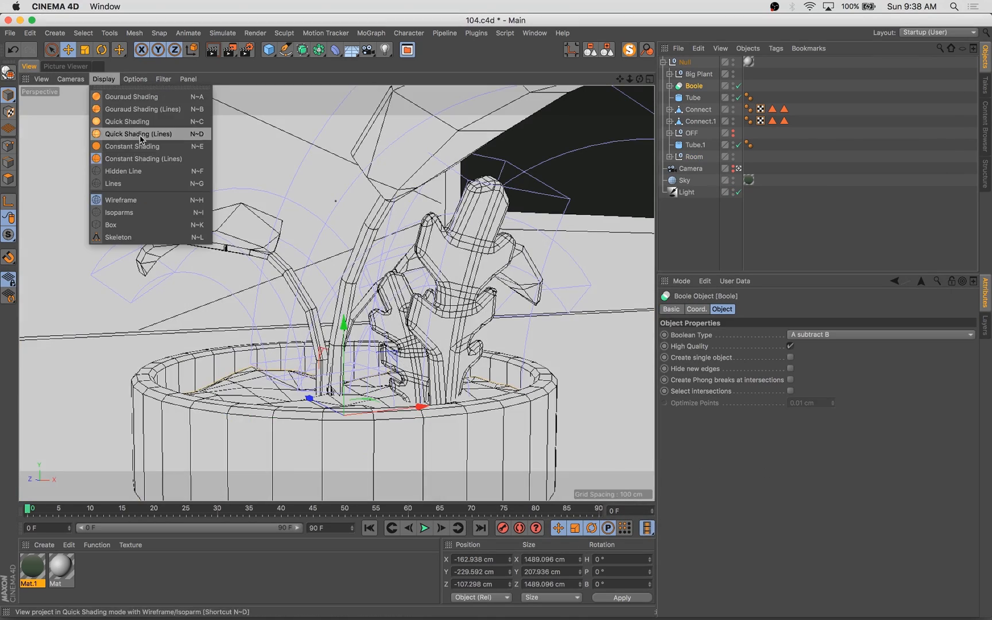
{"action": "left_click", "coordinate": [131, 97]}
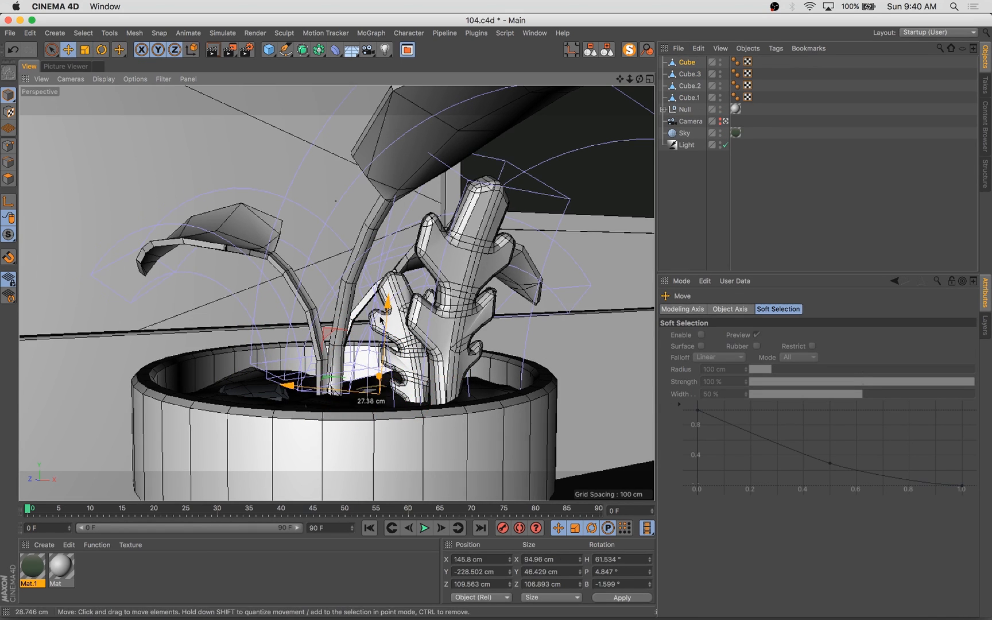
Duplicate a pebble cube onto the soil and check it in a fresh render.
{"action": "left_click", "coordinate": [101, 49]}
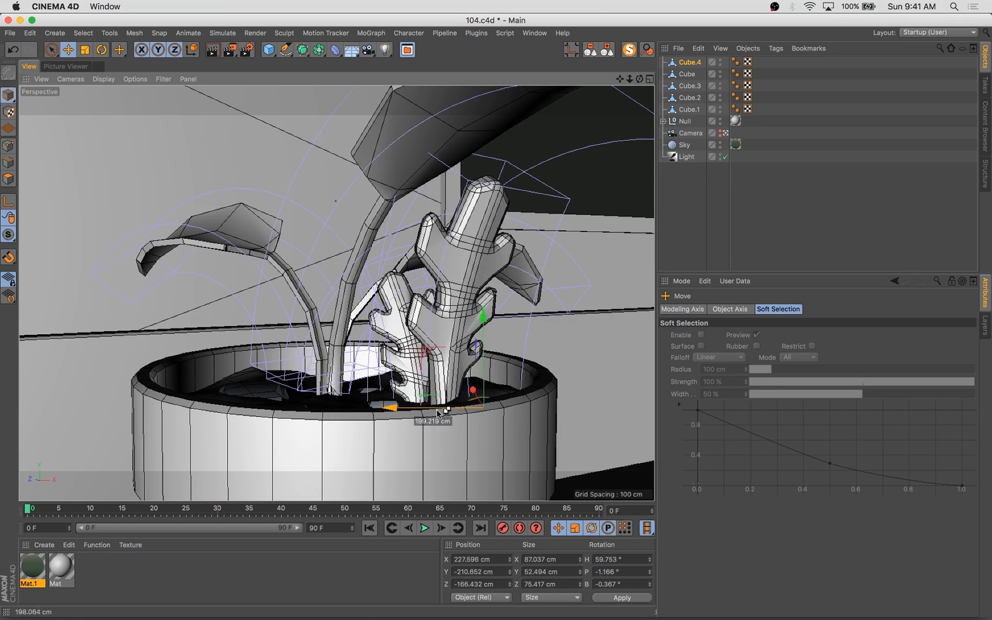
{"action": "left_click", "coordinate": [102, 49]}
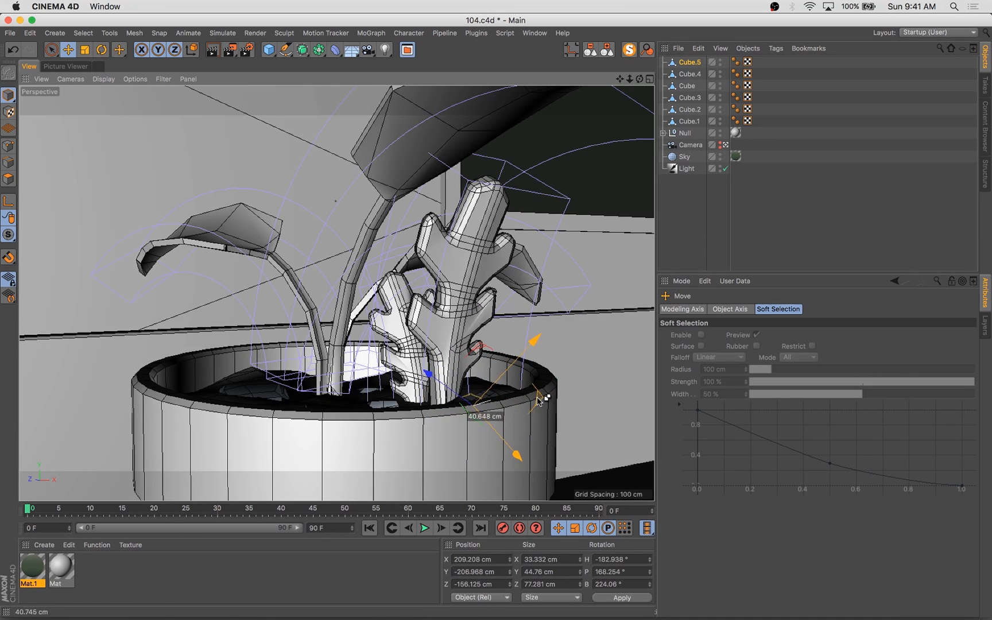
{"action": "left_click", "coordinate": [65, 66]}
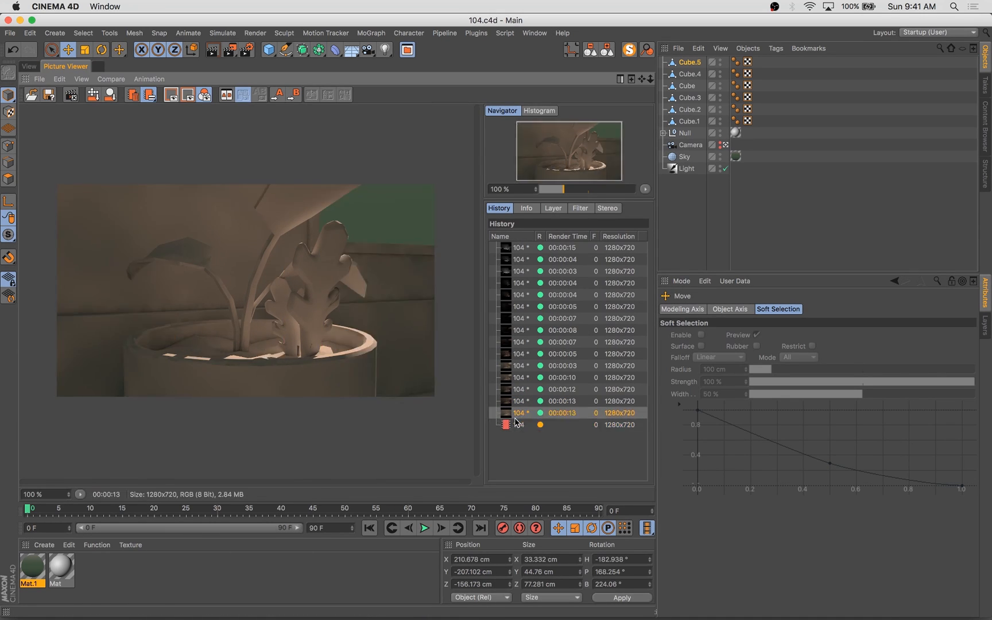
{"action": "double_click", "coordinate": [32, 569]}
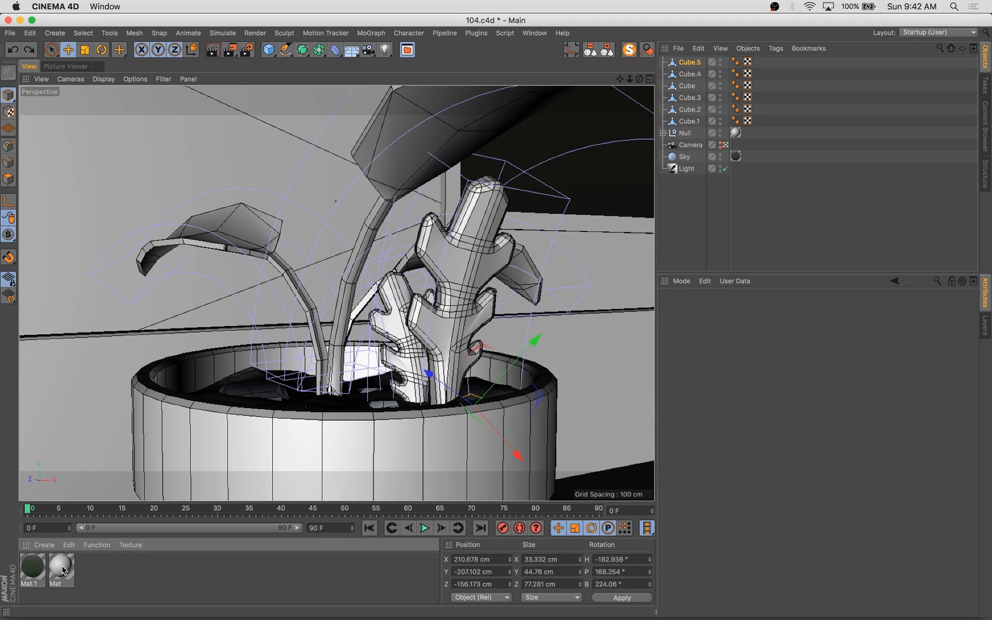
Create an extra material for the scene and render a first lighting preview.
{"action": "double_click", "coordinate": [61, 566]}
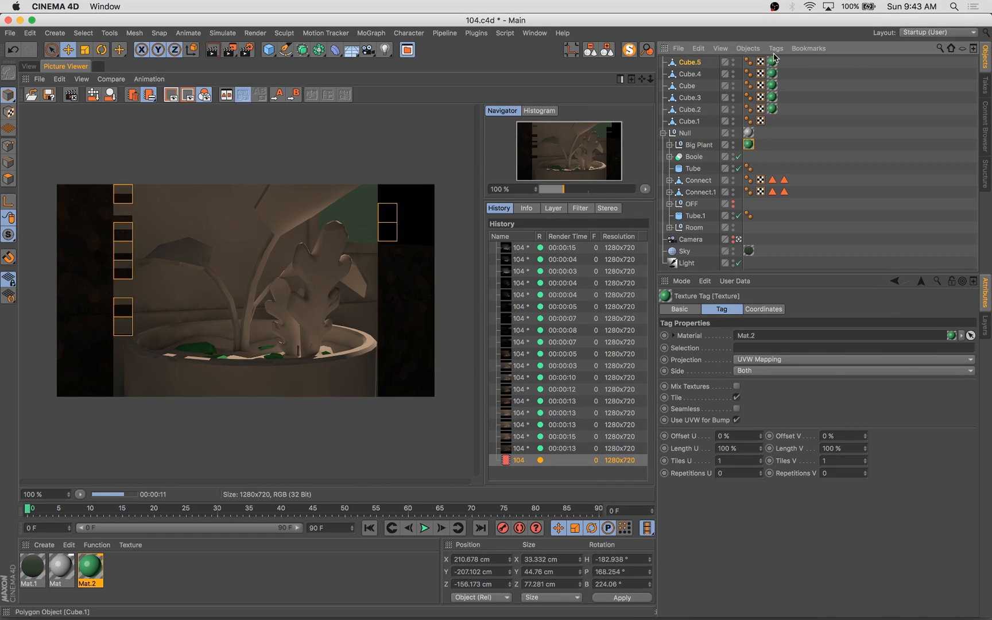
{"action": "double_click", "coordinate": [60, 568]}
{"action": "type", "text": "Roks"}
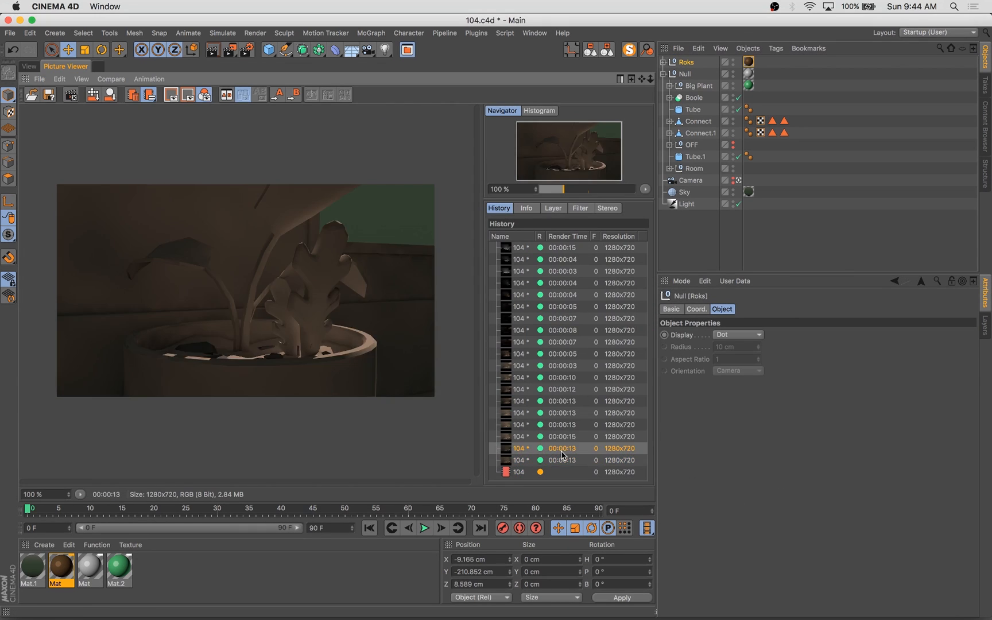
{"action": "left_click", "coordinate": [28, 66]}
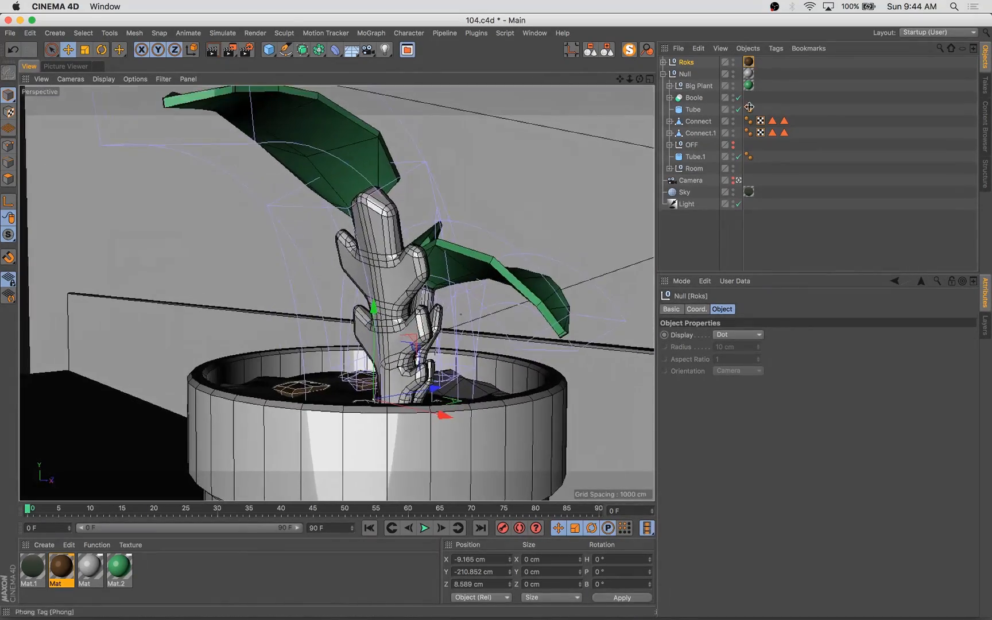
{"action": "left_click", "coordinate": [65, 65]}
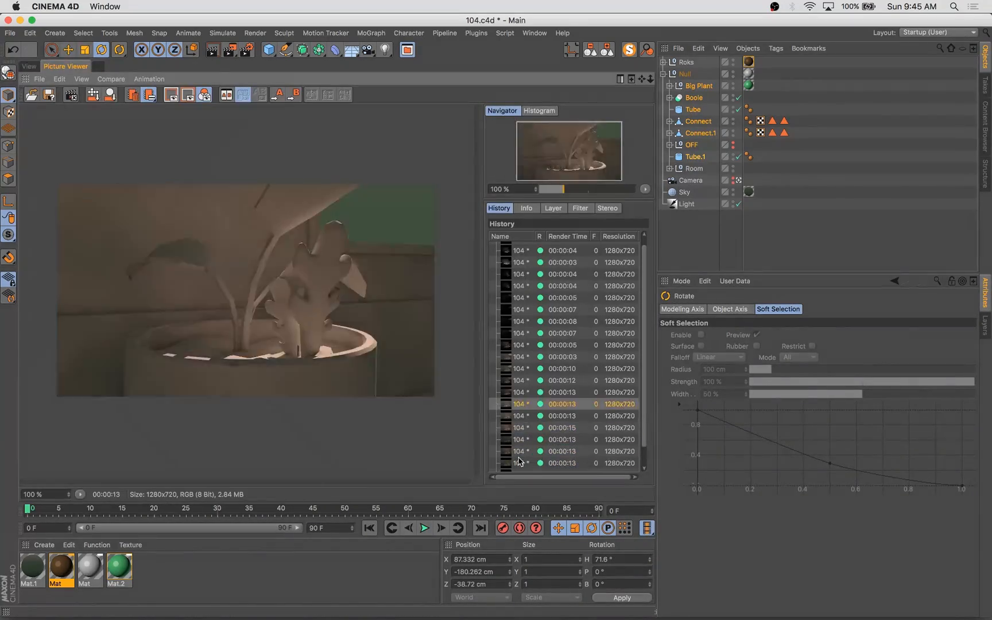
Alternate between the model view and fresh test renders to check the lit plant.
{"action": "left_click", "coordinate": [29, 66]}
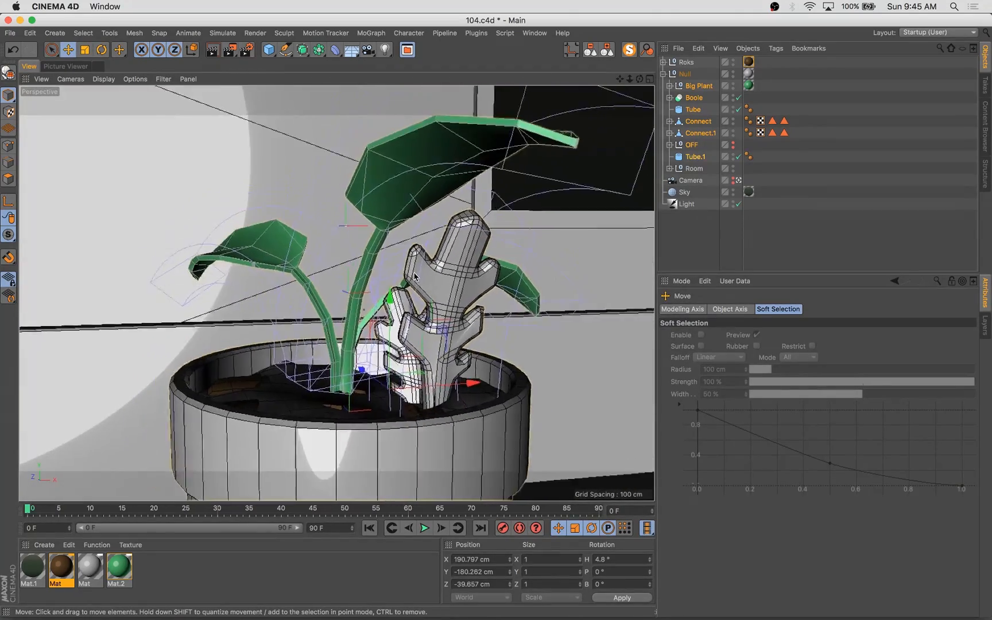
{"action": "left_click", "coordinate": [65, 65]}
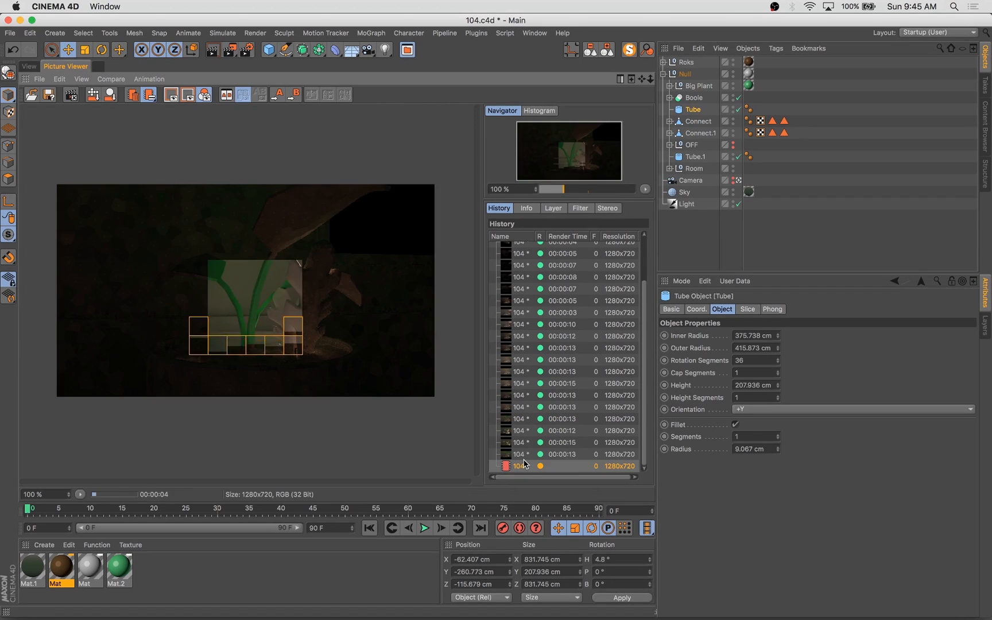
{"action": "left_click", "coordinate": [29, 65]}
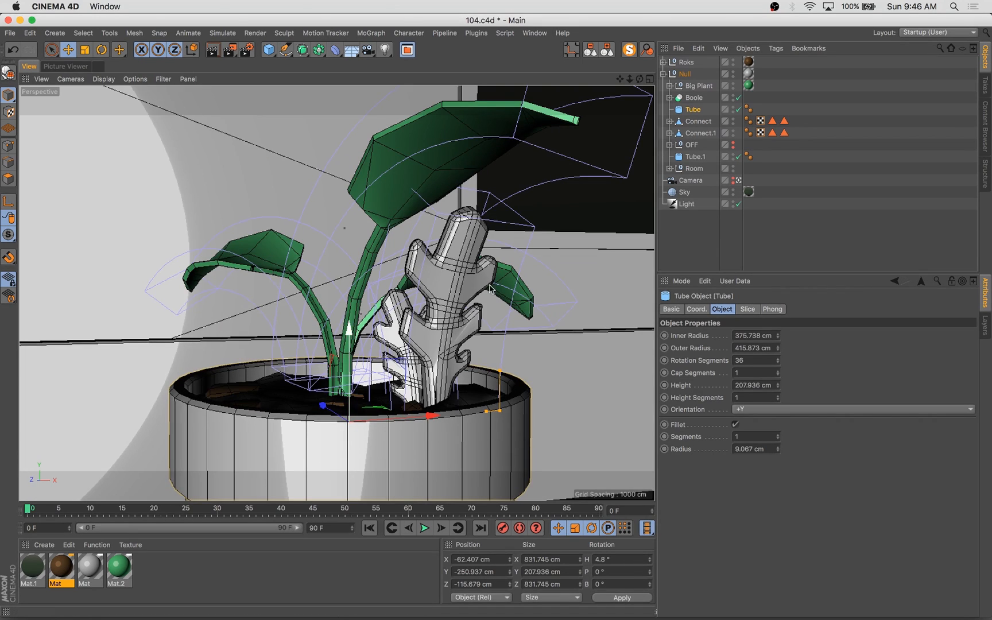
{"action": "left_click", "coordinate": [66, 65]}
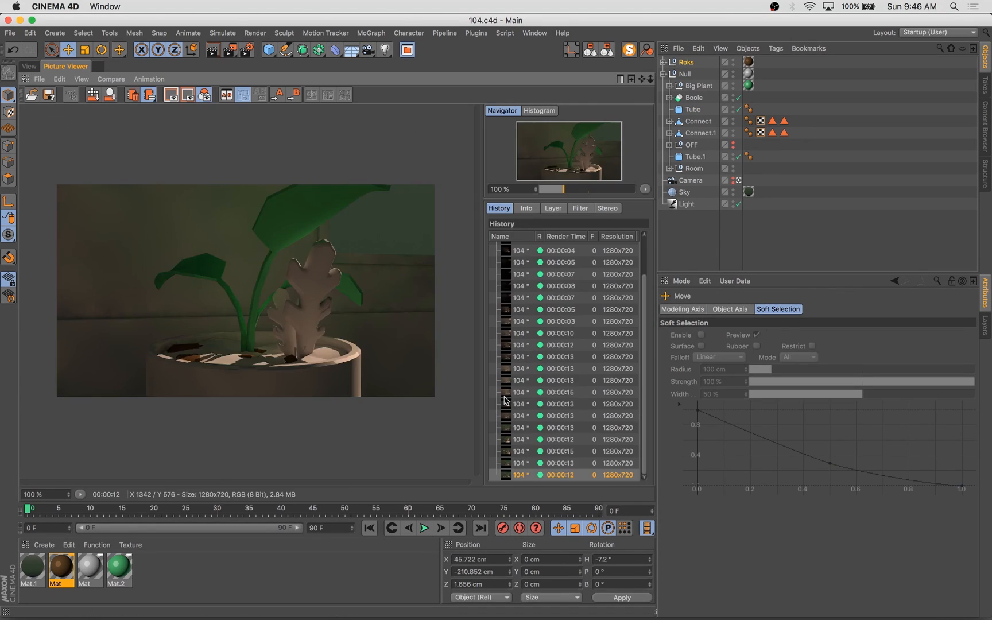
{"action": "double_click", "coordinate": [61, 570]}
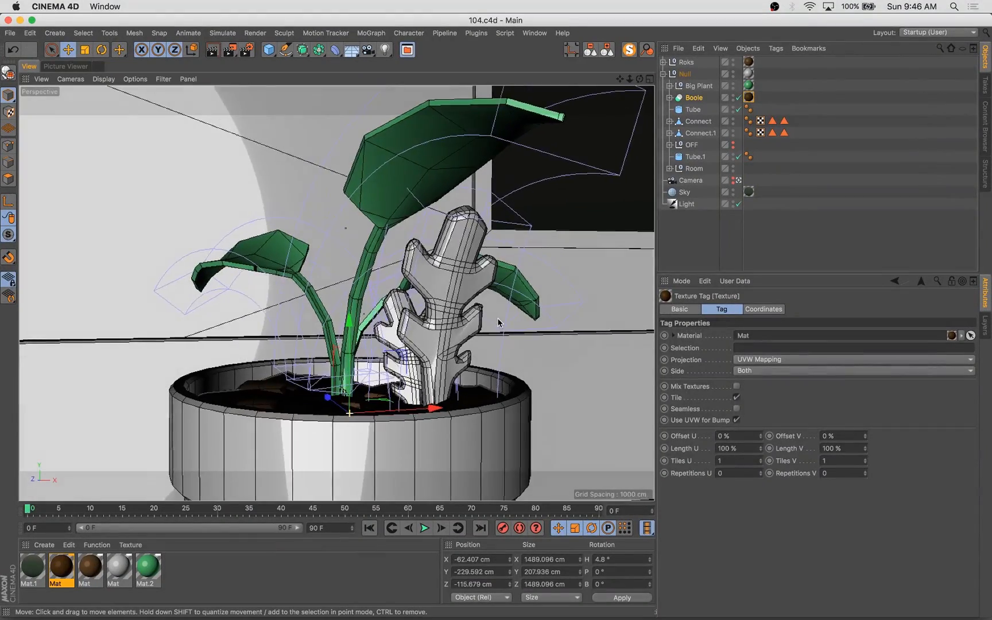
Duplicate the leaf Connect objects with Bend deformers under Big Plant and reposition them.
{"action": "left_click", "coordinate": [698, 121]}
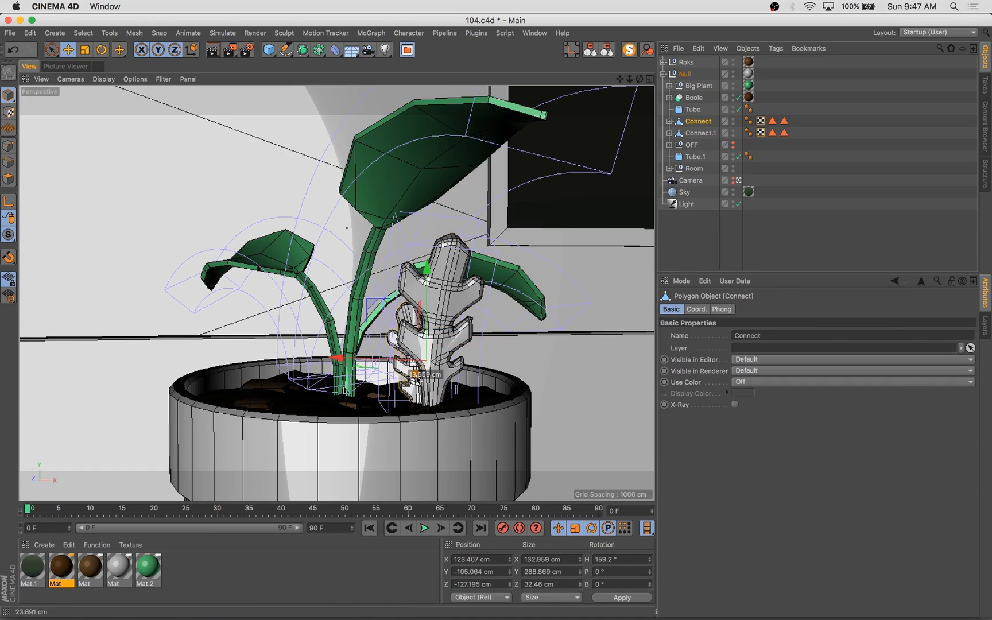
{"action": "left_click", "coordinate": [706, 109]}
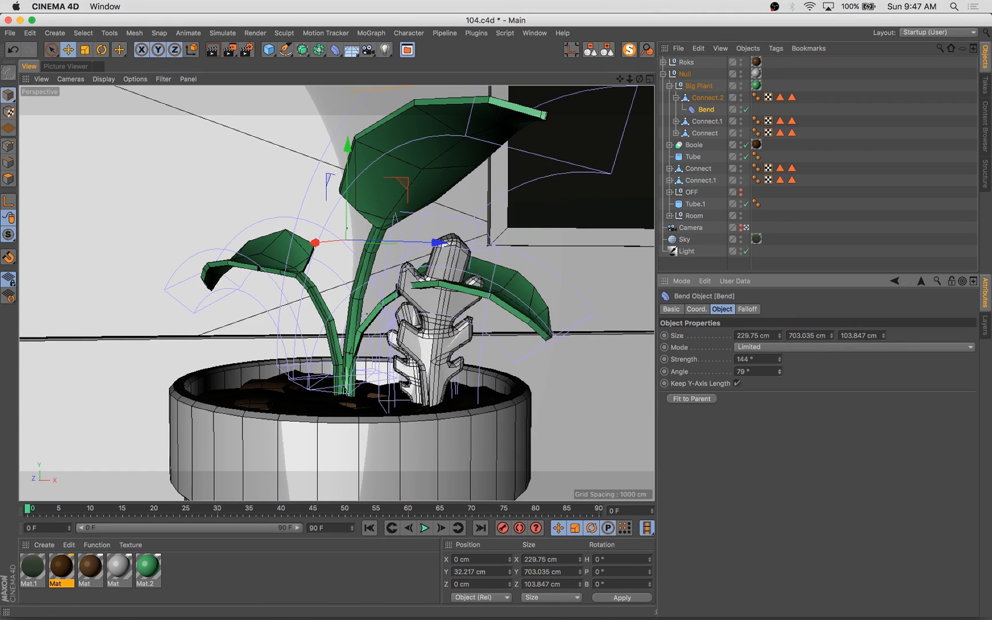
{"action": "left_click", "coordinate": [700, 180]}
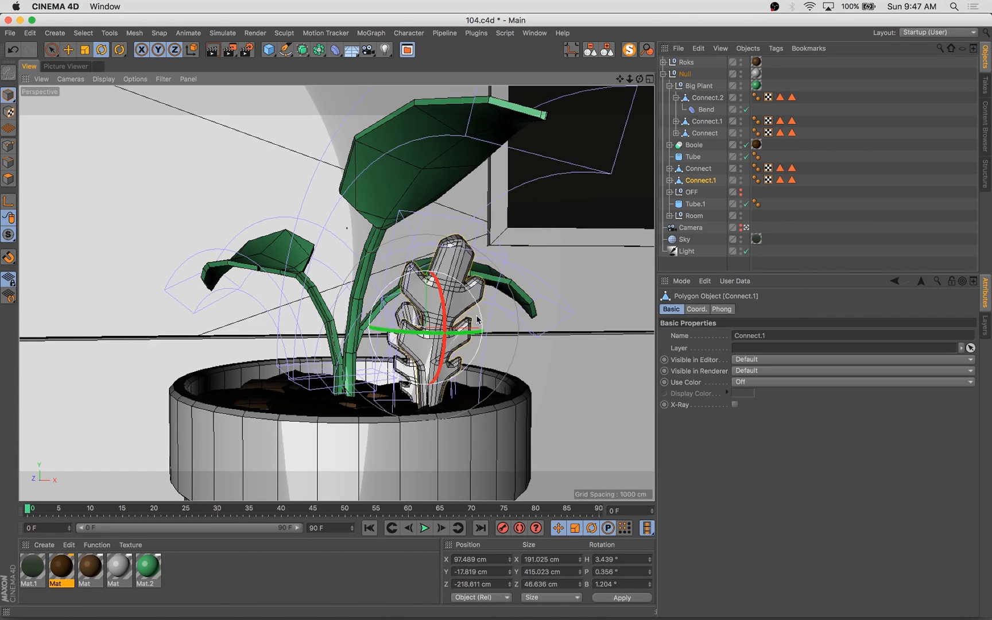
{"action": "left_click", "coordinate": [65, 65]}
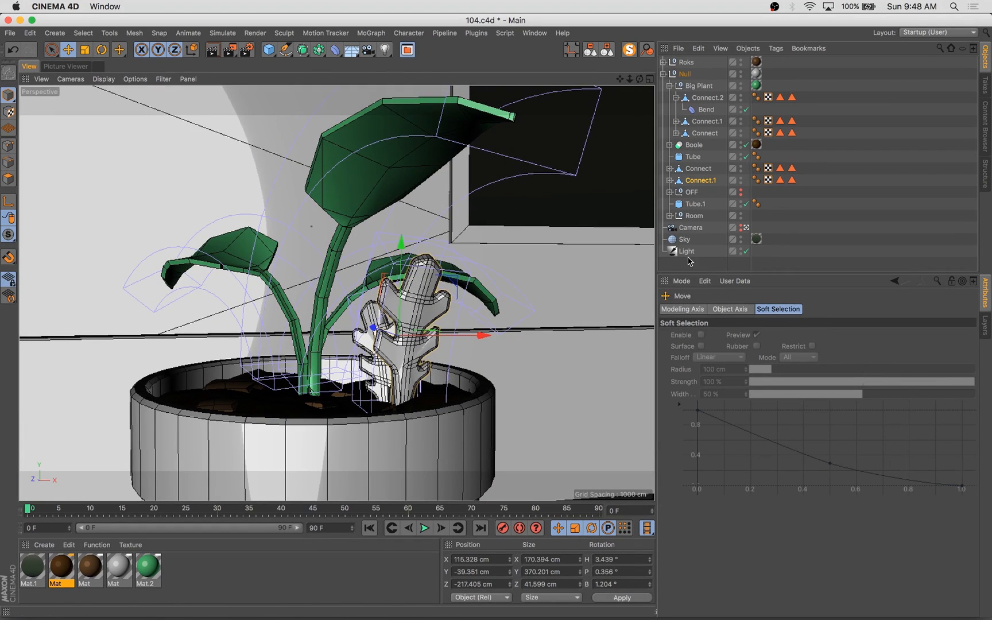
{"action": "left_click", "coordinate": [686, 251]}
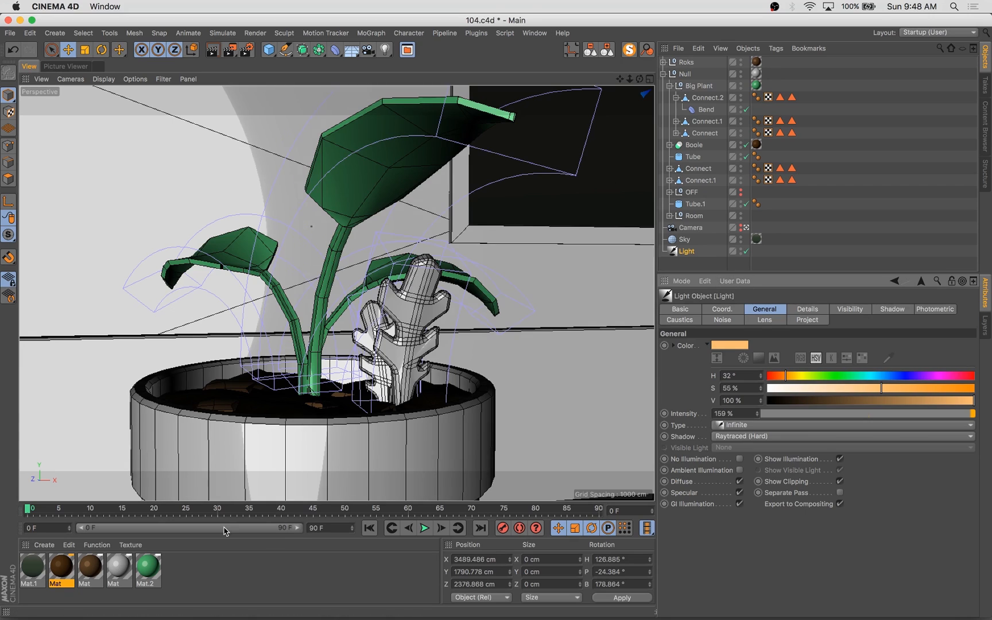
Preview-render the new leaves, then adjust their bend strength and angle settings.
{"action": "double_click", "coordinate": [31, 567]}
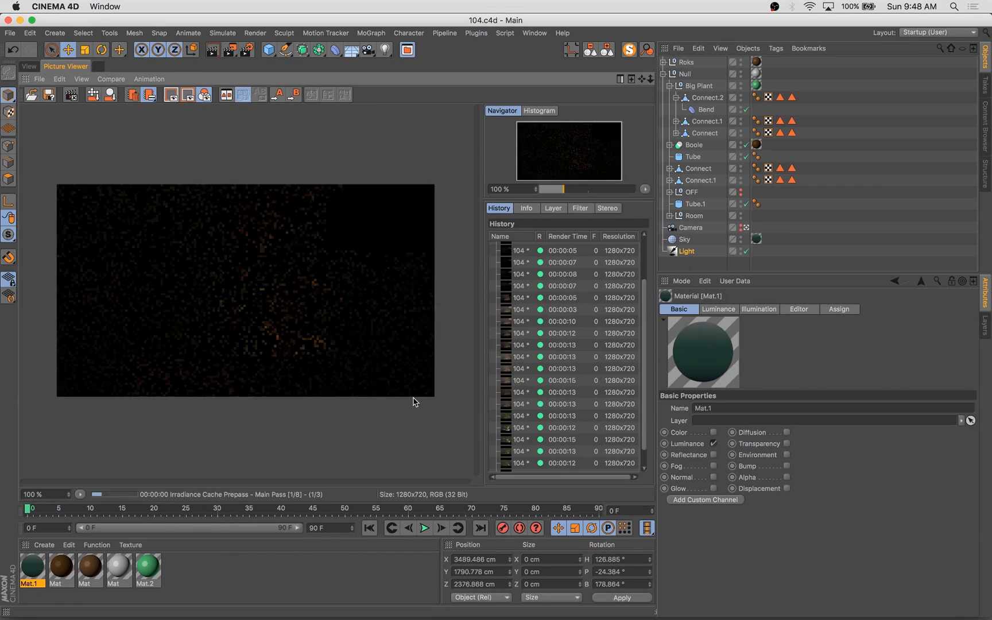
{"action": "left_click", "coordinate": [27, 66]}
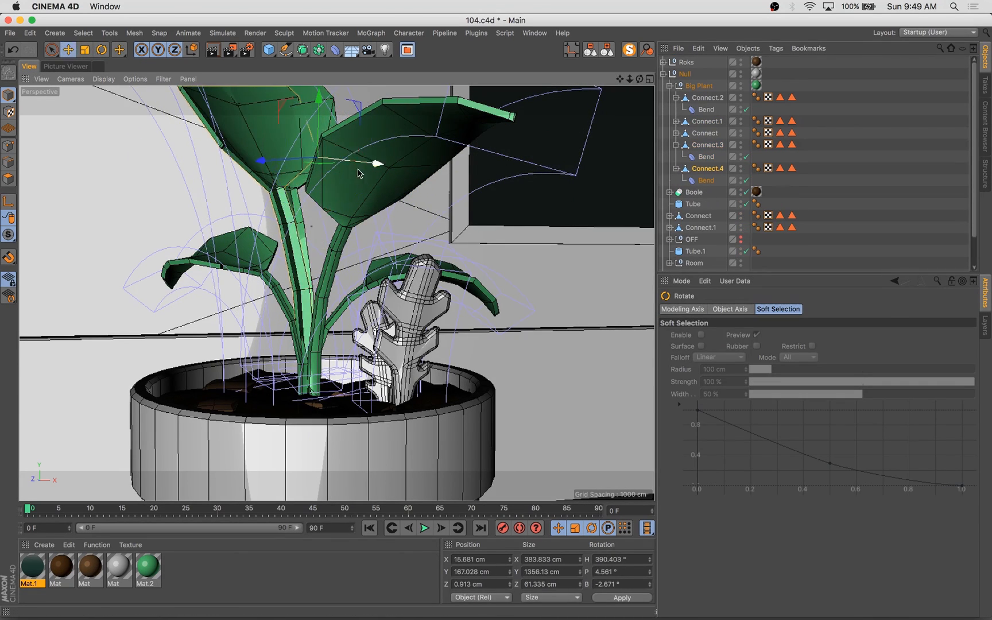
{"action": "left_click", "coordinate": [705, 181]}
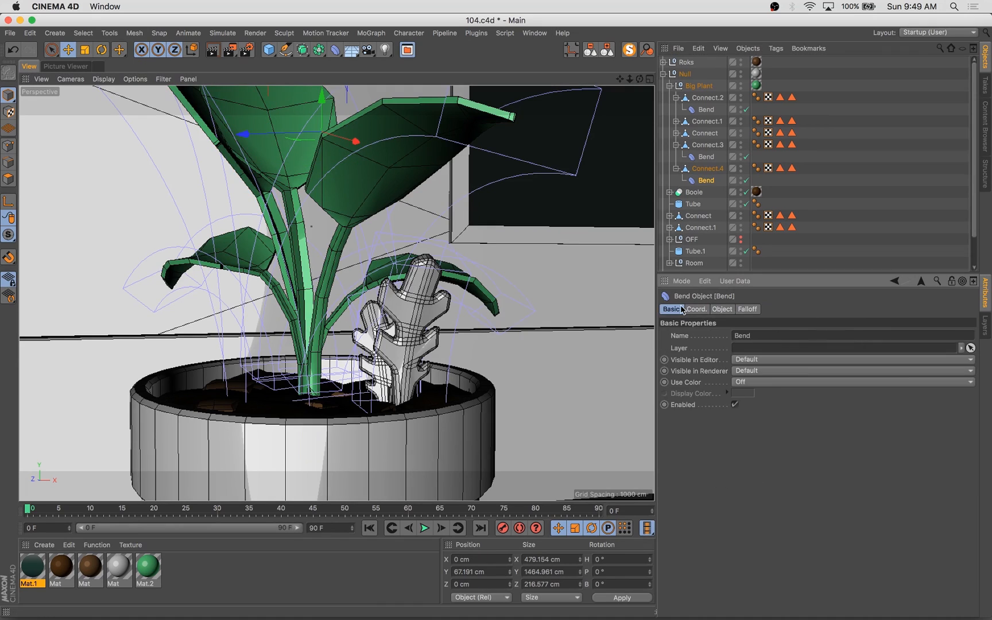
{"action": "left_click", "coordinate": [721, 309]}
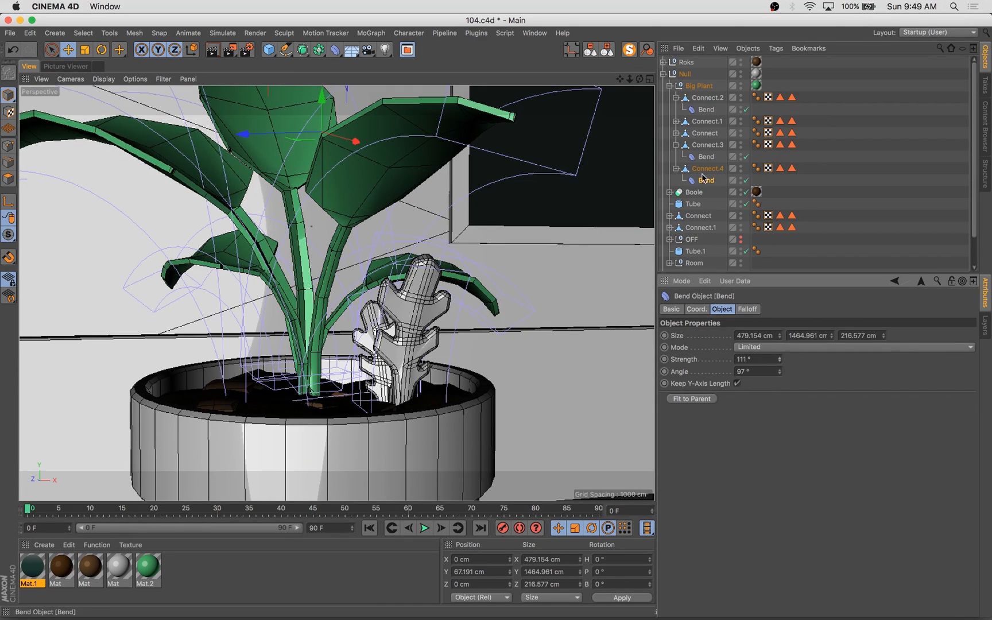
{"action": "left_click", "coordinate": [701, 133]}
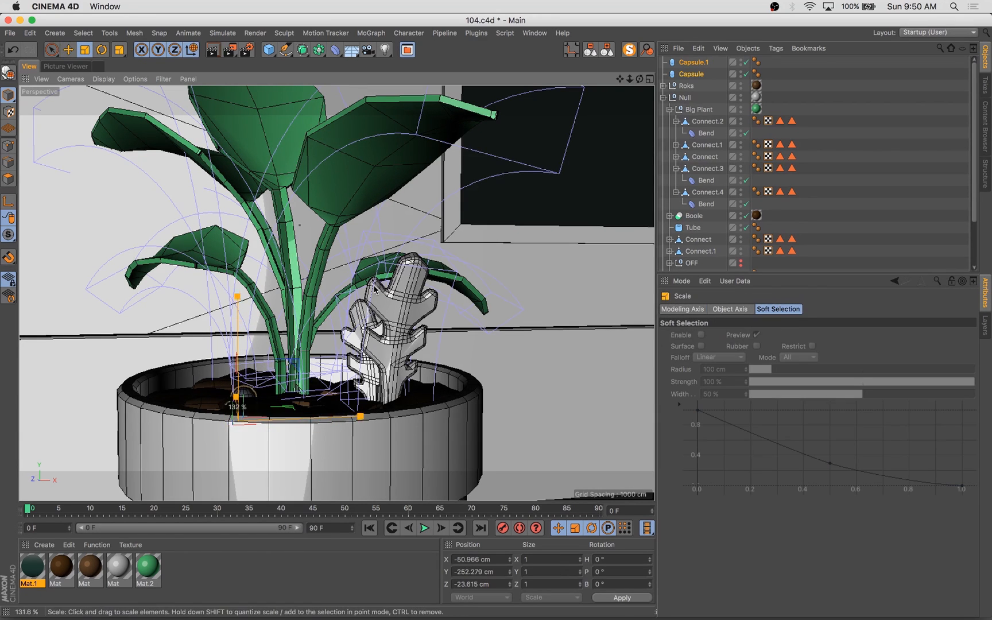
Tweak another leaf's bend, add Capsule.2 and Capsule.3 pebbles and preview-render them.
{"action": "left_click", "coordinate": [705, 180]}
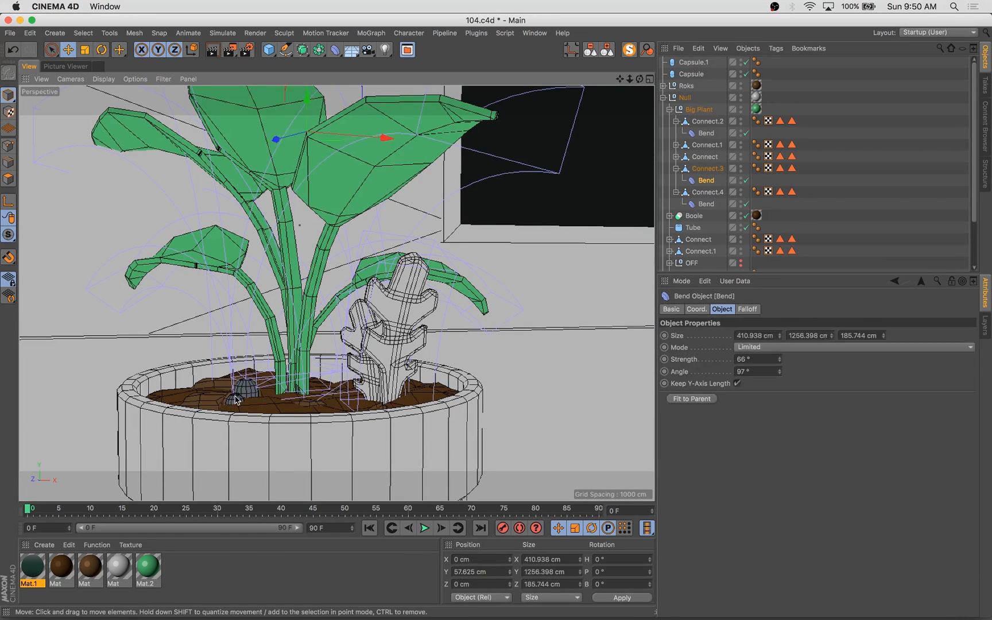
{"action": "left_click", "coordinate": [64, 65]}
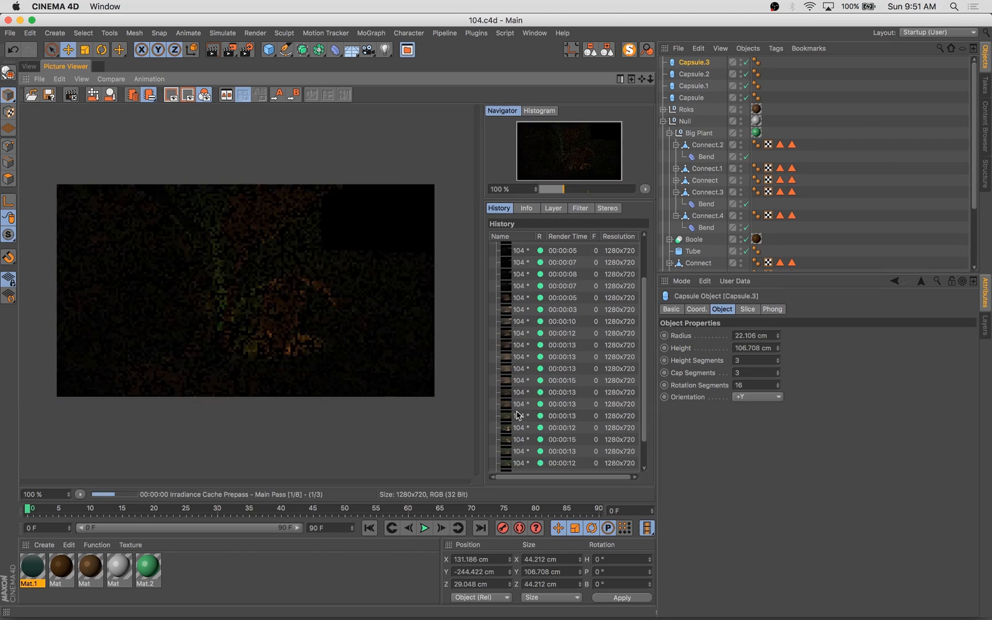
{"action": "left_click", "coordinate": [28, 66]}
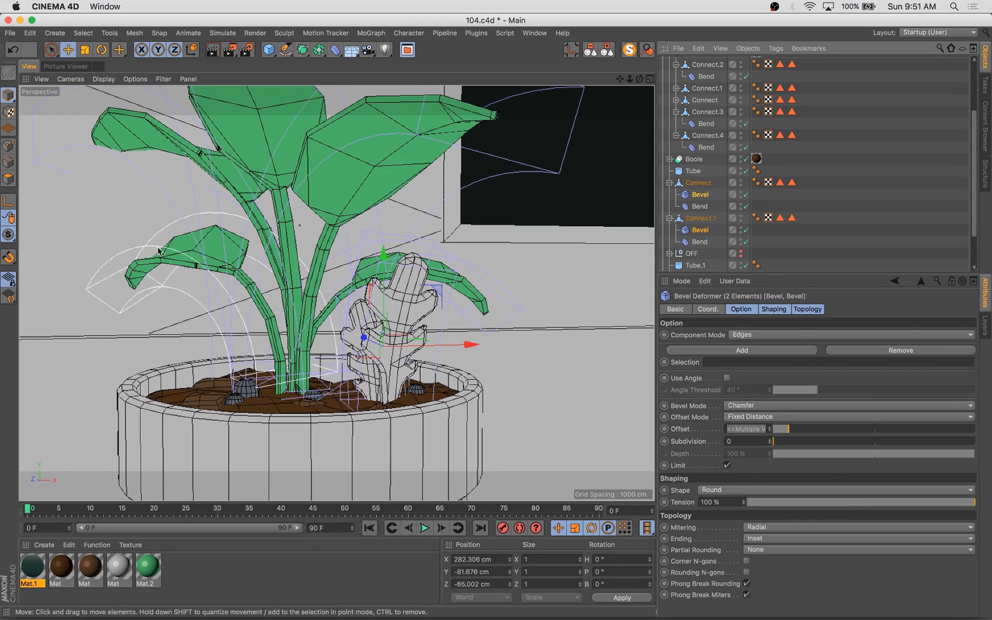
{"action": "left_click", "coordinate": [706, 134]}
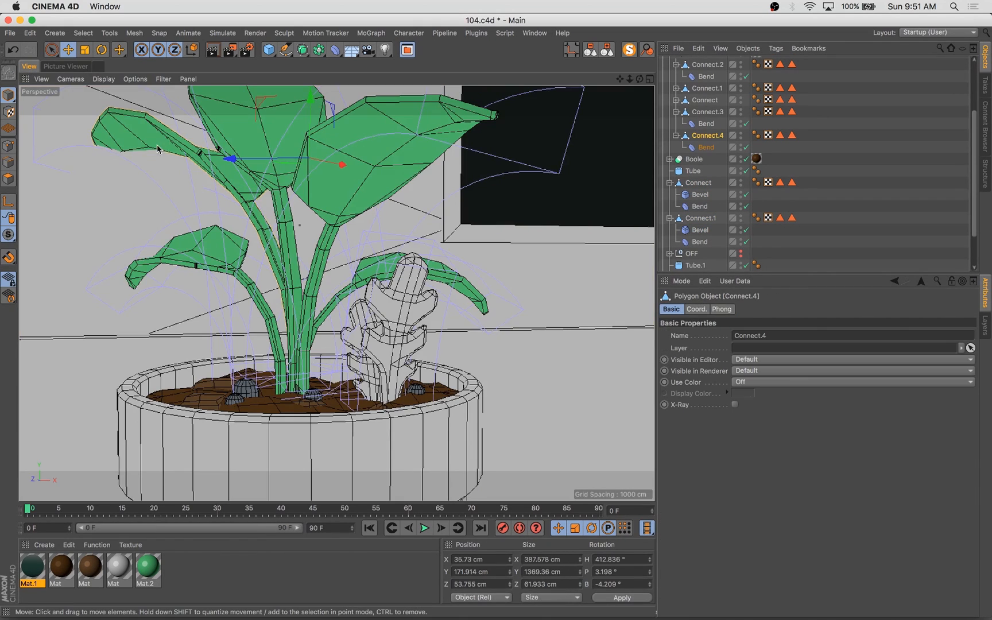
{"action": "left_click", "coordinate": [66, 66]}
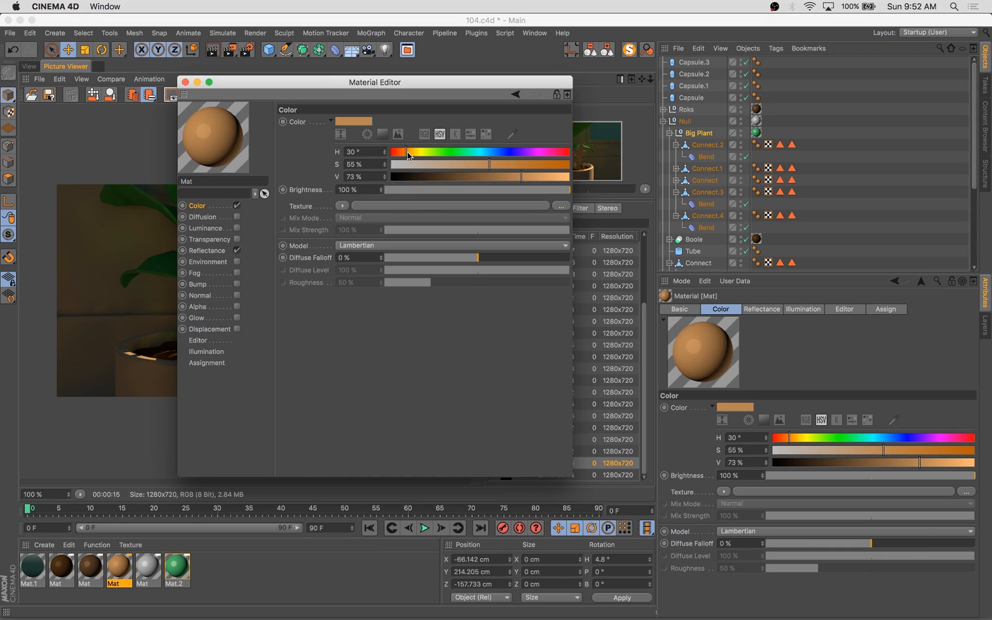
Assign the orange Mat to the pot, tune the green gradient Mat.2 for leaves and render.
{"action": "left_click", "coordinate": [183, 83]}
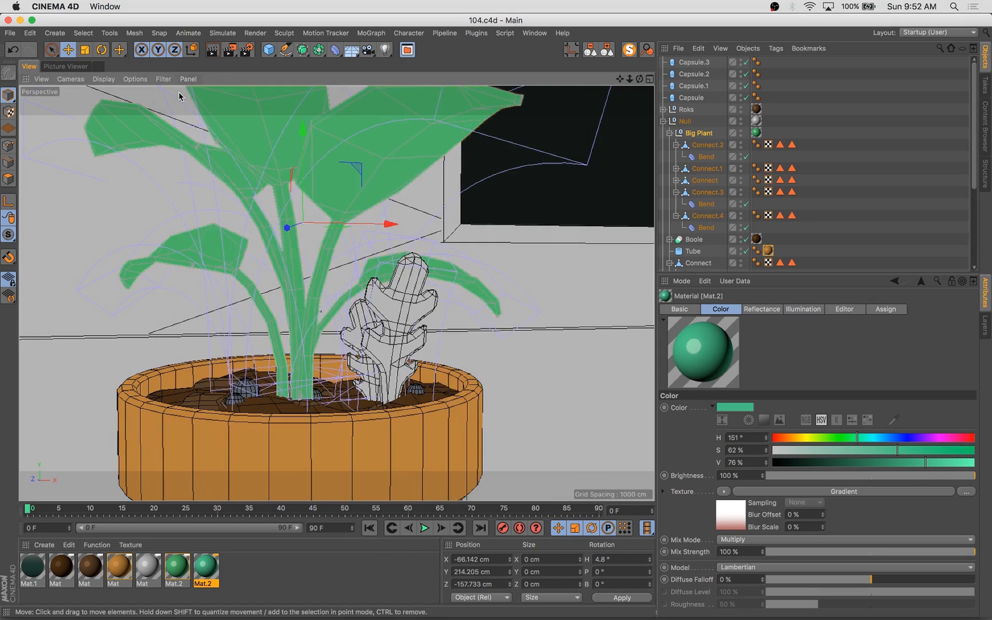
{"action": "left_click", "coordinate": [65, 66]}
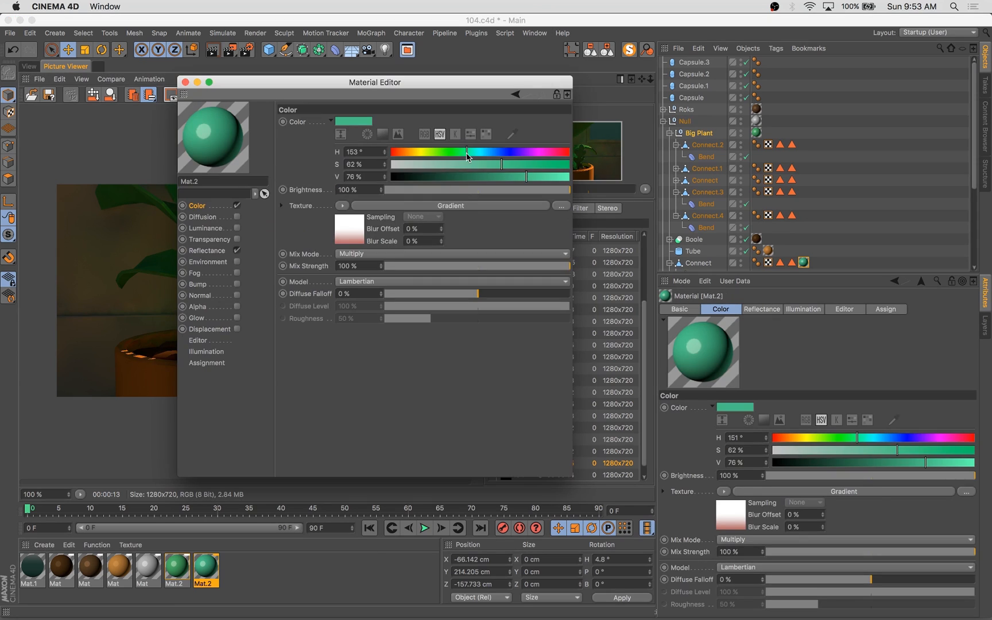
{"action": "left_click", "coordinate": [184, 81]}
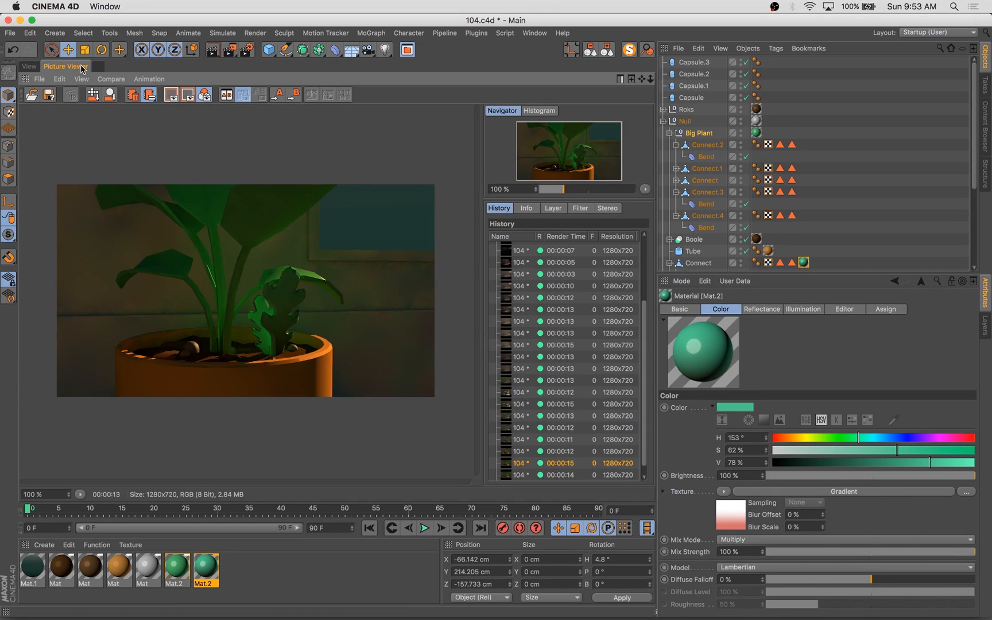
{"action": "mouse_move", "coordinate": [159, 283]}
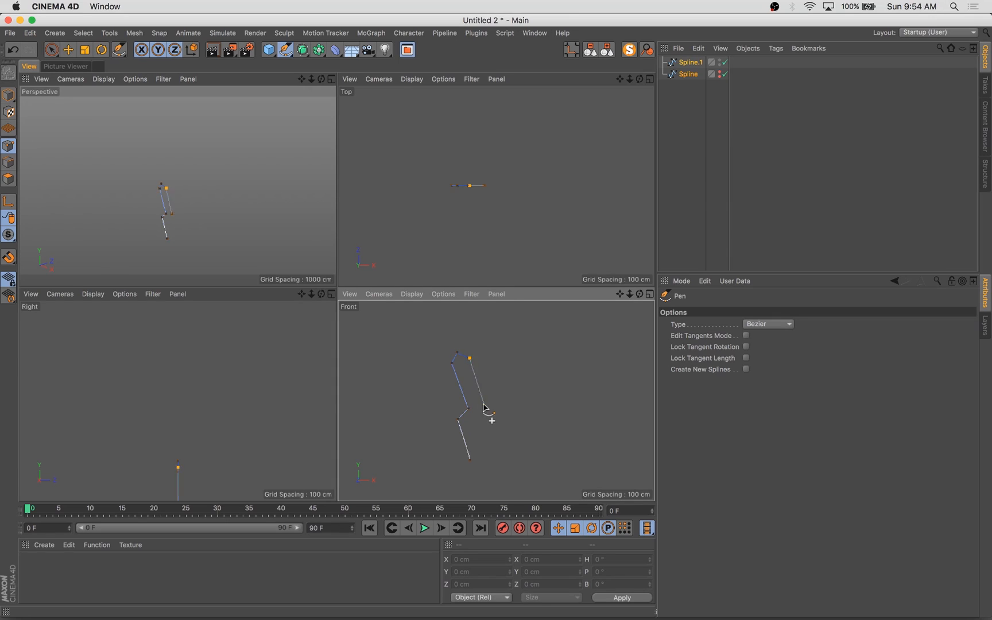
Close the hand-like spline outlines and gather them under a new Extrude object.
{"action": "left_click", "coordinate": [50, 50]}
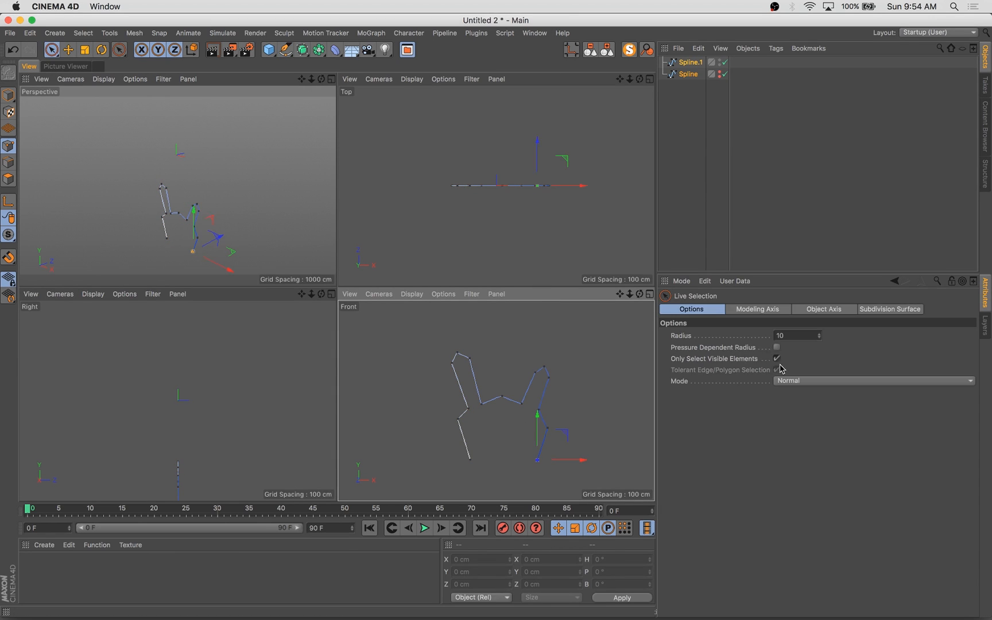
{"action": "left_click", "coordinate": [119, 49]}
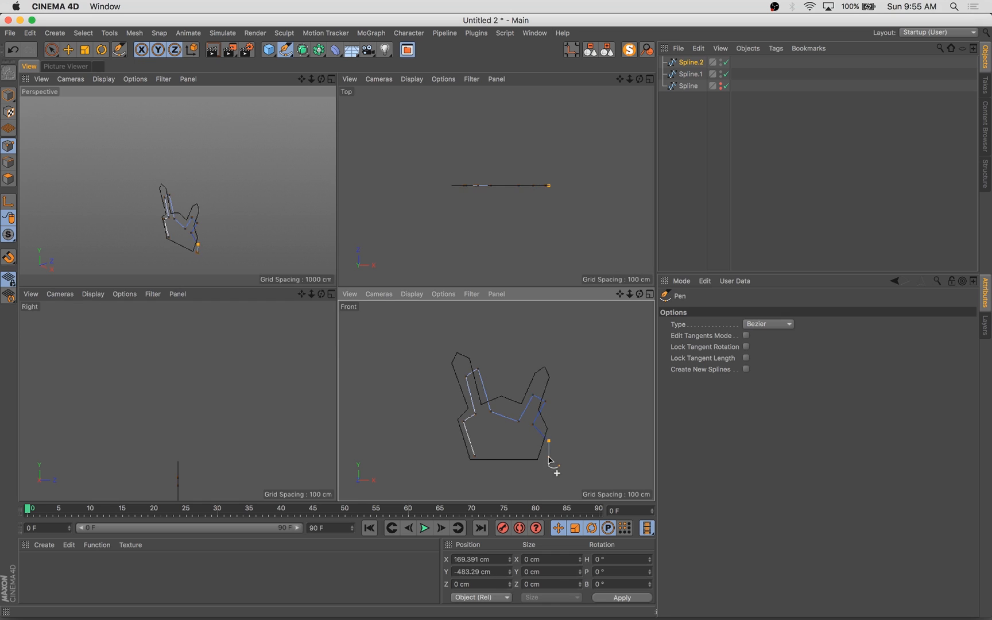
{"action": "left_click", "coordinate": [520, 461]}
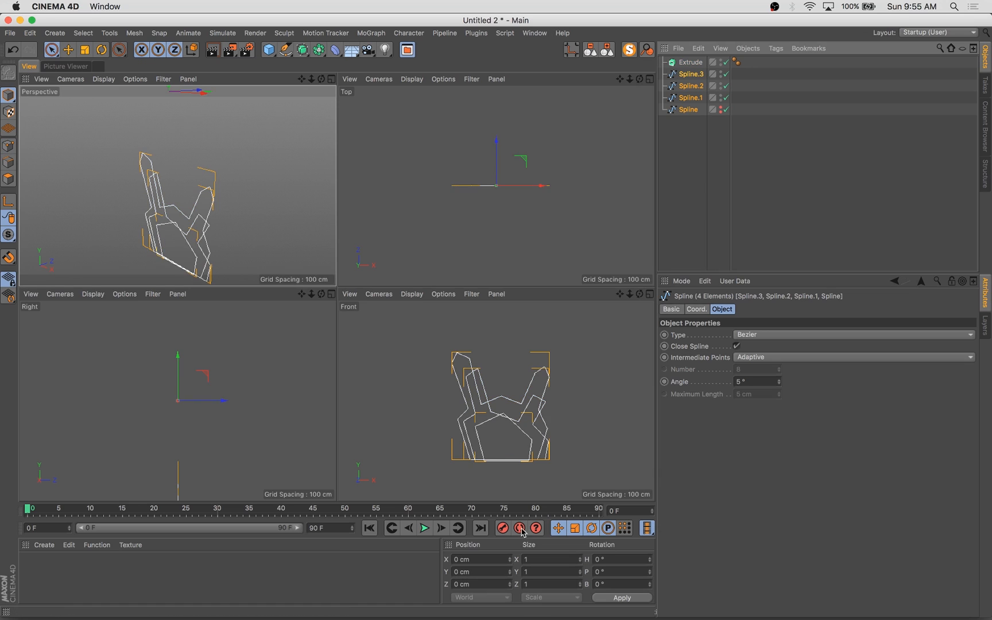
{"action": "left_click", "coordinate": [9, 97]}
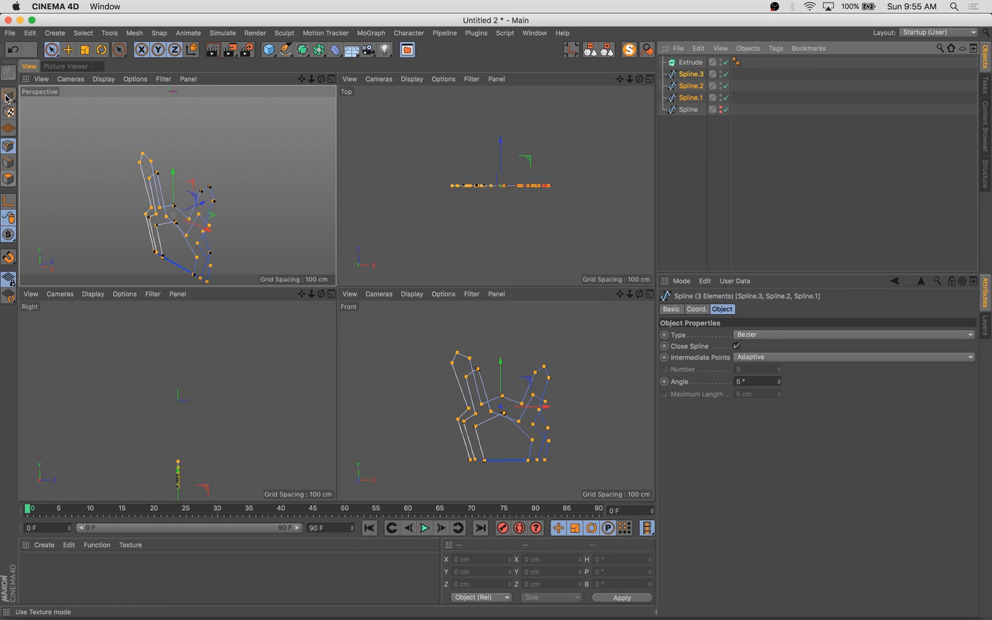
Nest the outlines in the Extrude, fillet its caps and move/rotate the leaves.
{"action": "left_click", "coordinate": [690, 62]}
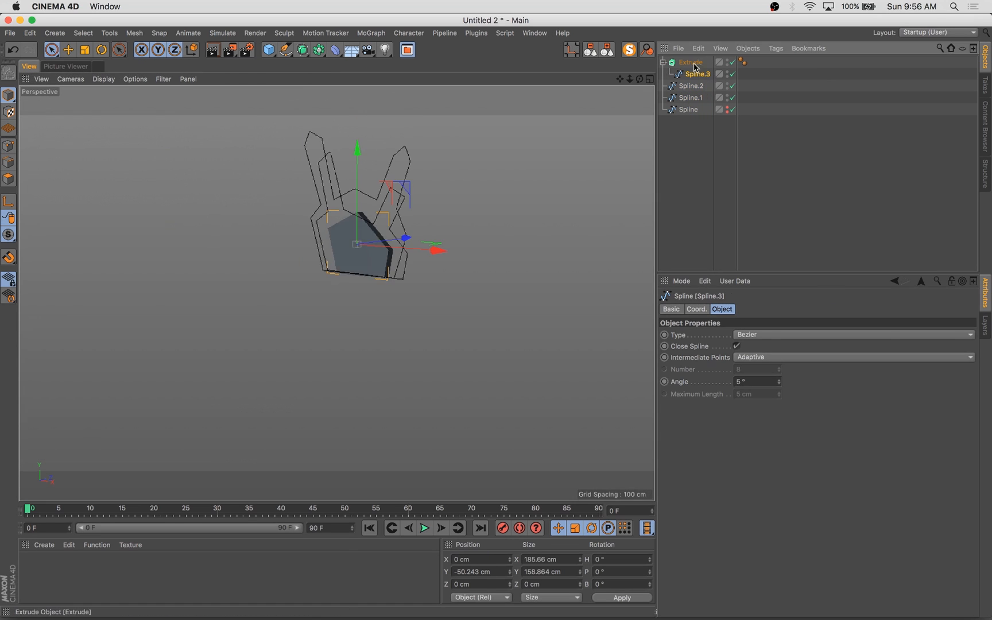
{"action": "left_click", "coordinate": [689, 62]}
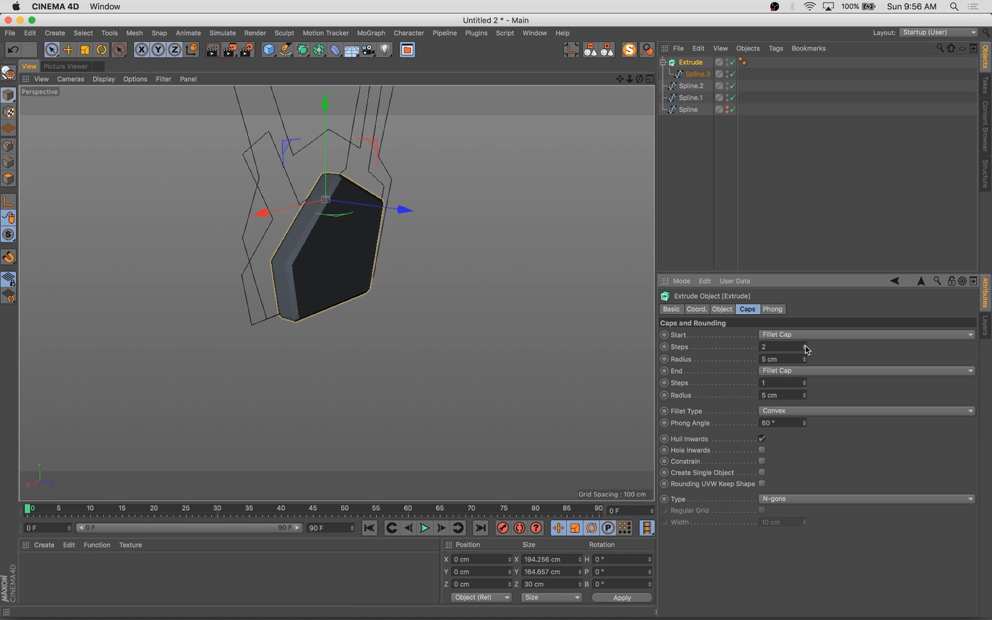
{"action": "left_click", "coordinate": [697, 73]}
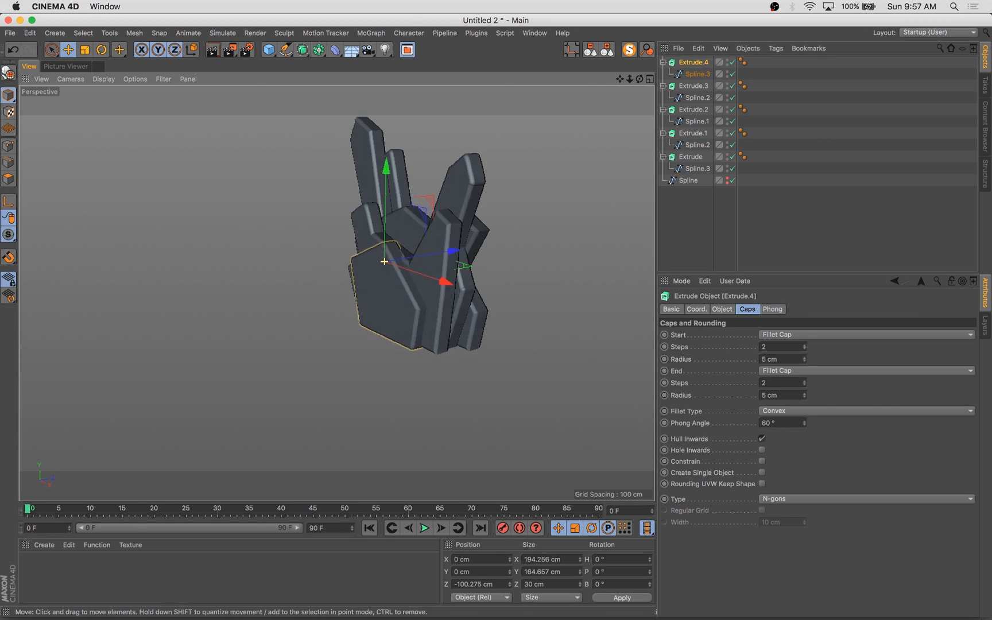
{"action": "left_click", "coordinate": [119, 49]}
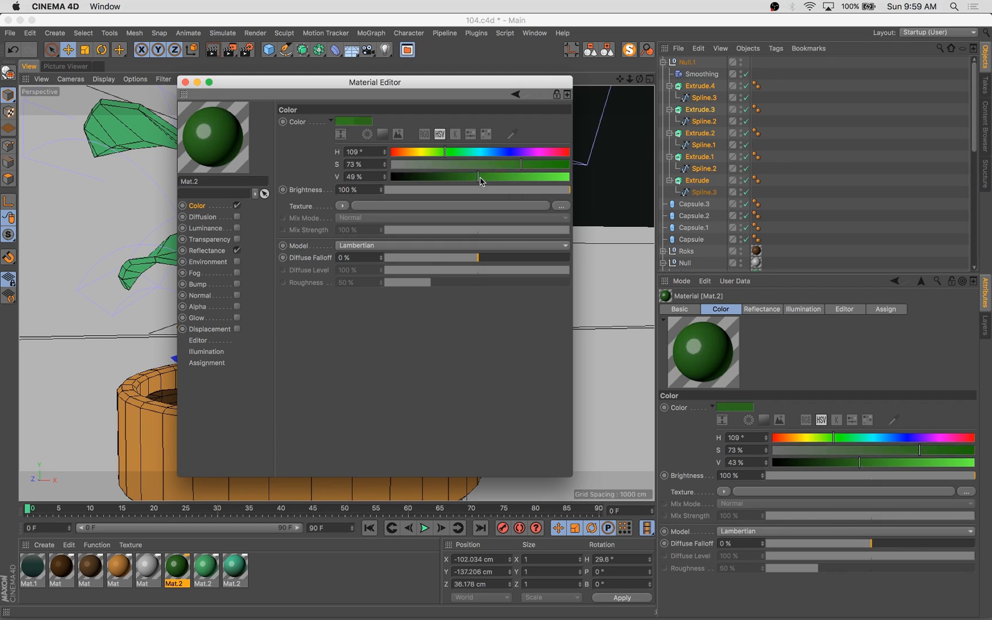
Render the extruded plant, check the leaf material colour, rotate another leaf and re-render.
{"action": "left_click", "coordinate": [64, 65]}
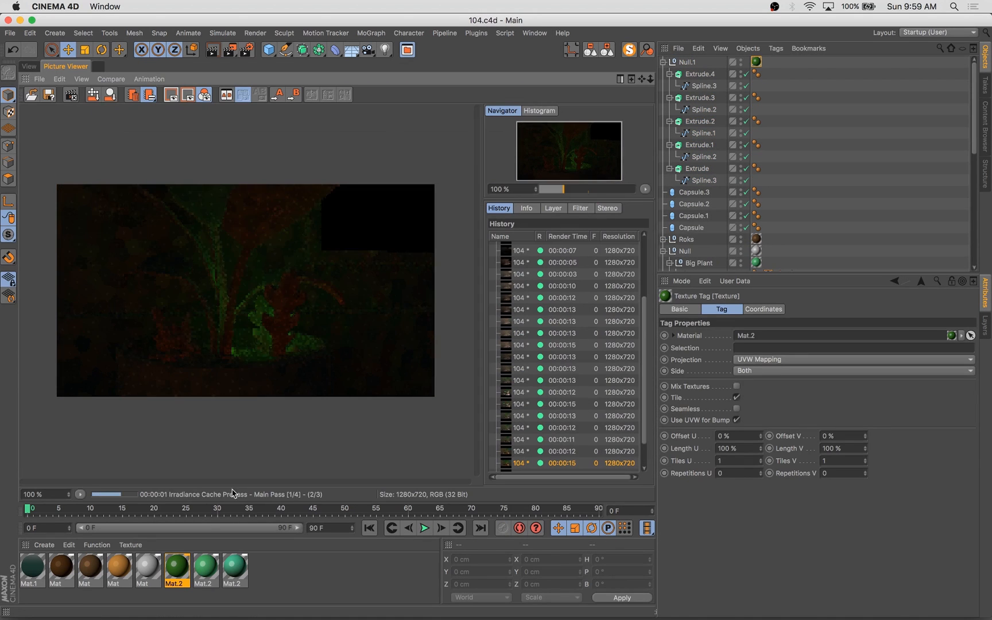
{"action": "double_click", "coordinate": [233, 569]}
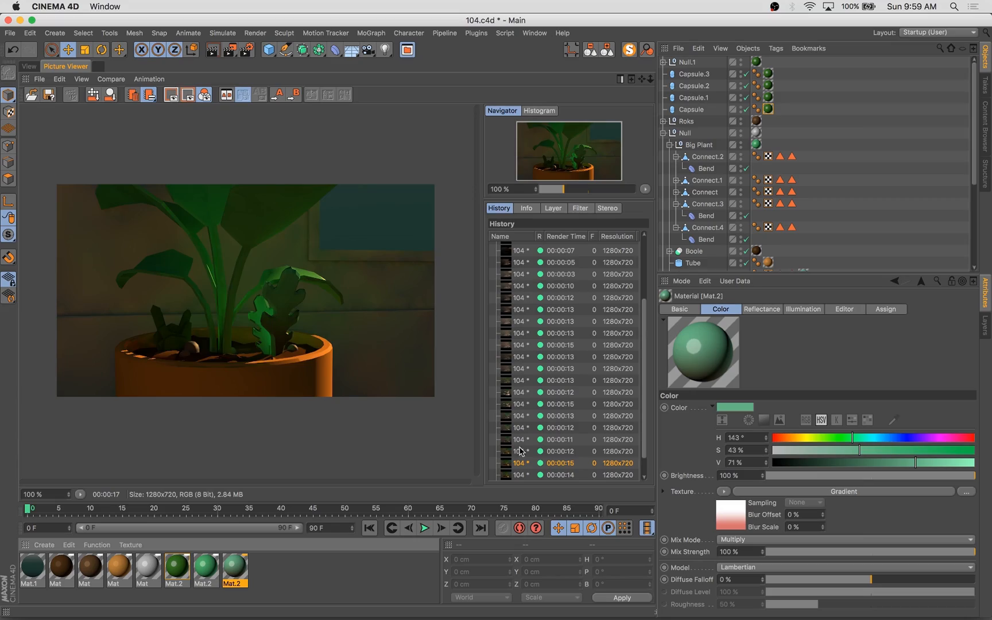
{"action": "left_click", "coordinate": [28, 65]}
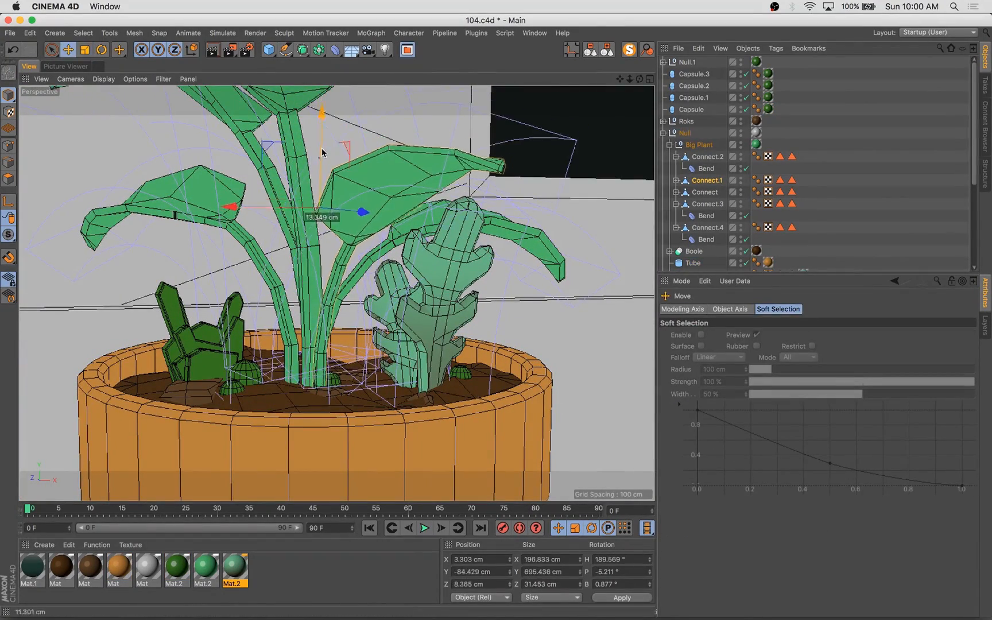
{"action": "left_click", "coordinate": [707, 227]}
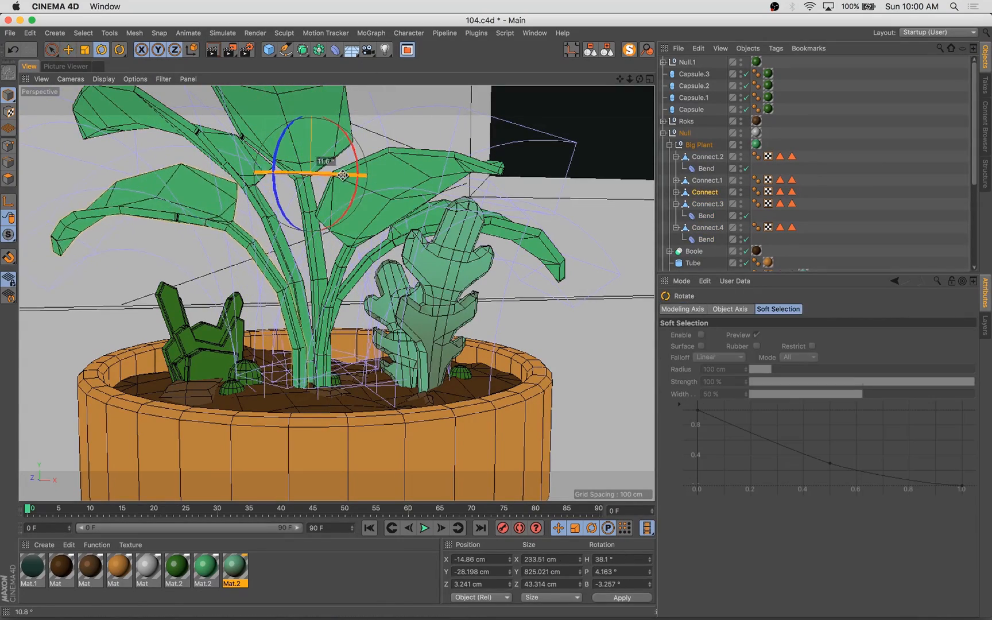
{"action": "left_click", "coordinate": [66, 65]}
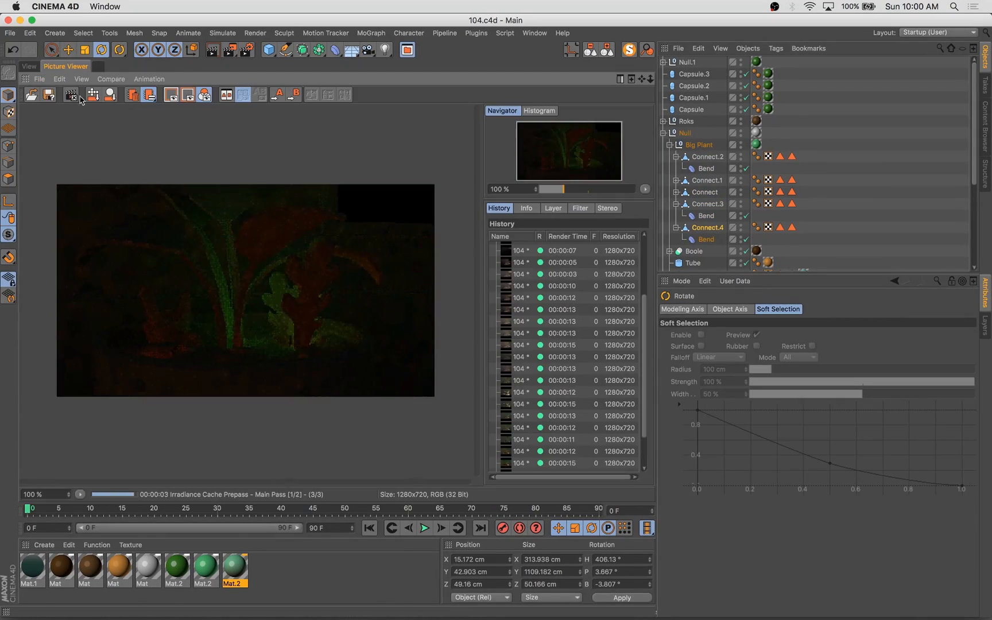
{"action": "left_click", "coordinate": [27, 66]}
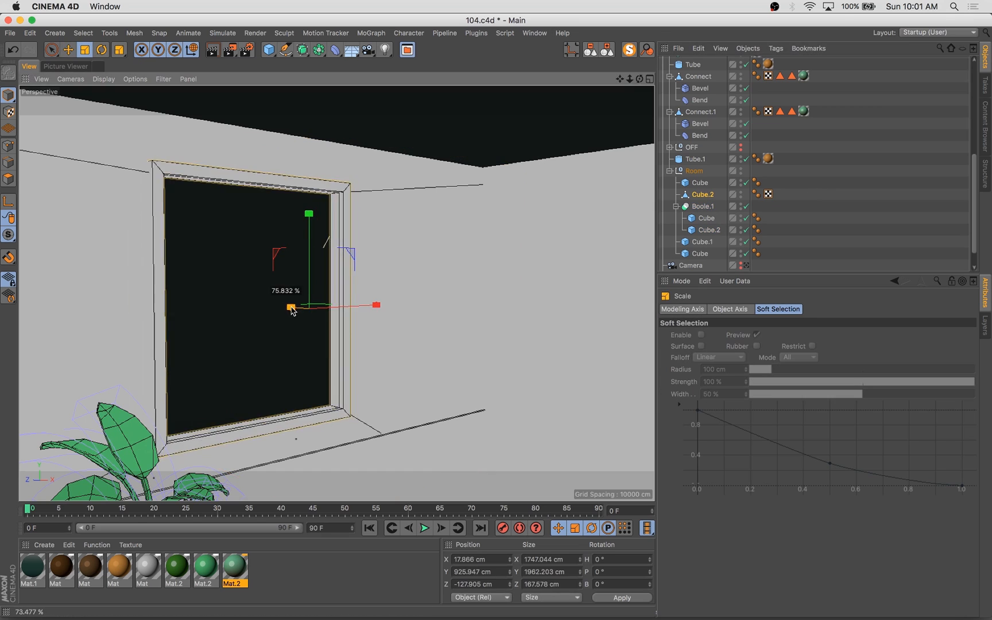
Render the smaller window, set Mat.2's Noise shader to grey and warm the light to orange.
{"action": "left_click", "coordinate": [66, 65]}
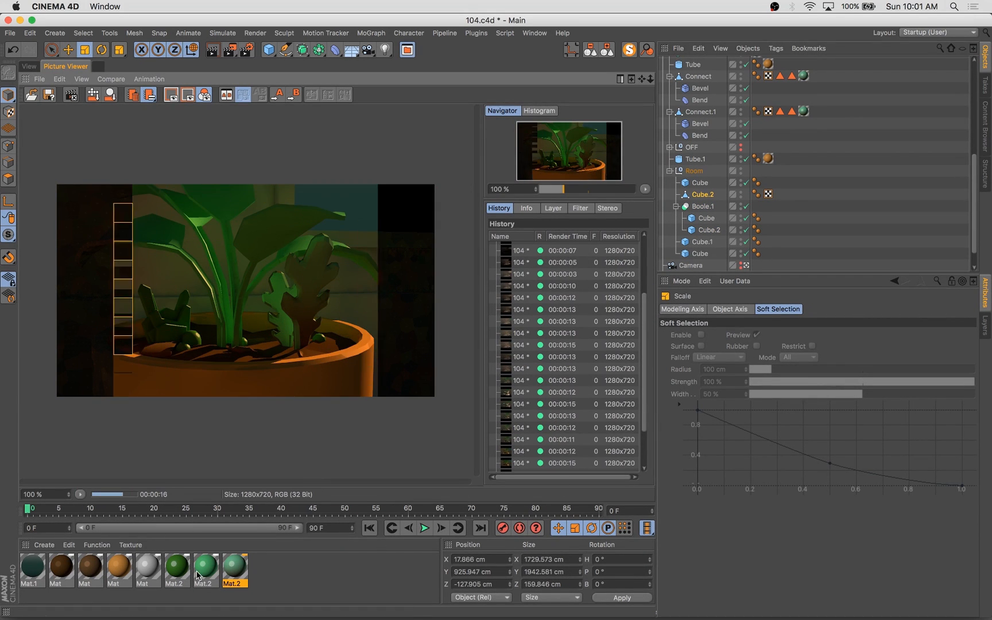
{"action": "double_click", "coordinate": [177, 567]}
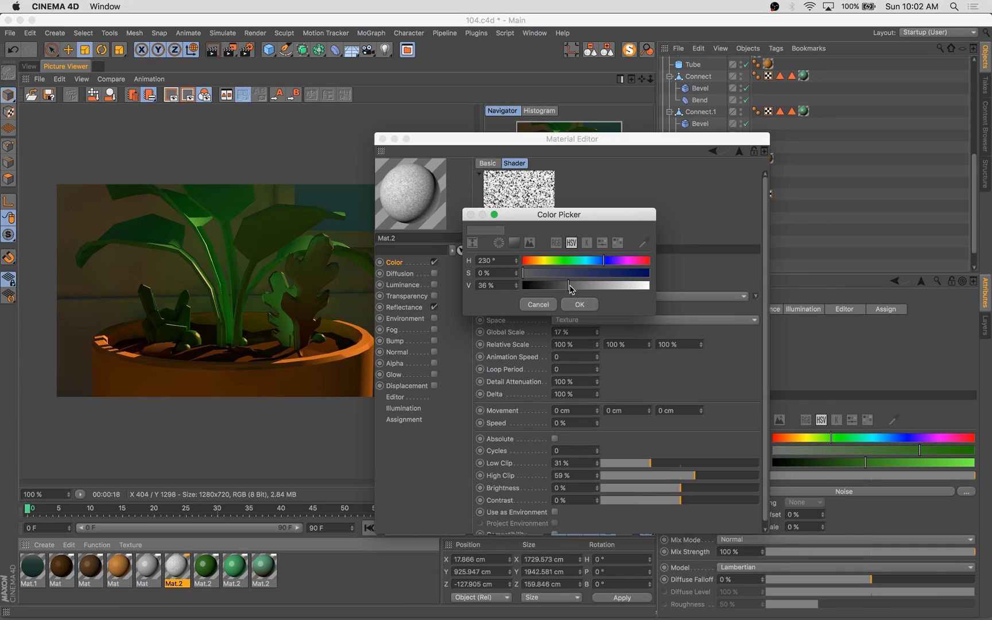
{"action": "left_click", "coordinate": [579, 304]}
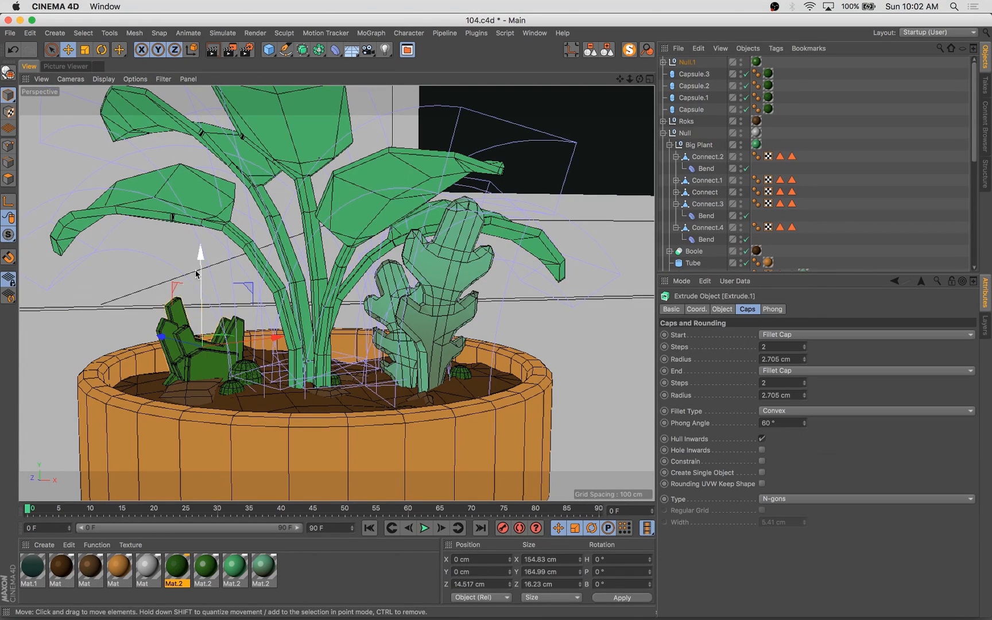
{"action": "left_click", "coordinate": [630, 49]}
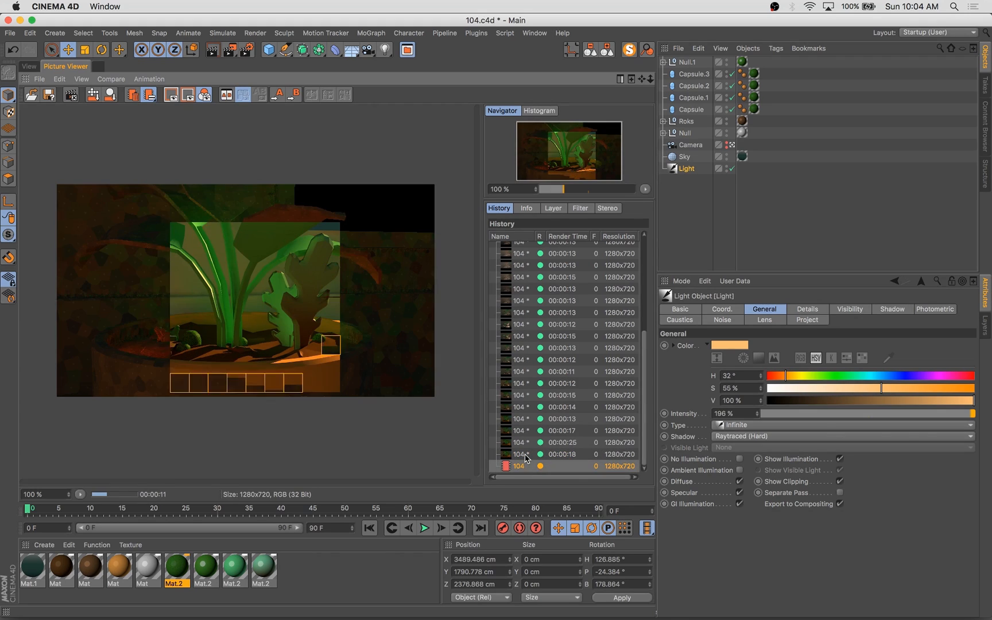
{"action": "left_click", "coordinate": [28, 65]}
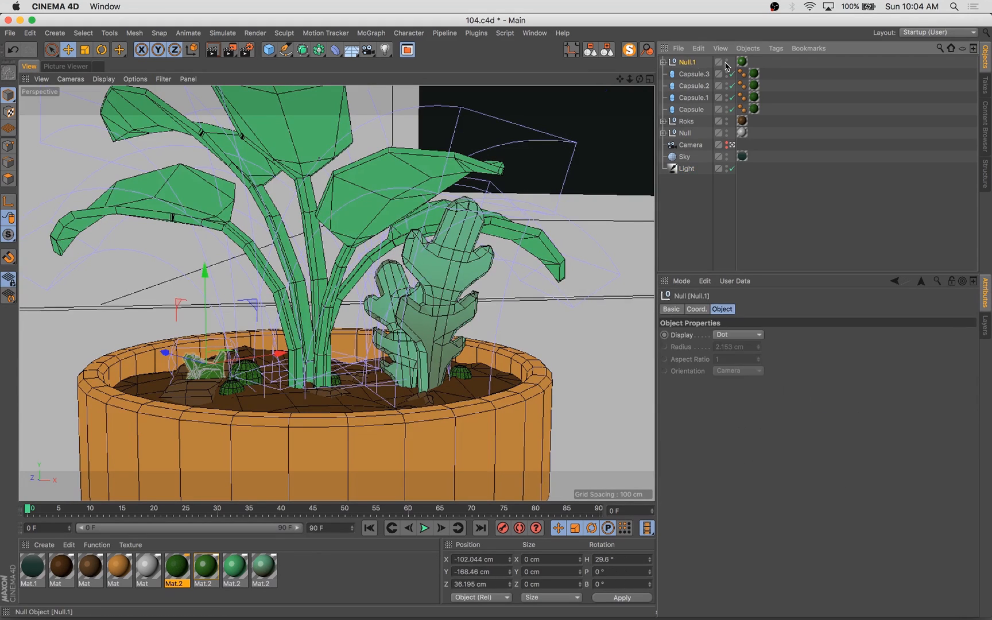
Duplicate and scale more Capsule moss balls and Roks cubes in the soil, then render them.
{"action": "double_click", "coordinate": [261, 567]}
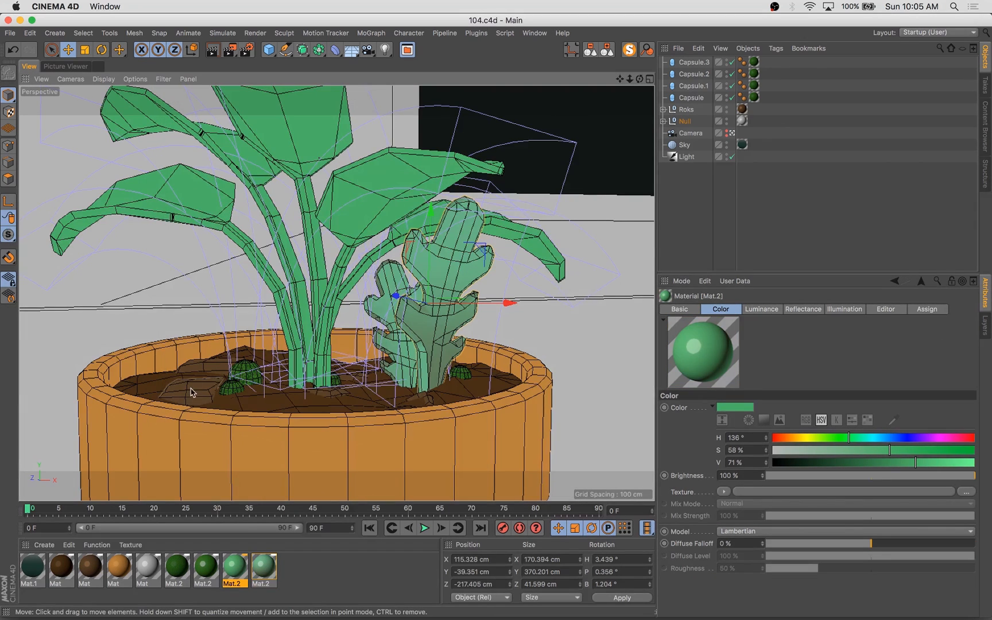
{"action": "left_click", "coordinate": [691, 97]}
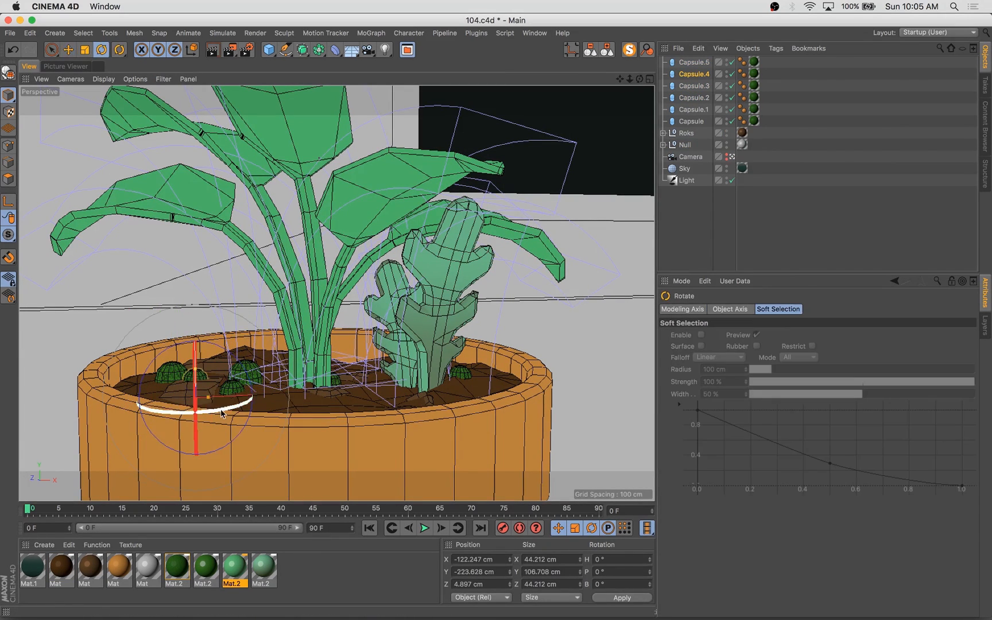
{"action": "left_click", "coordinate": [70, 49]}
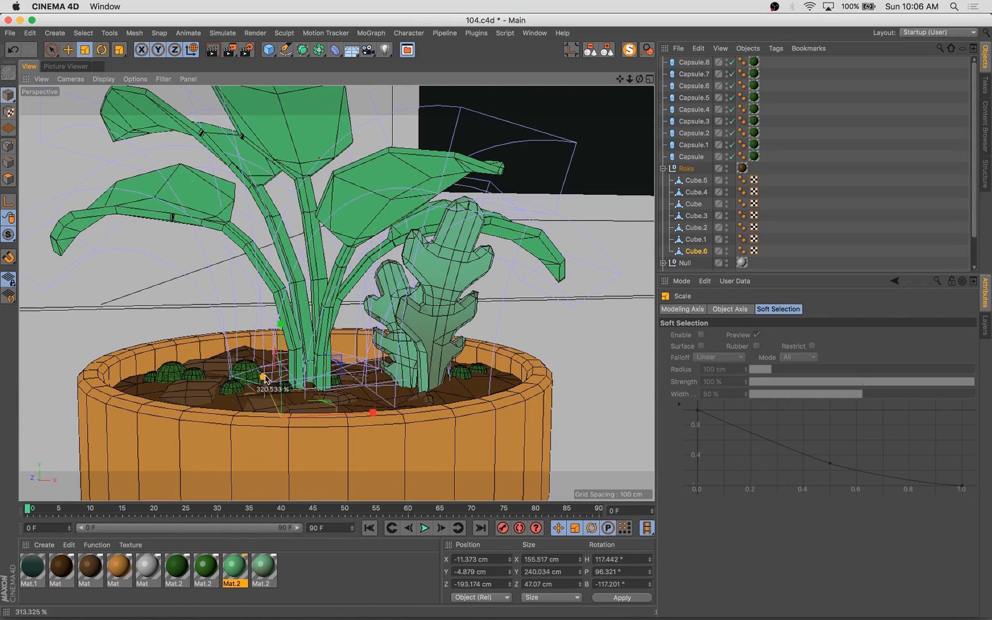
{"action": "left_click", "coordinate": [69, 50]}
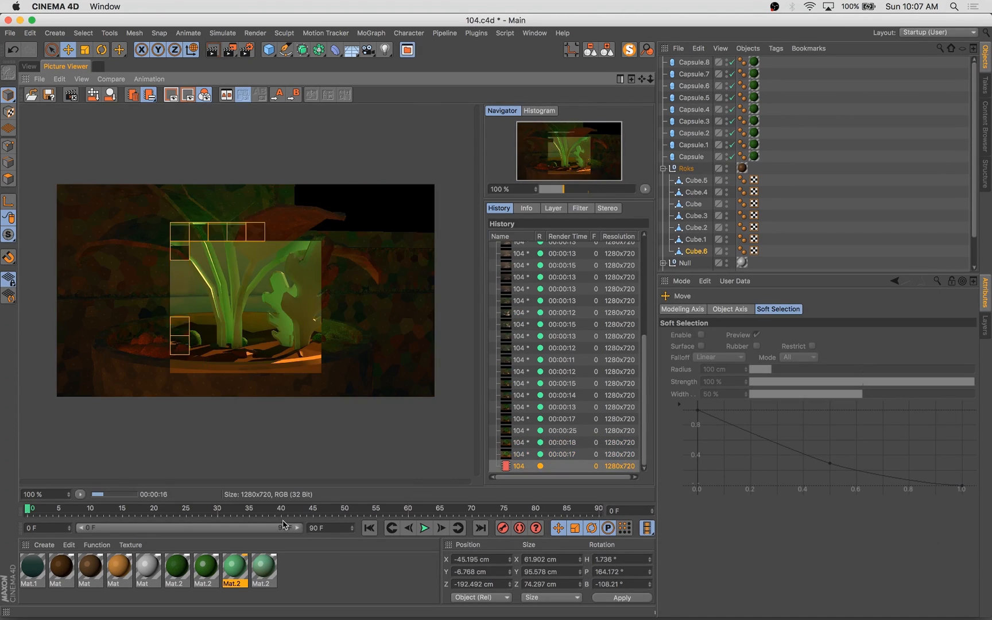
{"action": "double_click", "coordinate": [233, 568]}
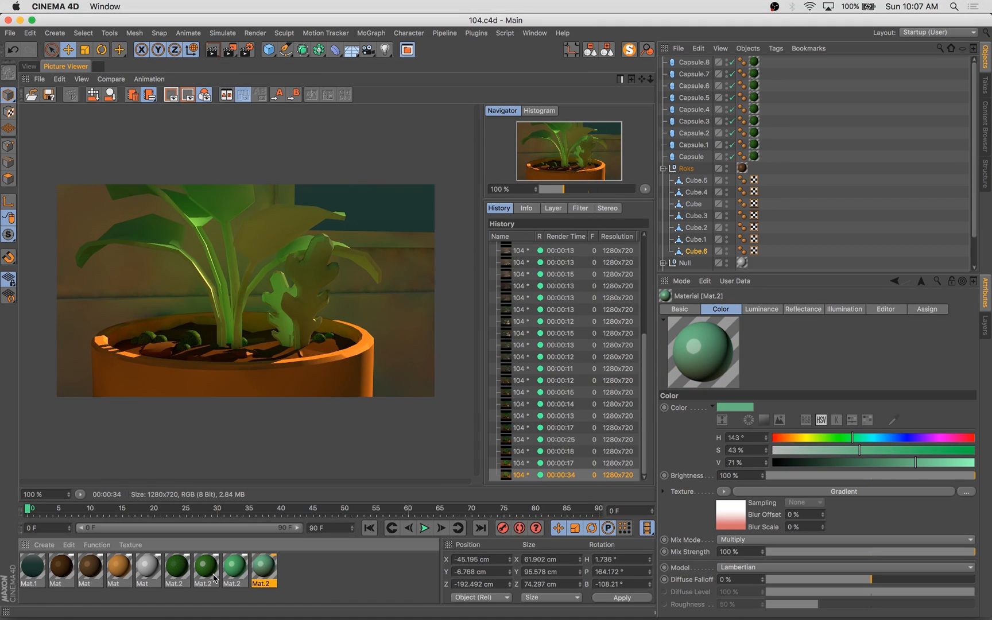
{"action": "left_click", "coordinate": [28, 66]}
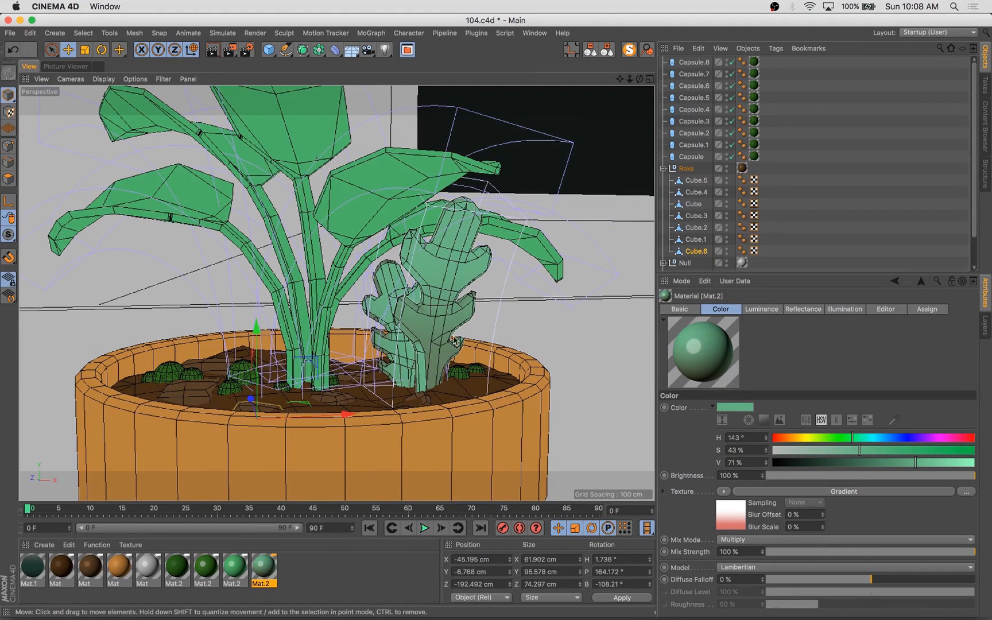
Adjust viewport Filter and Display options and check Global Illumination in Render Settings.
{"action": "left_click", "coordinate": [163, 78]}
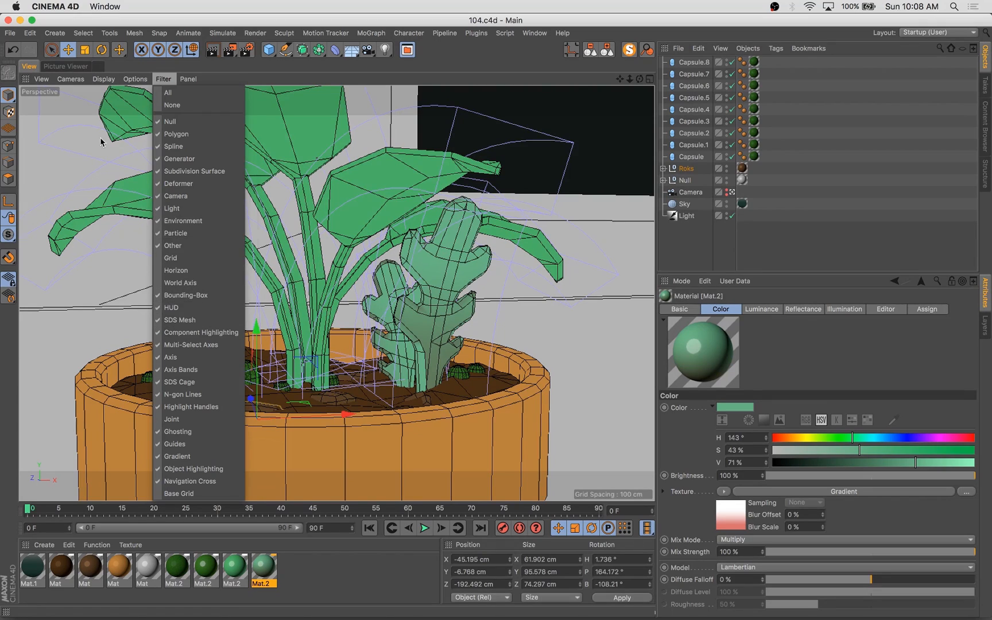
{"action": "left_click", "coordinate": [103, 78]}
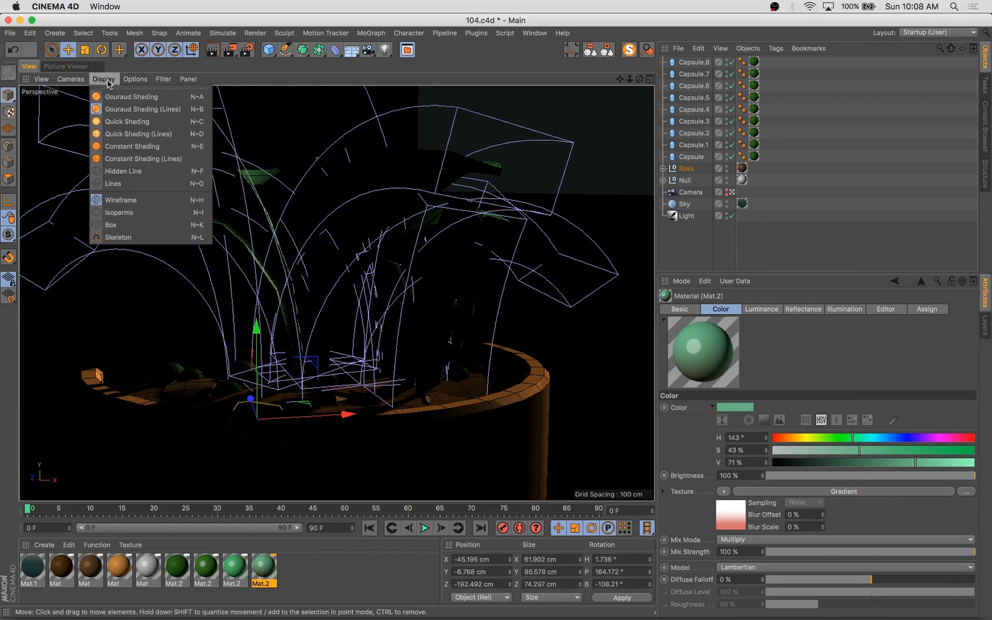
{"action": "left_click", "coordinate": [136, 78]}
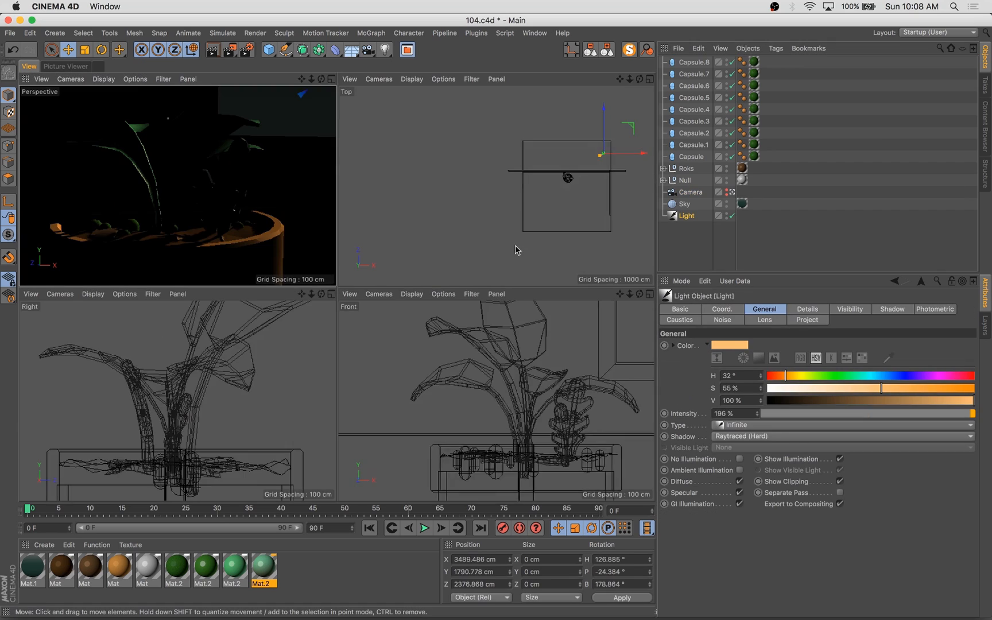
{"action": "left_click", "coordinate": [101, 49]}
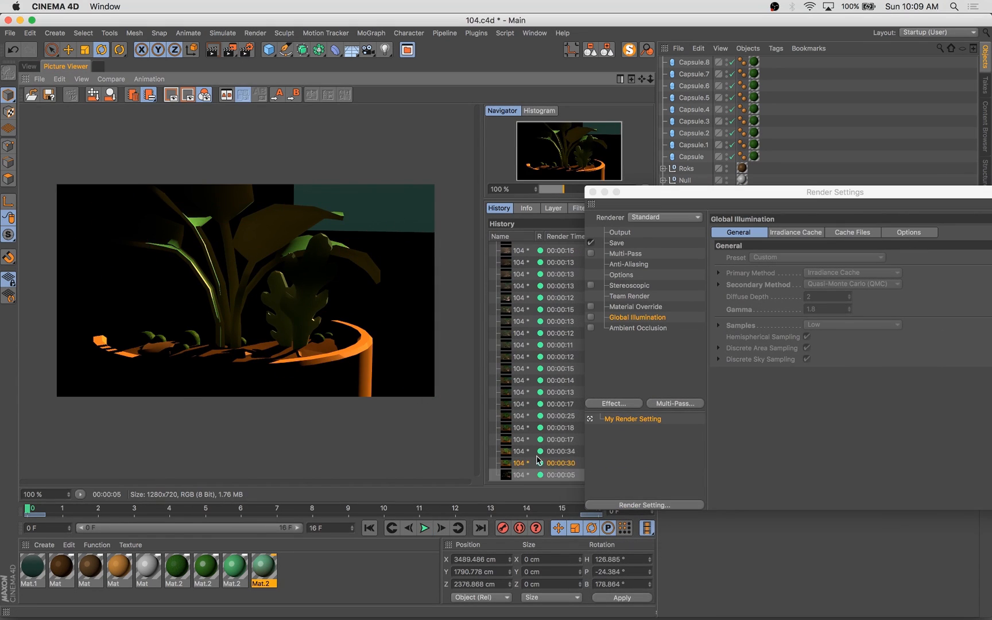
Lower Mat's Default Specular layer strength, render the dim scene and restore solid shading.
{"action": "left_click", "coordinate": [558, 451]}
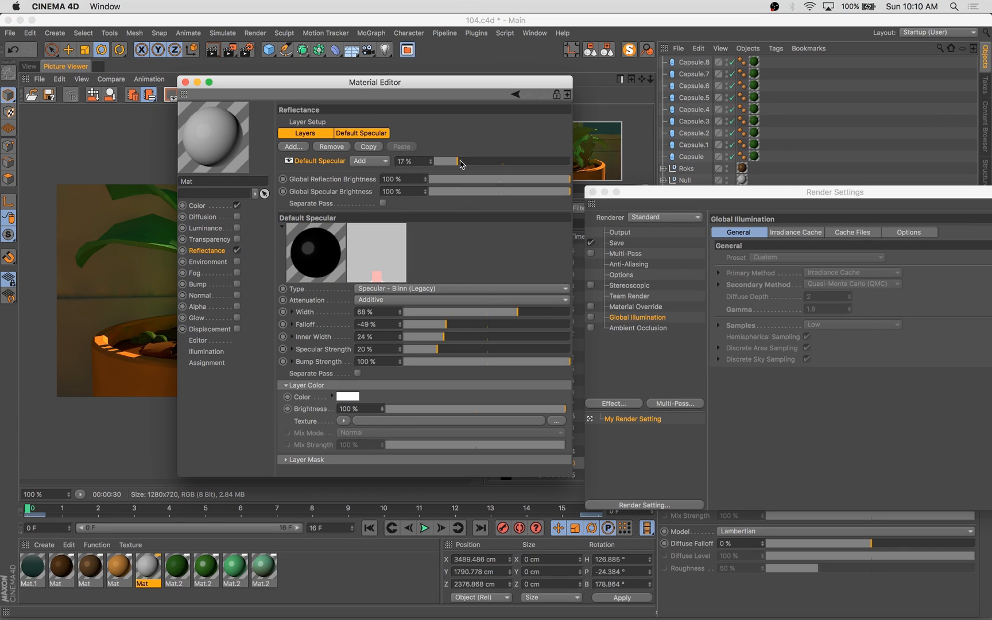
{"action": "left_click", "coordinate": [185, 81]}
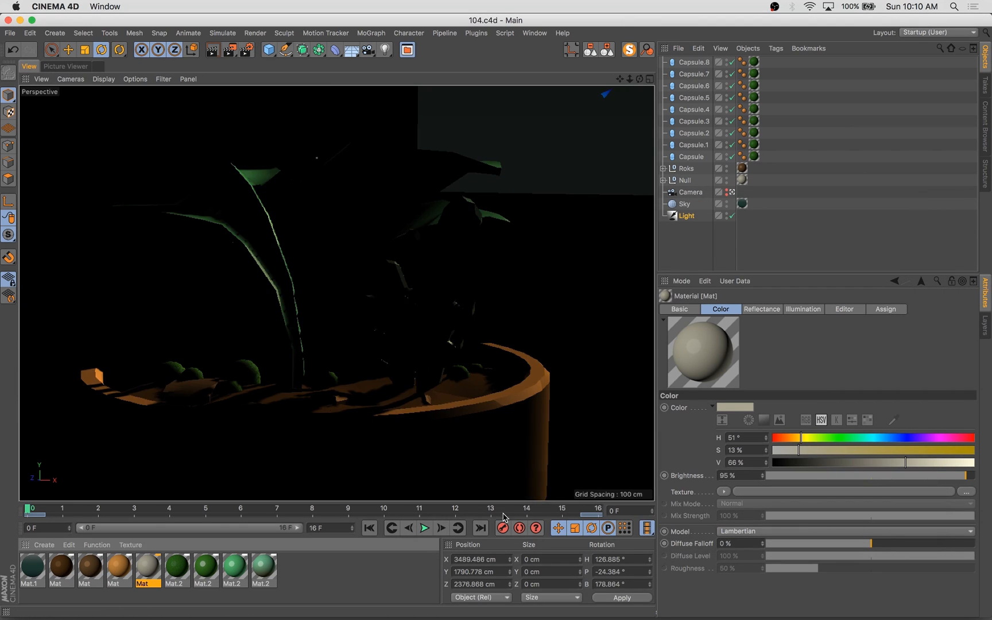
{"action": "left_click", "coordinate": [66, 65]}
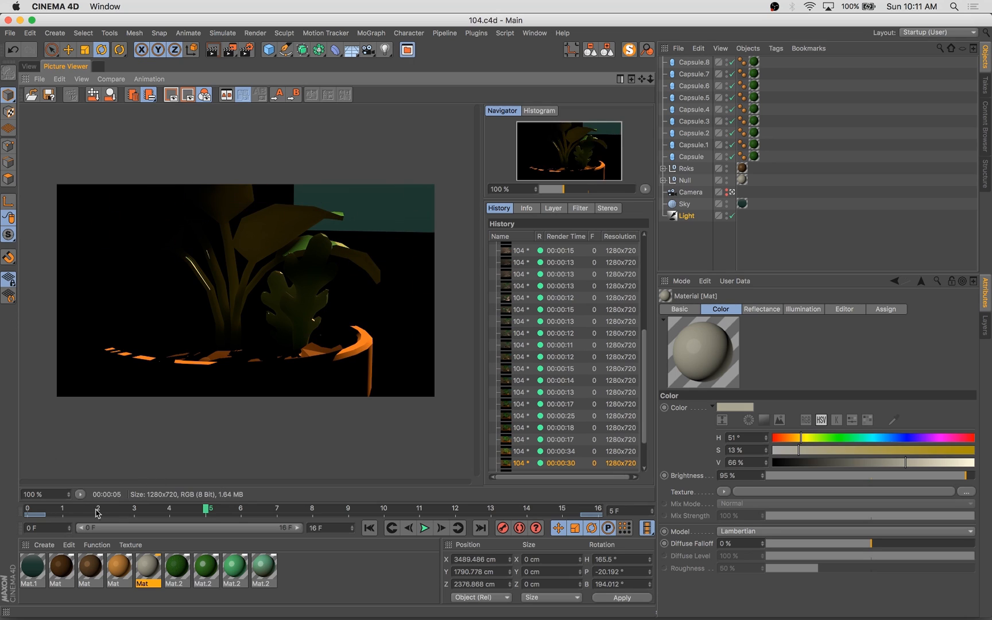
{"action": "left_click", "coordinate": [29, 65]}
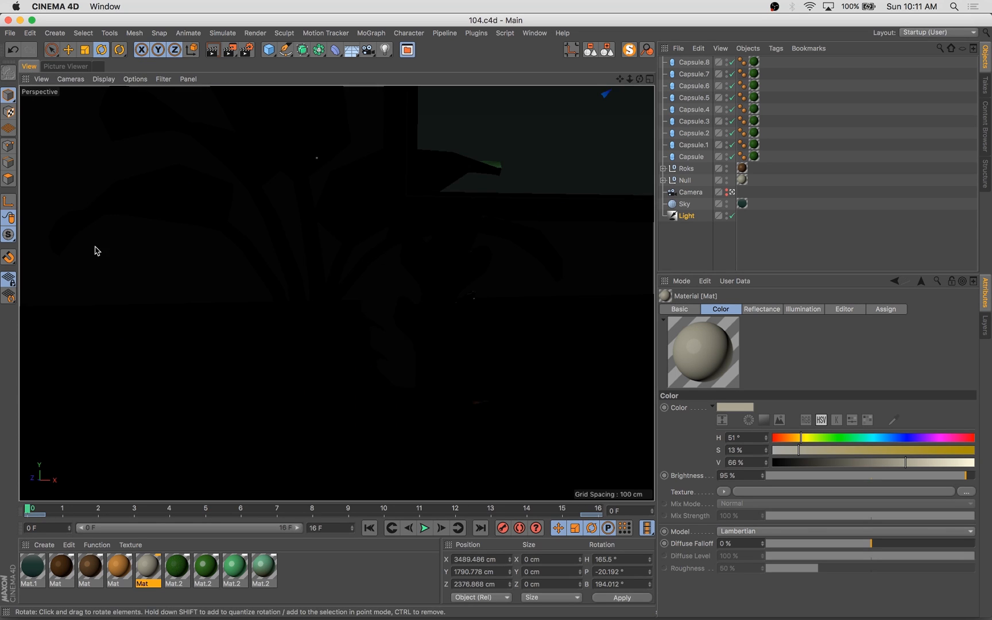
{"action": "left_click", "coordinate": [694, 98]}
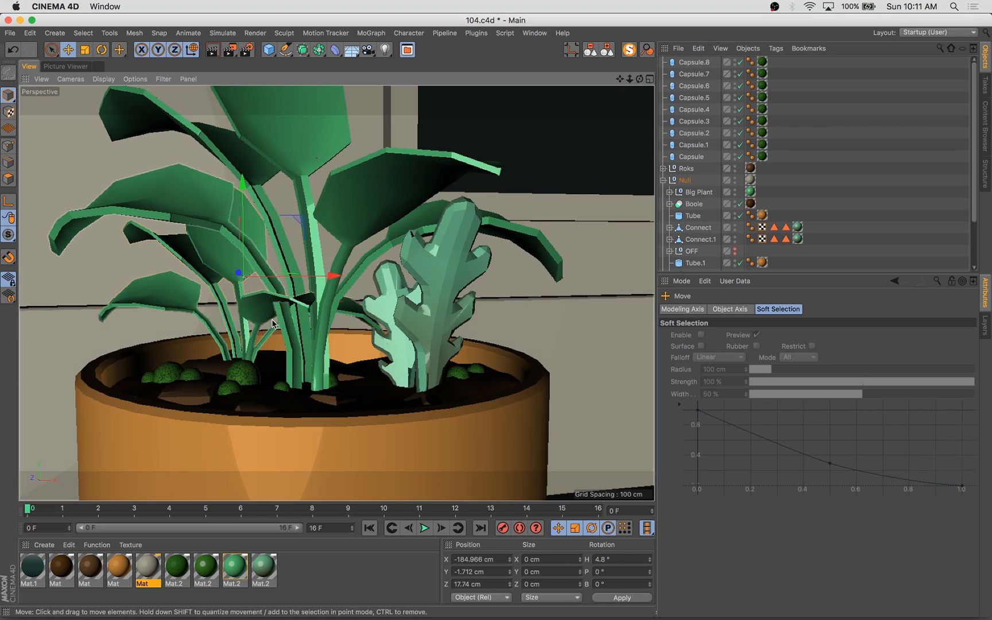
Move the duplicated Big Plant.1 to the pot's left and show the Picture Viewer render history.
{"action": "left_click", "coordinate": [695, 204]}
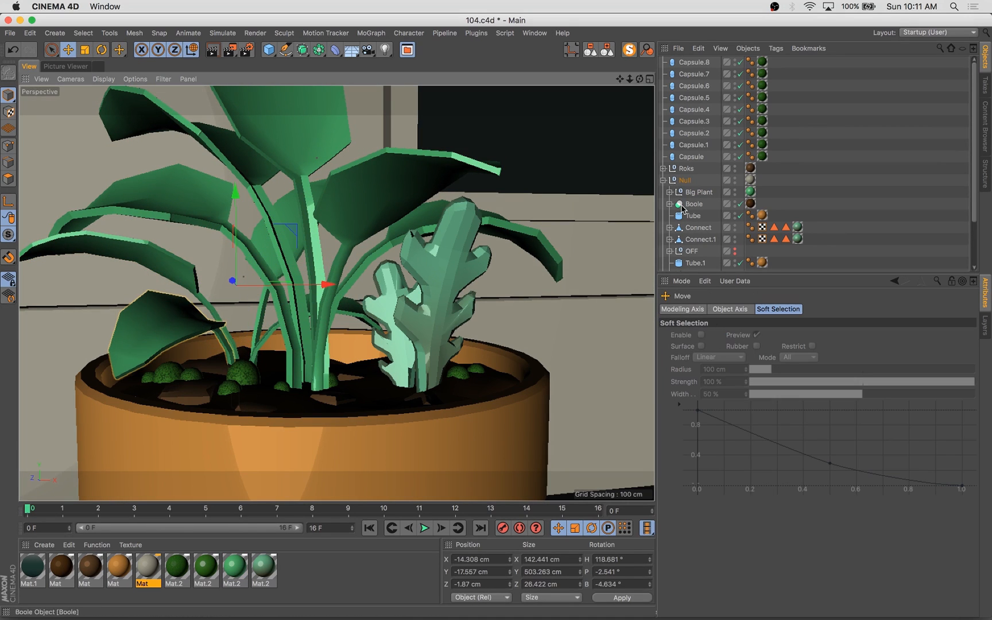
{"action": "left_click", "coordinate": [705, 223]}
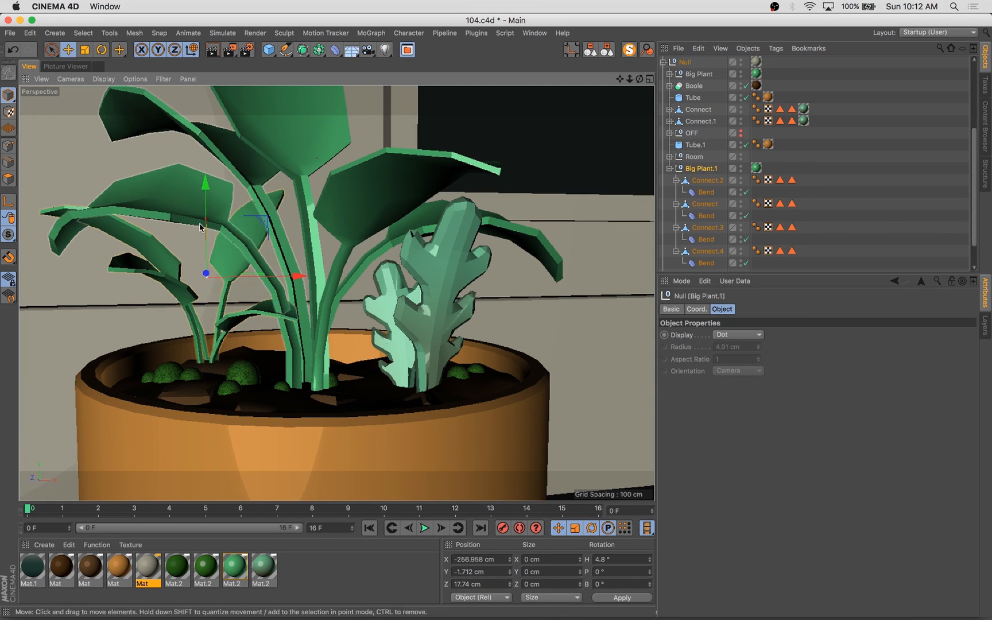
{"action": "left_click", "coordinate": [85, 49]}
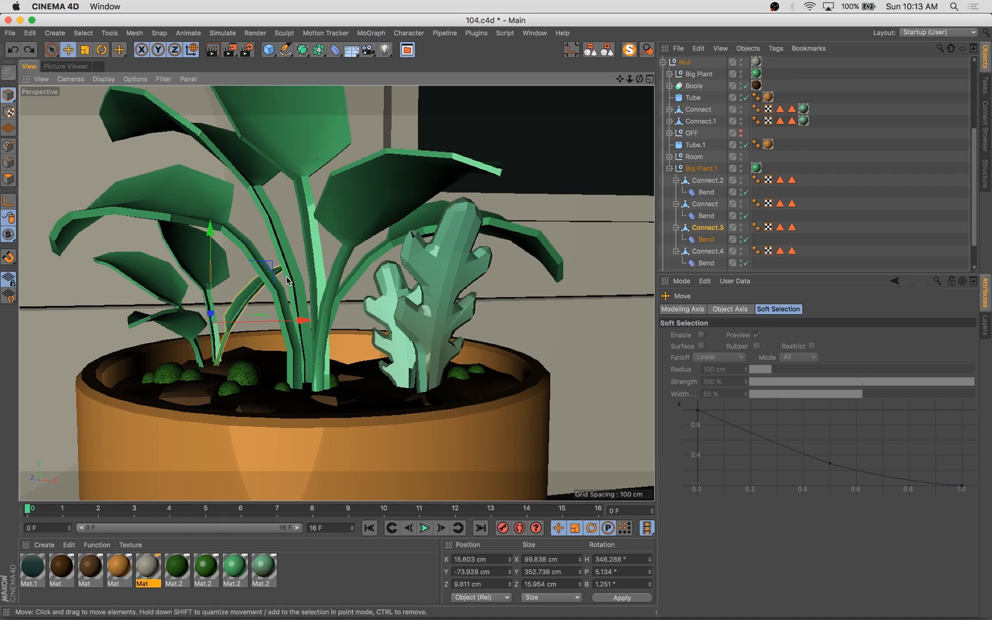
{"action": "left_click", "coordinate": [101, 49]}
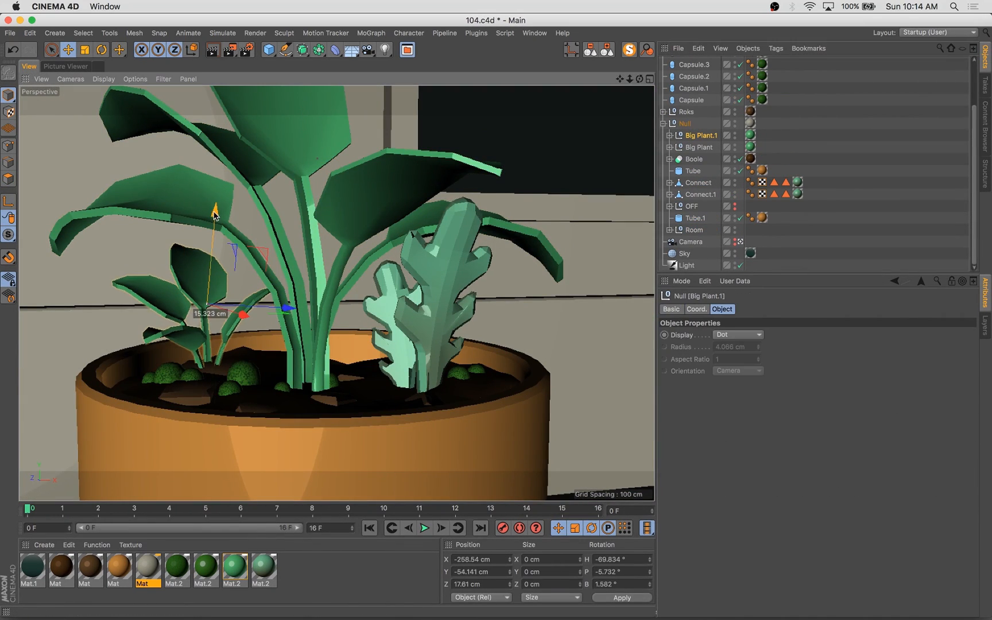
{"action": "left_click", "coordinate": [65, 65]}
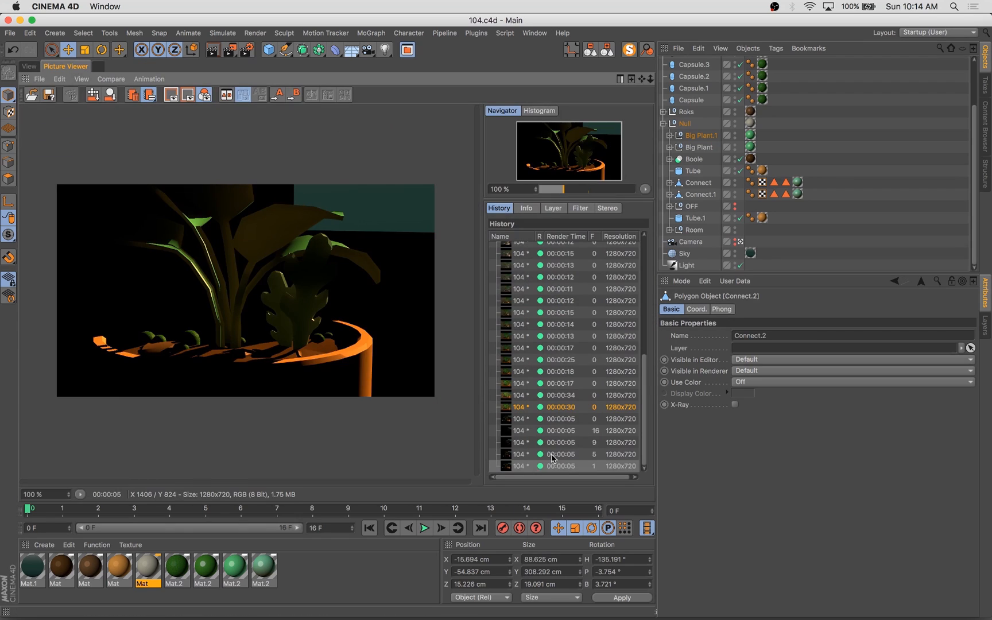
Render a test frame of the plant, compare it with an earlier render, and select the Sky and leaf material.
{"action": "left_click", "coordinate": [317, 507]}
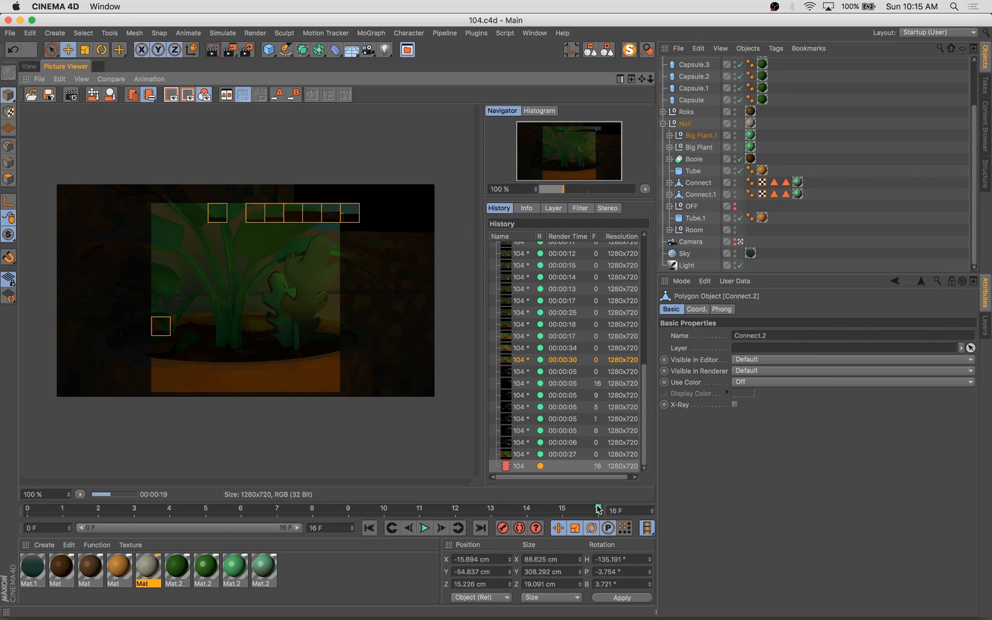
{"action": "left_click", "coordinate": [562, 454]}
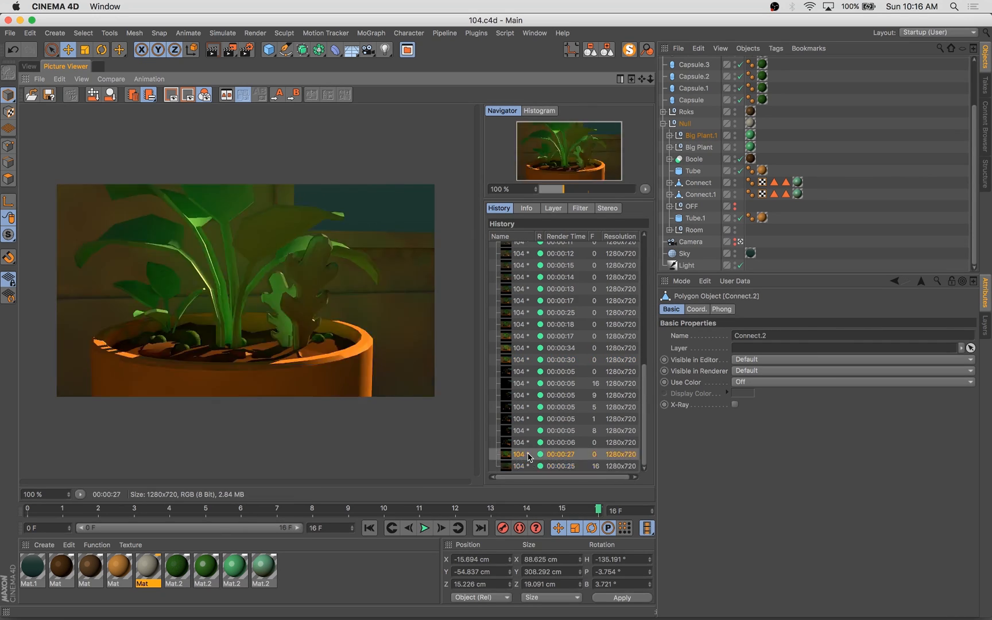
{"action": "left_click", "coordinate": [684, 252]}
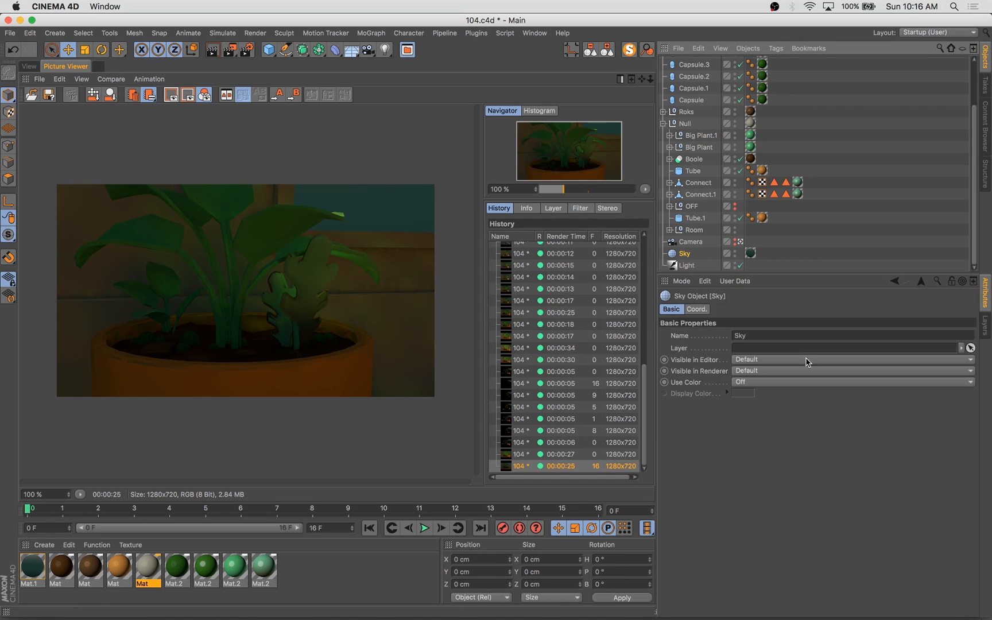
{"action": "left_click", "coordinate": [254, 33]}
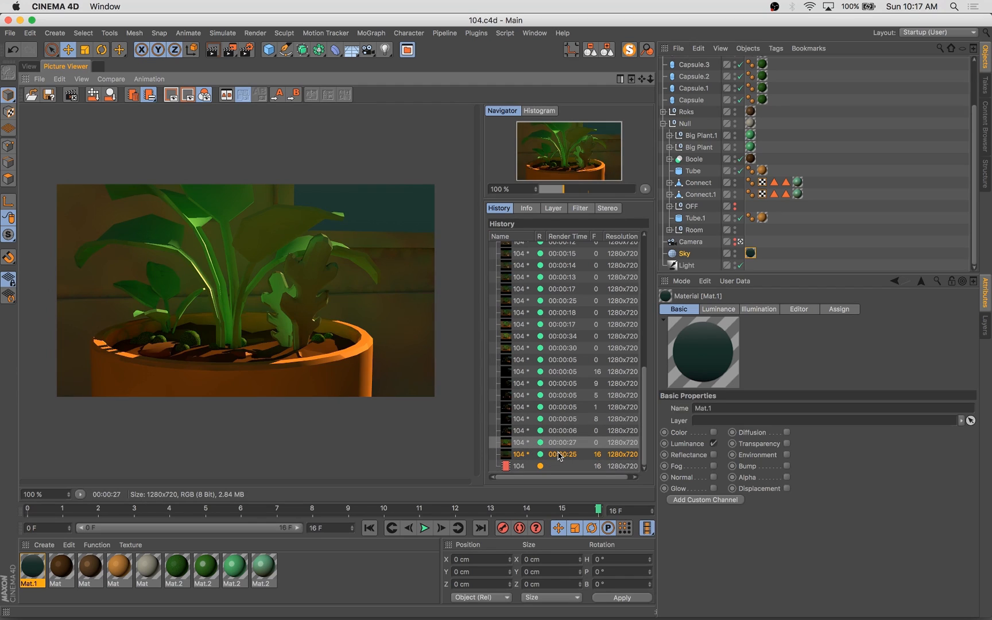
Render another test frame, compare it against an earlier one, and return to the 3D view.
{"action": "left_click", "coordinate": [562, 455]}
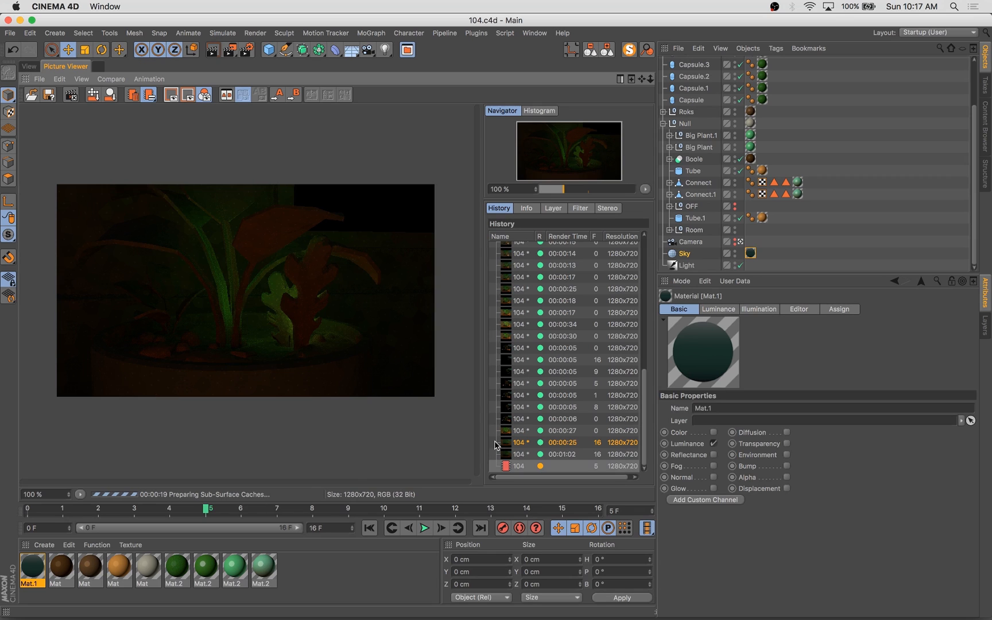
{"action": "left_click", "coordinate": [562, 431]}
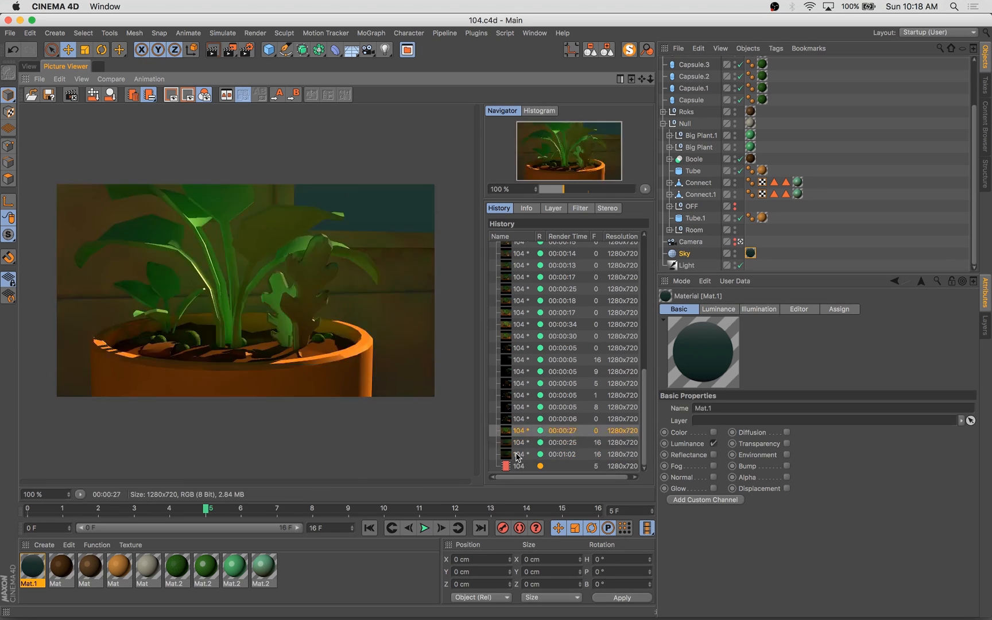
{"action": "left_click", "coordinate": [562, 442]}
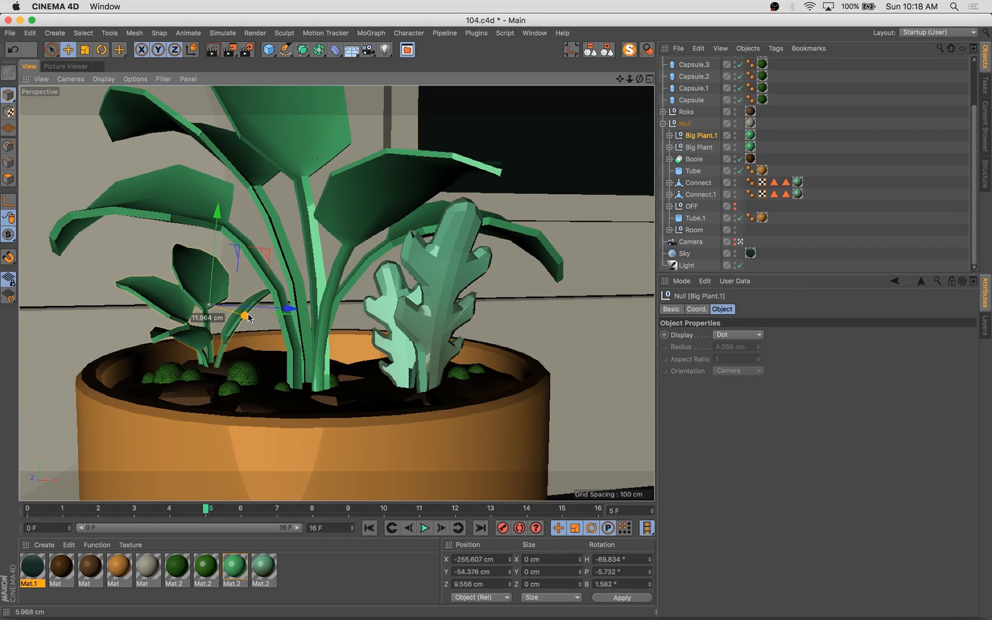
Tweak Mat.2's bump noise, test-render it, and duplicate capsule pebbles into the soil.
{"action": "left_click", "coordinate": [101, 49]}
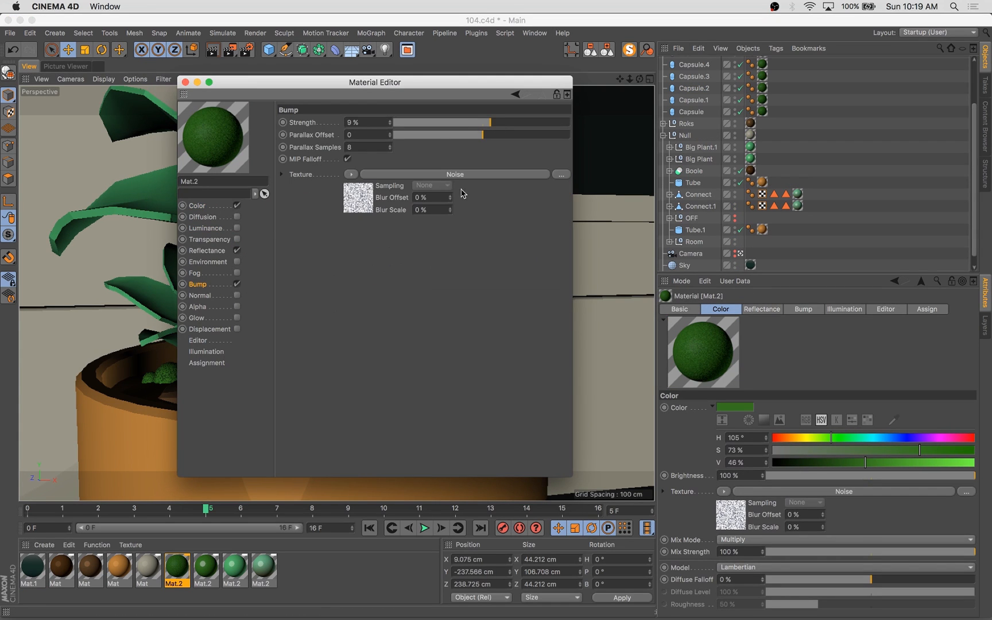
{"action": "left_click", "coordinate": [186, 82]}
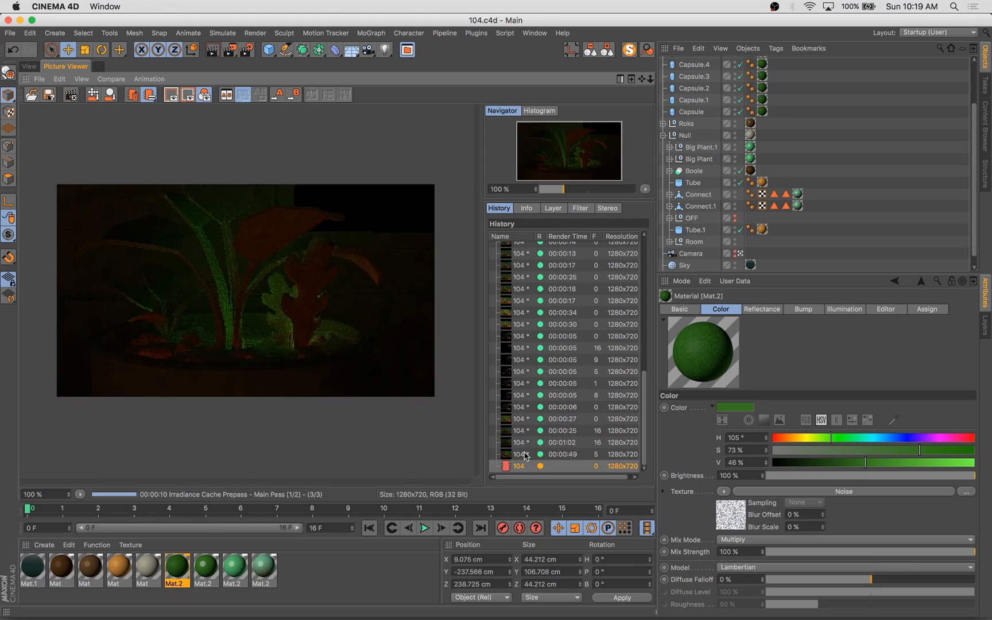
{"action": "left_click", "coordinate": [28, 65]}
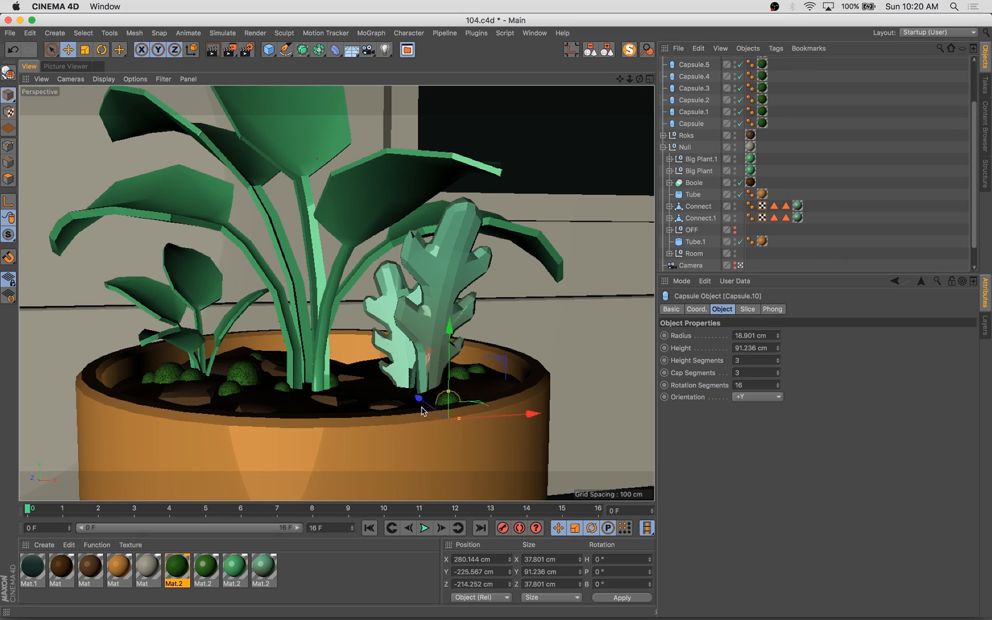
{"action": "left_click", "coordinate": [66, 65]}
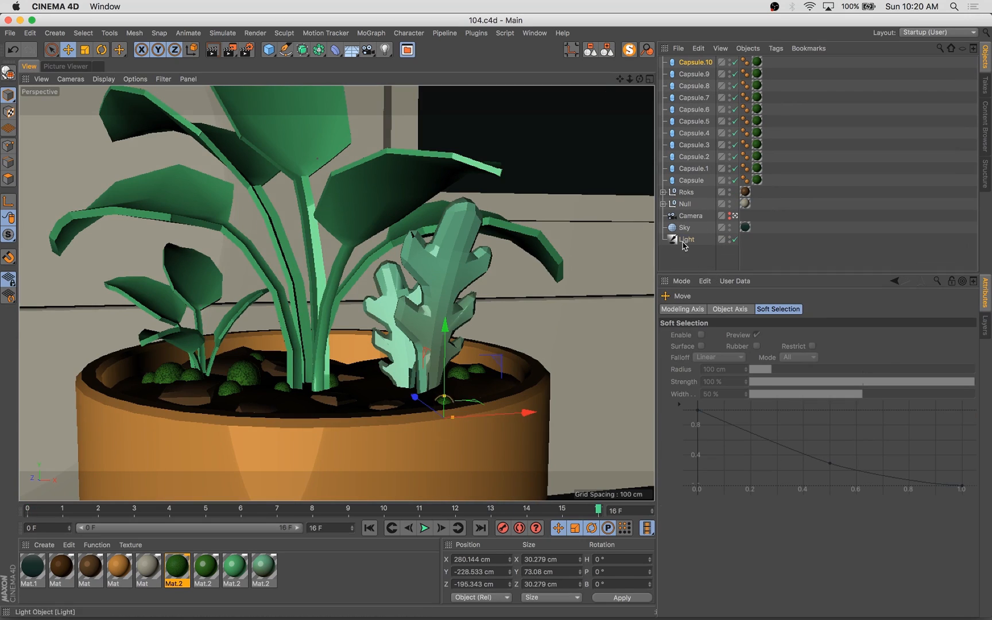
Adjust the scene light's colour and check the resulting test render.
{"action": "left_click", "coordinate": [687, 239]}
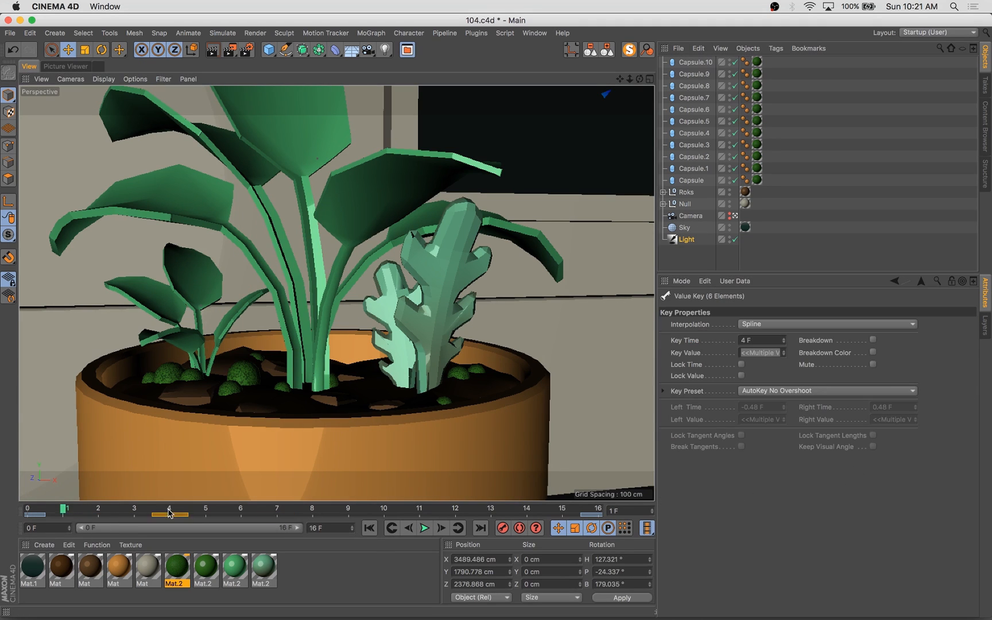
{"action": "left_click", "coordinate": [687, 239]}
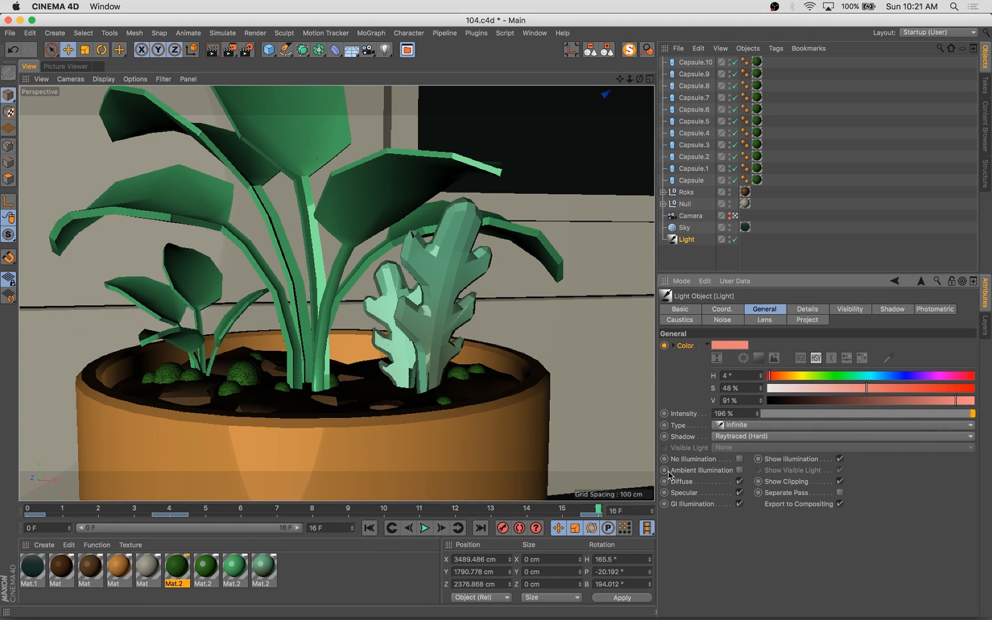
{"action": "left_click", "coordinate": [66, 65]}
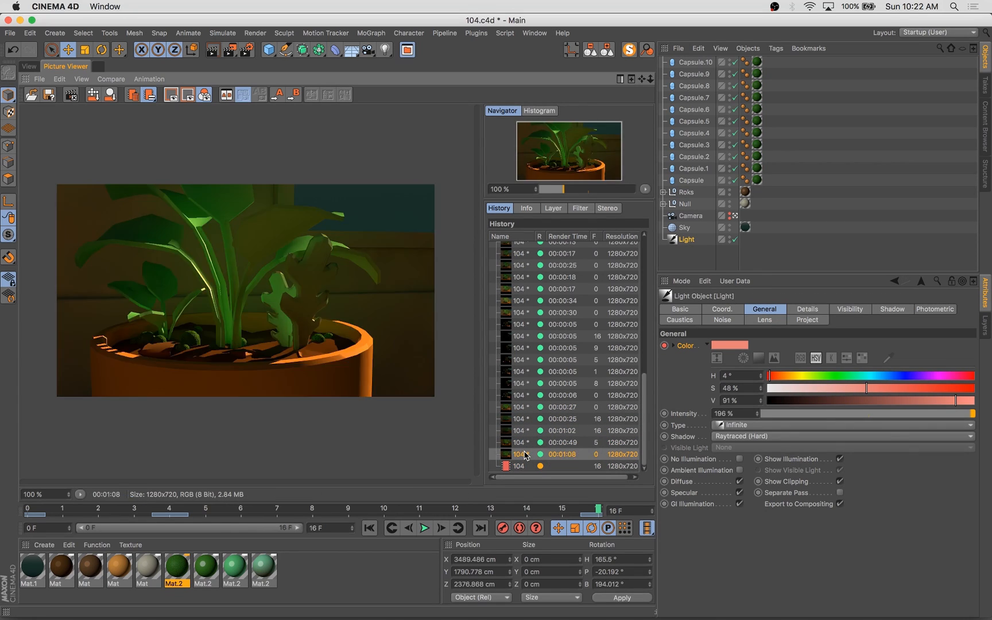
{"action": "left_click", "coordinate": [518, 466]}
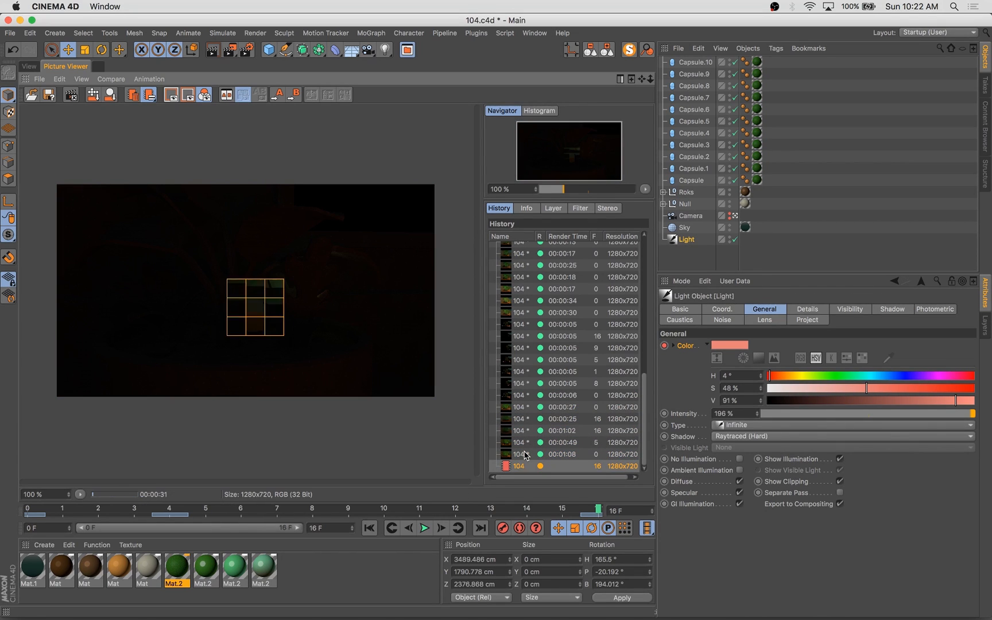
{"action": "left_click", "coordinate": [27, 65]}
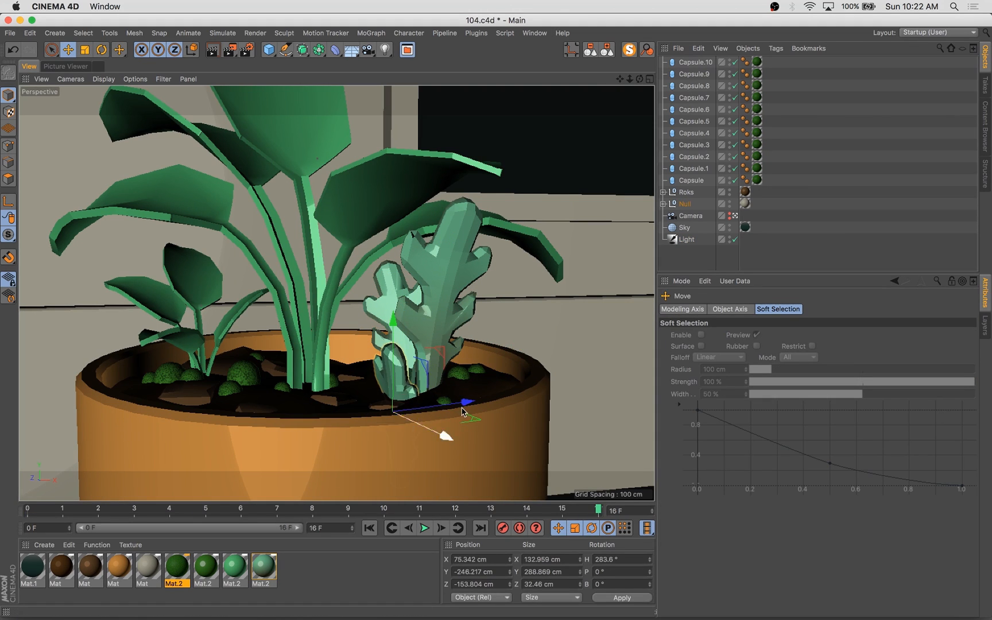
Tilt the small leafy plant with the Move tool.
{"action": "left_click", "coordinate": [101, 50]}
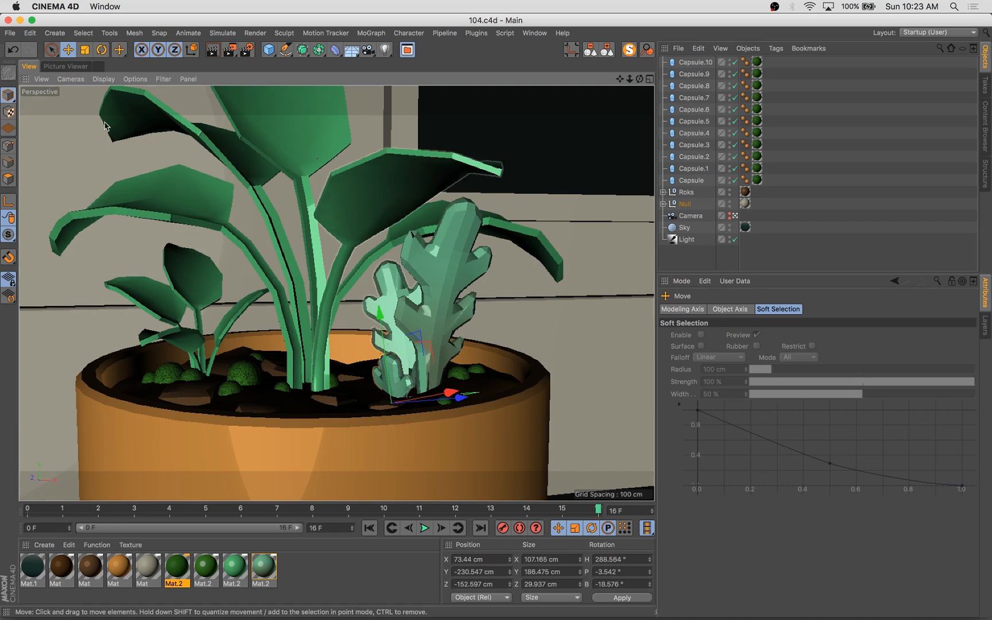
{"action": "left_click", "coordinate": [64, 65]}
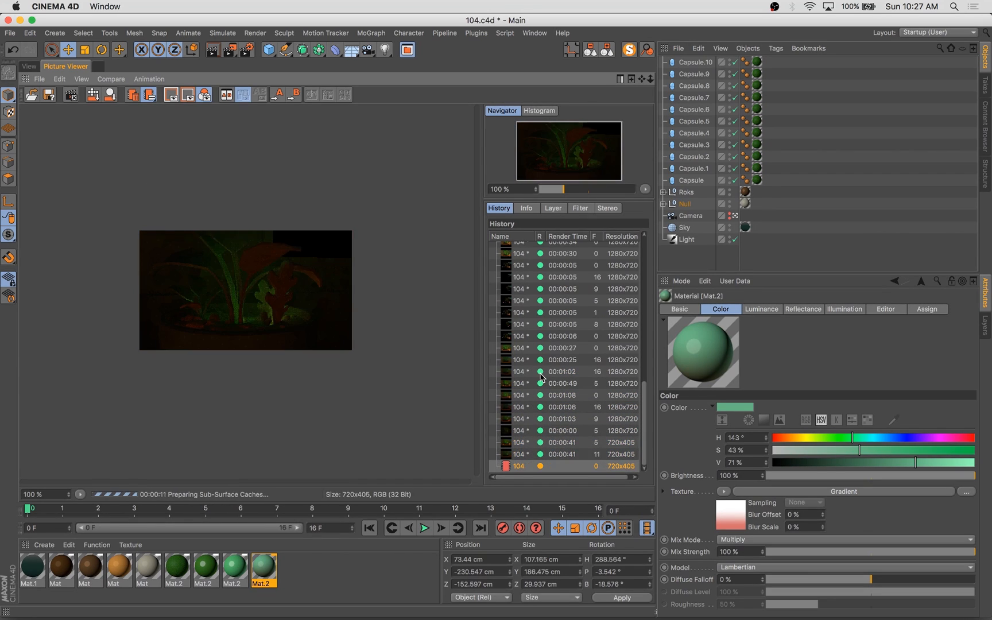
Review the finished test render and warm the light colour to orange.
{"action": "left_click", "coordinate": [562, 442]}
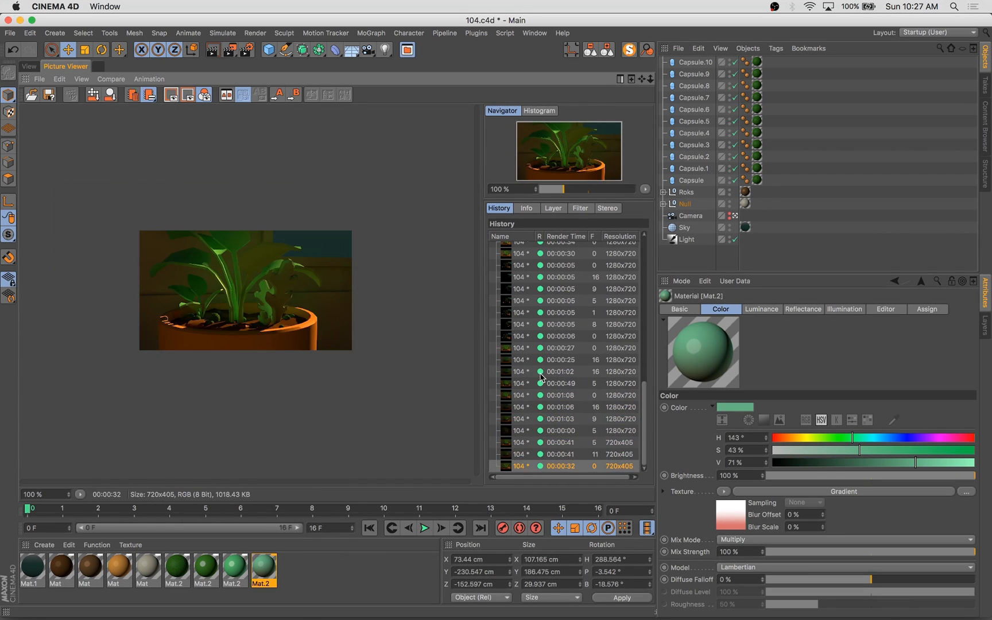
{"action": "left_click", "coordinate": [686, 238]}
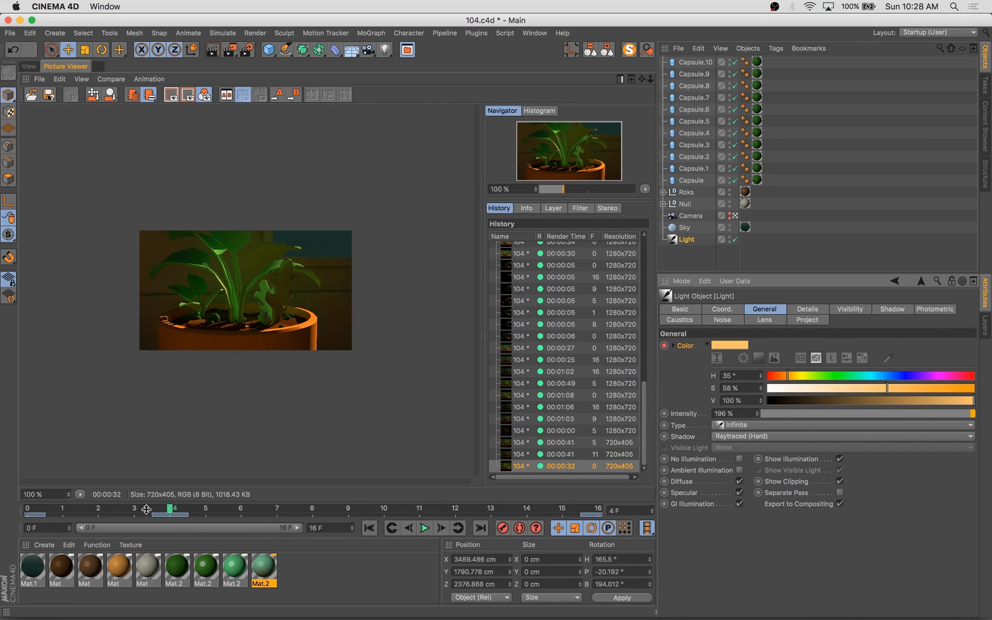
{"action": "left_click", "coordinate": [27, 66]}
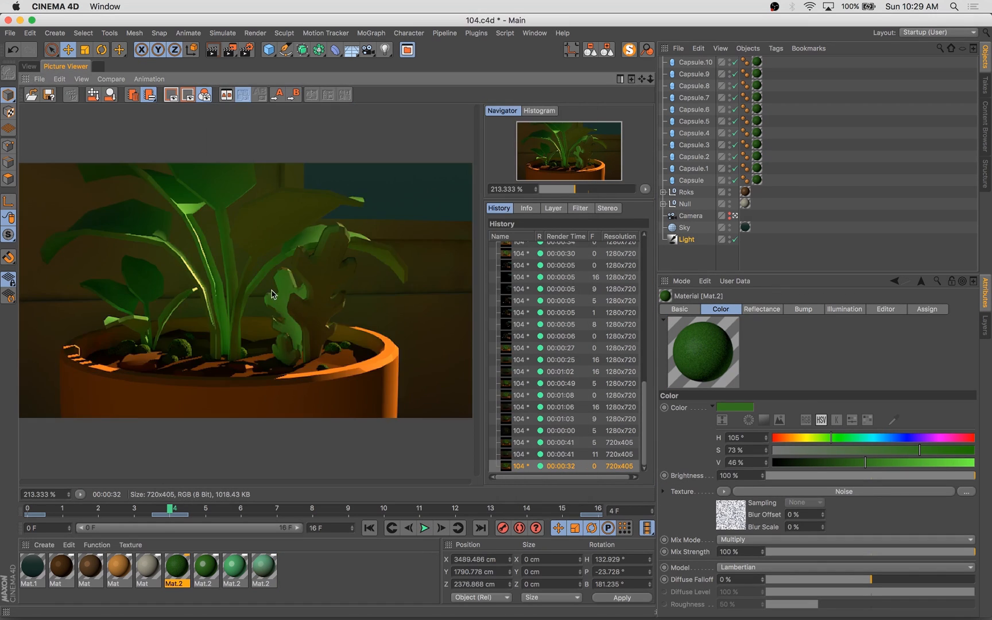
Render a 720×405 comparison test and bring up the 1280×720 render settings.
{"action": "left_click", "coordinate": [103, 78]}
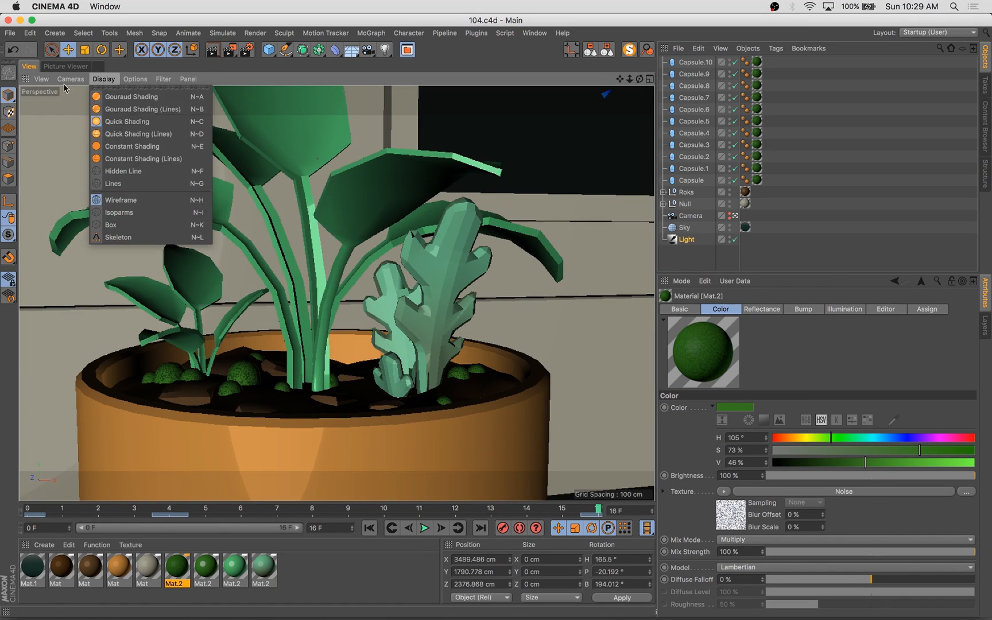
{"action": "left_click", "coordinate": [65, 66]}
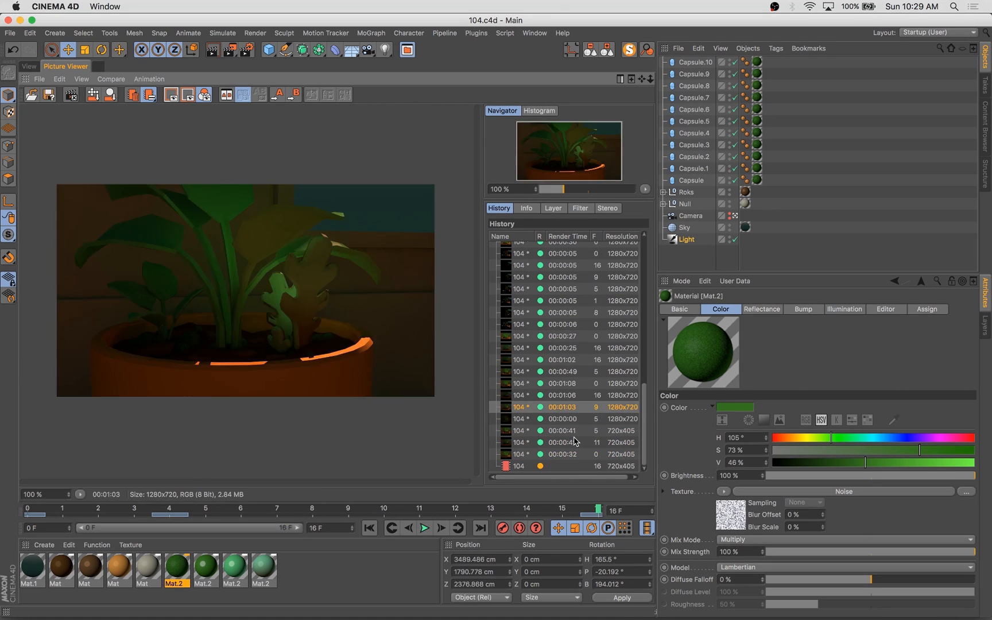
{"action": "left_click", "coordinate": [562, 453]}
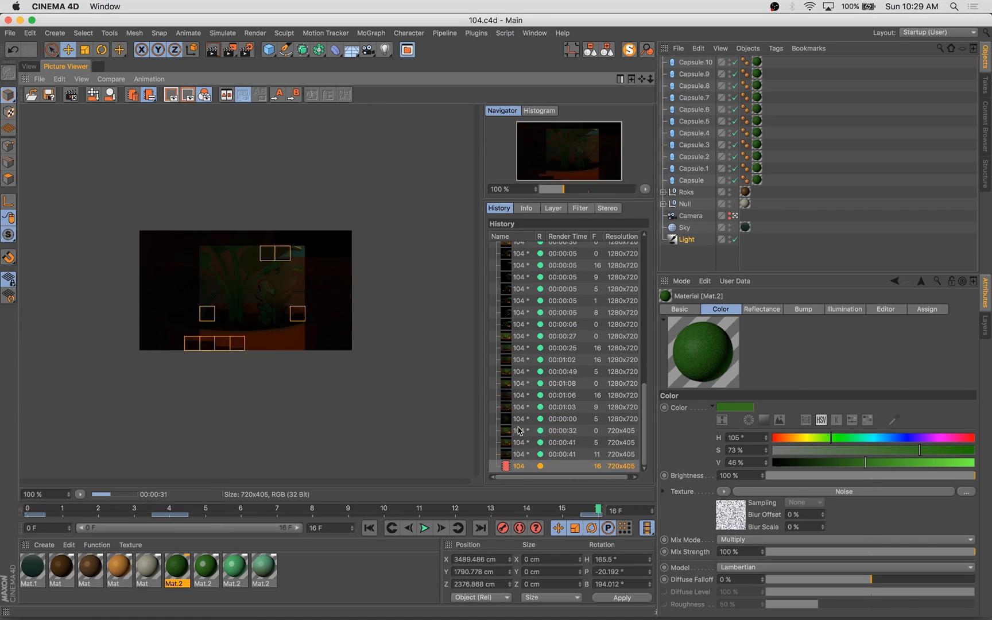
{"action": "left_click", "coordinate": [561, 442]}
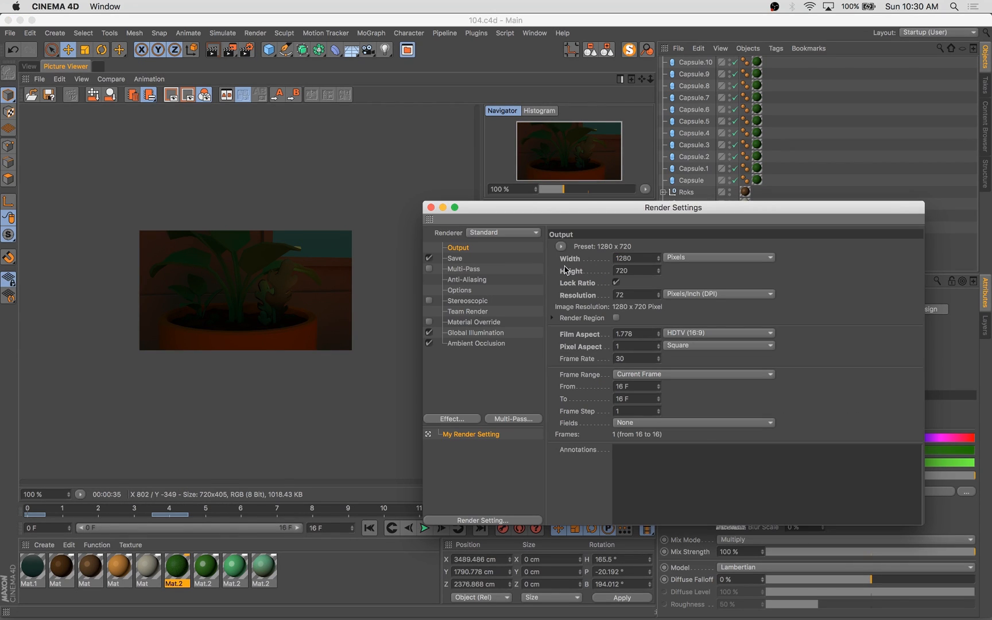
Point the render Save output at the project's 104/_Frames folder.
{"action": "left_click", "coordinate": [454, 259]}
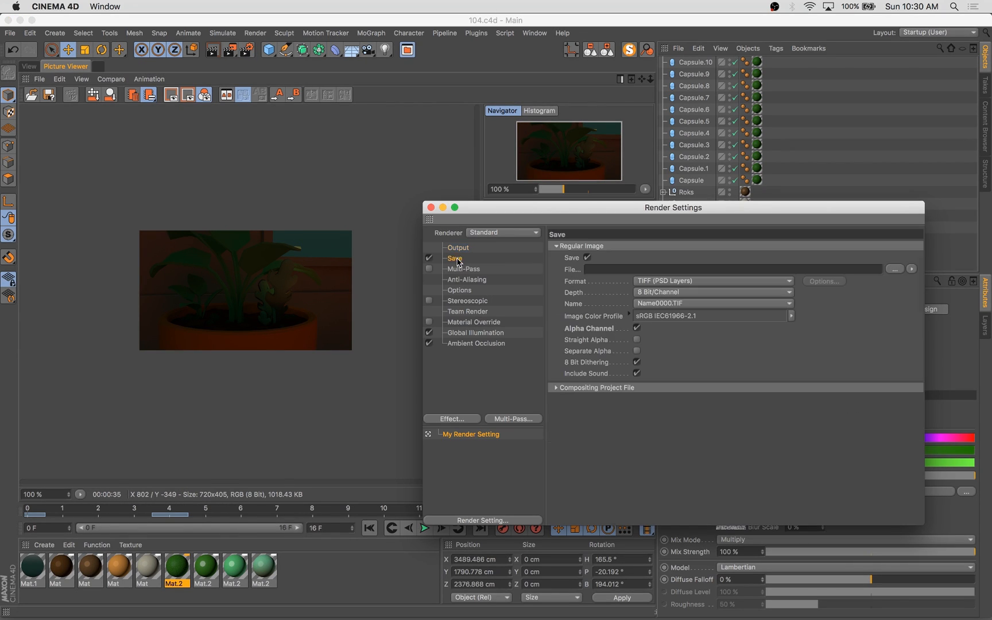
{"action": "left_click", "coordinate": [894, 268]}
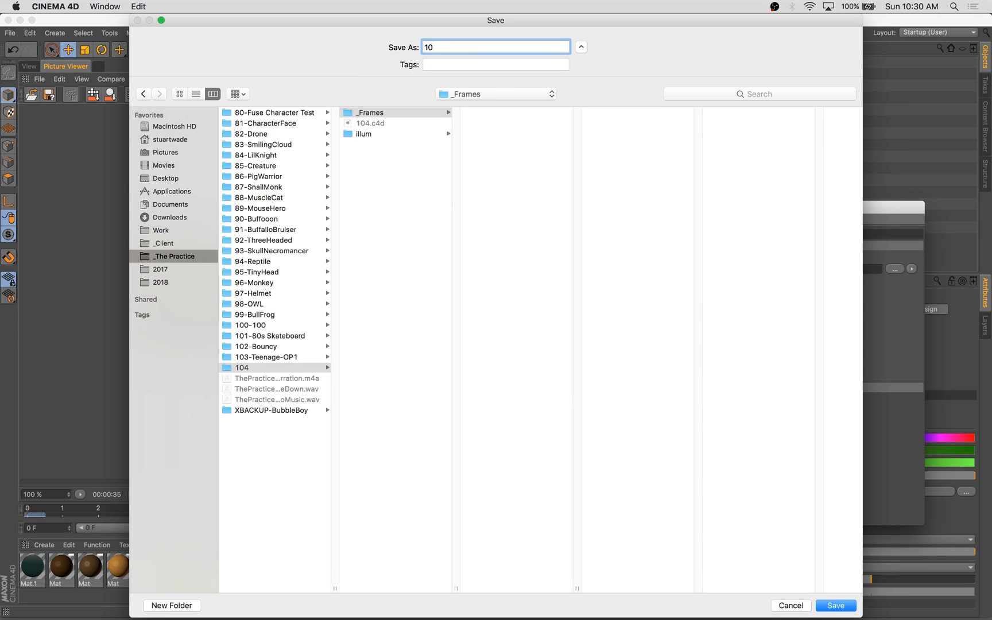
{"action": "left_click", "coordinate": [835, 605]}
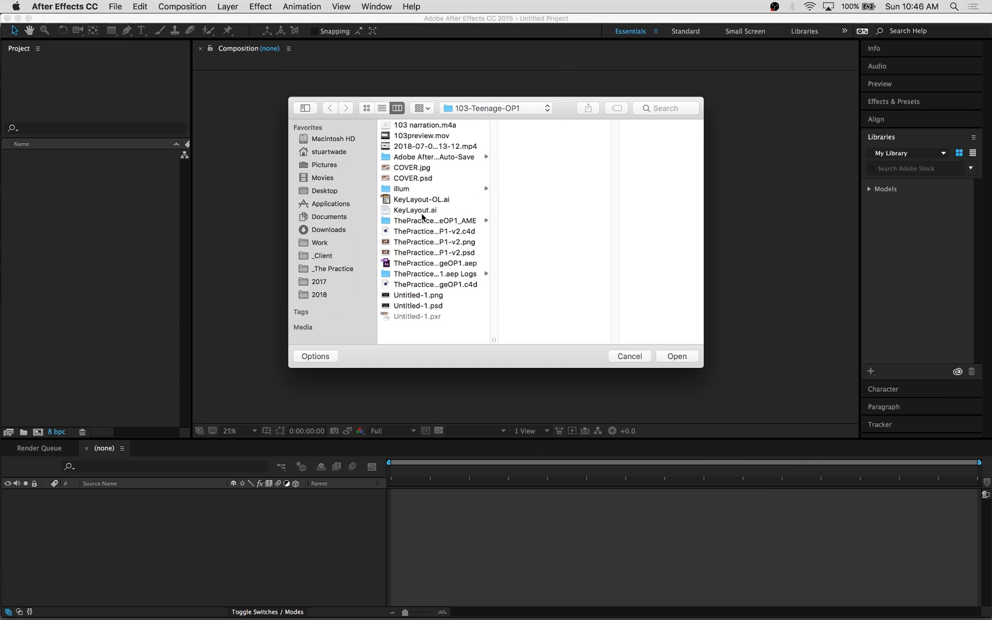
Import the 104-Plants PNG sequence interpreted at 12 fps and make its composition.
{"action": "left_click", "coordinate": [675, 356]}
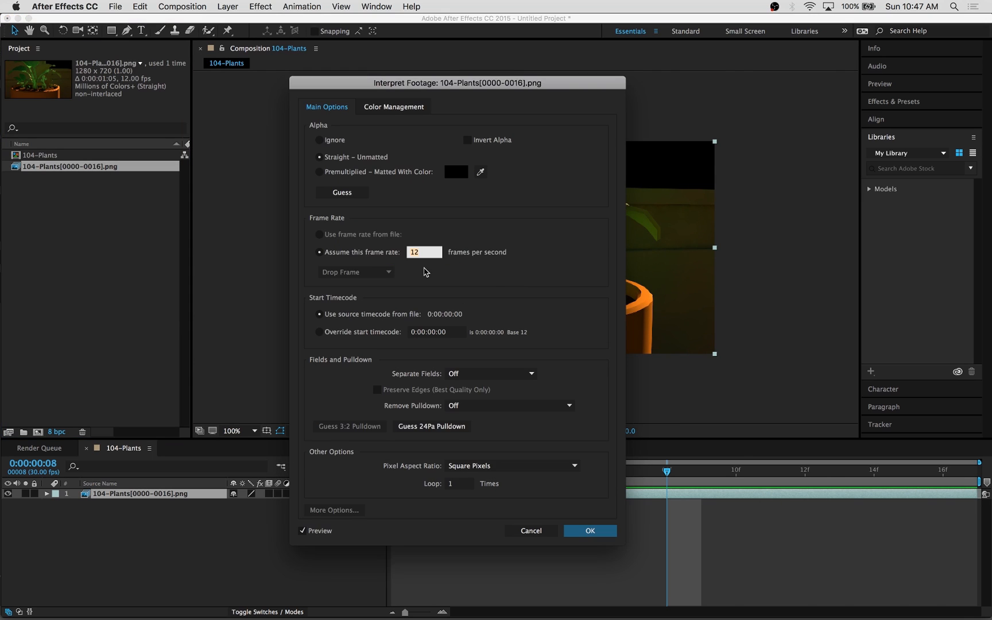
{"action": "left_click", "coordinate": [589, 531]}
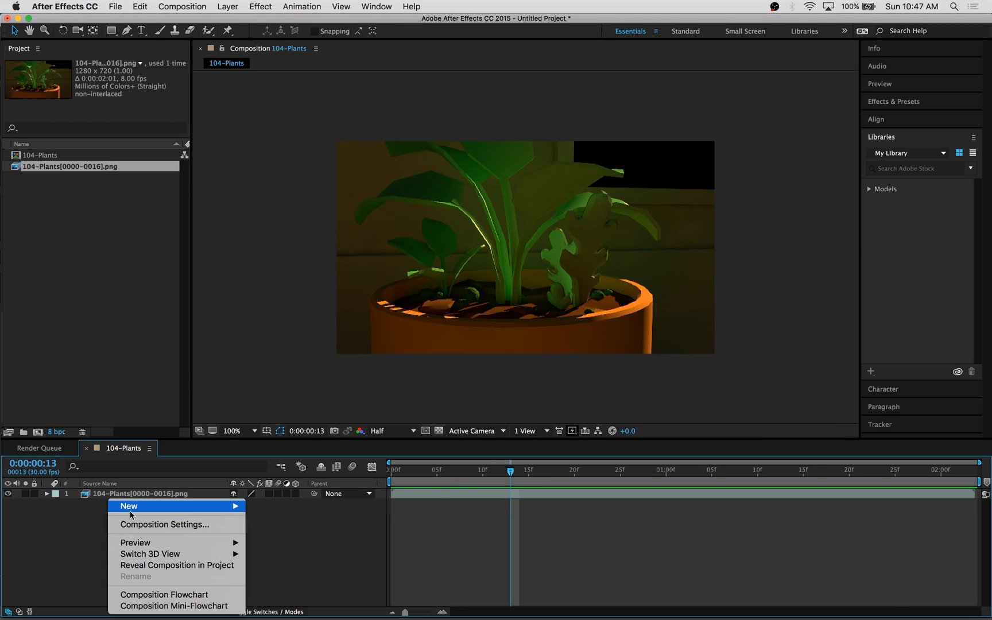
Create the pale cyan and red sky solid layers over the plant footage.
{"action": "left_click", "coordinate": [127, 505]}
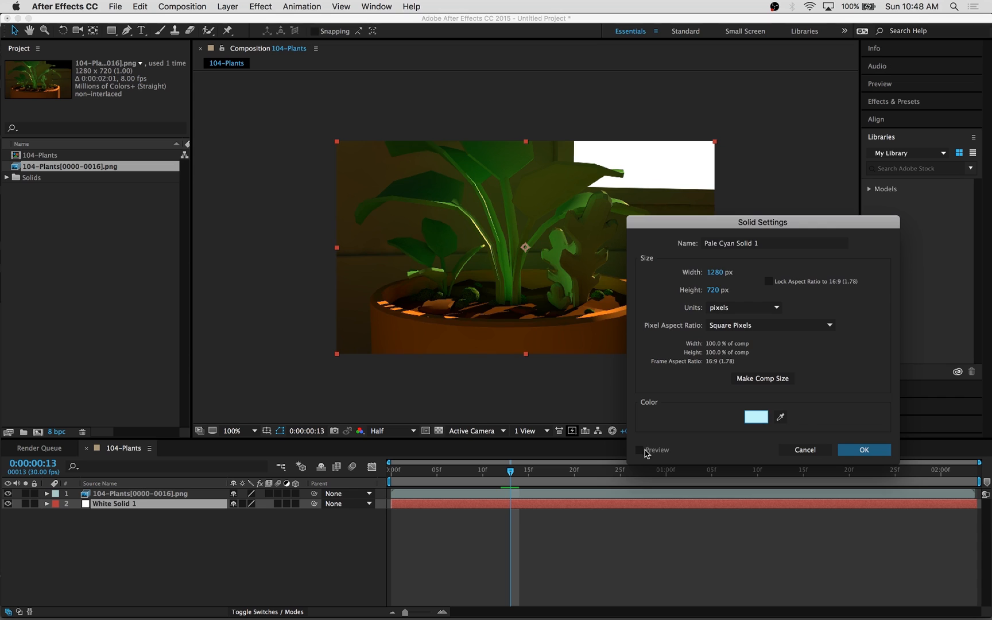
{"action": "left_click", "coordinate": [864, 450]}
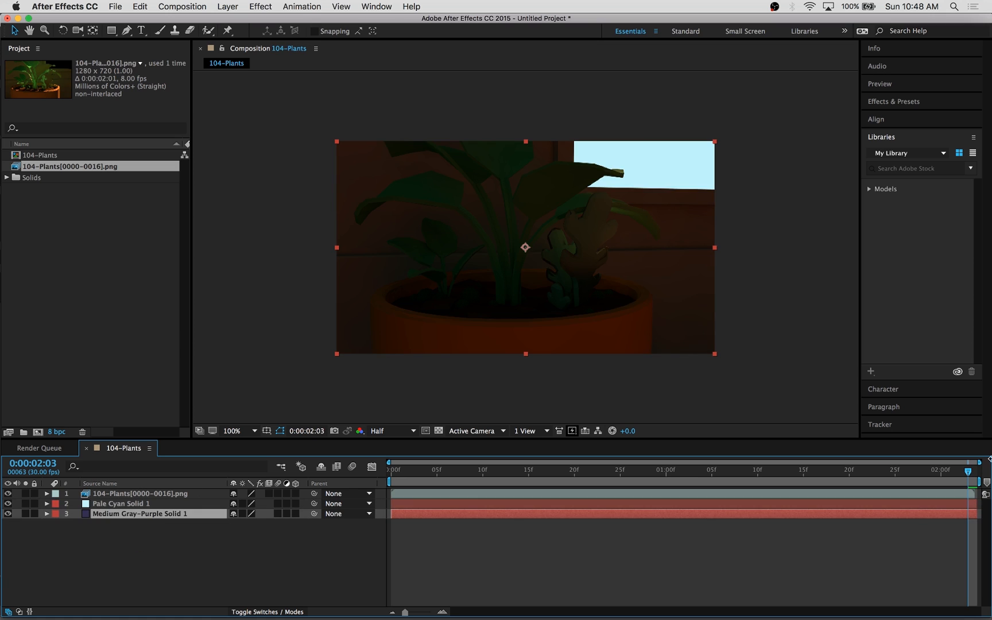
{"action": "left_click", "coordinate": [46, 503]}
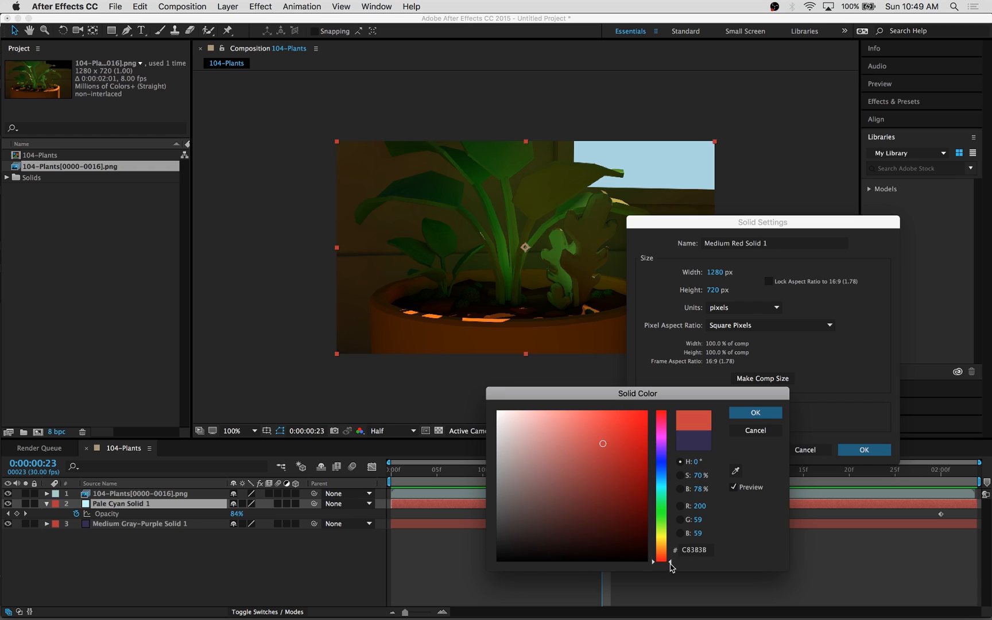
{"action": "left_click", "coordinate": [754, 412]}
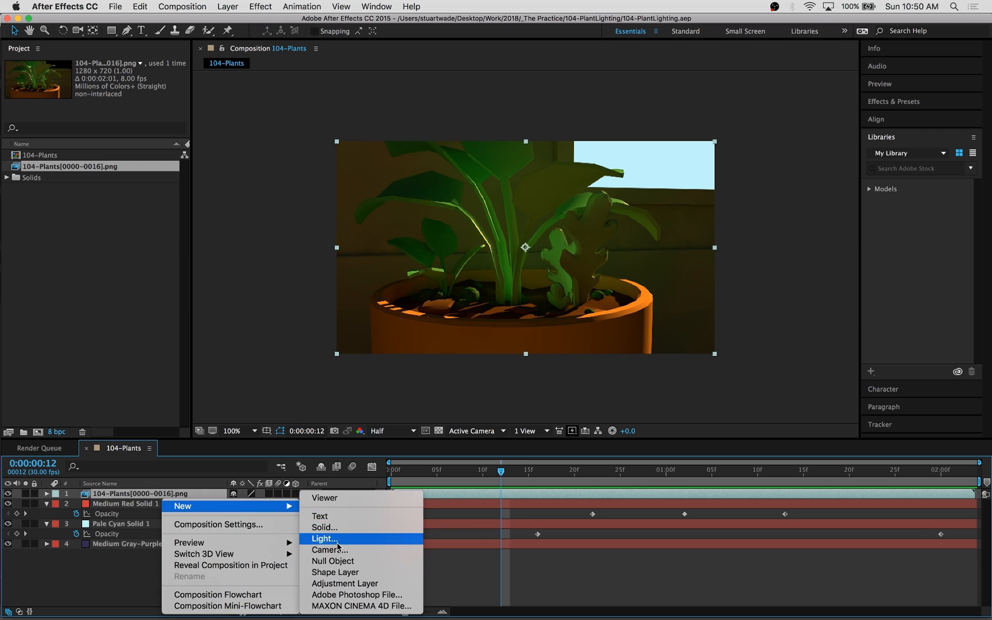
Add a Curves adjustment layer with glow and retime the red solid's opacity keyframes.
{"action": "left_click", "coordinate": [344, 582]}
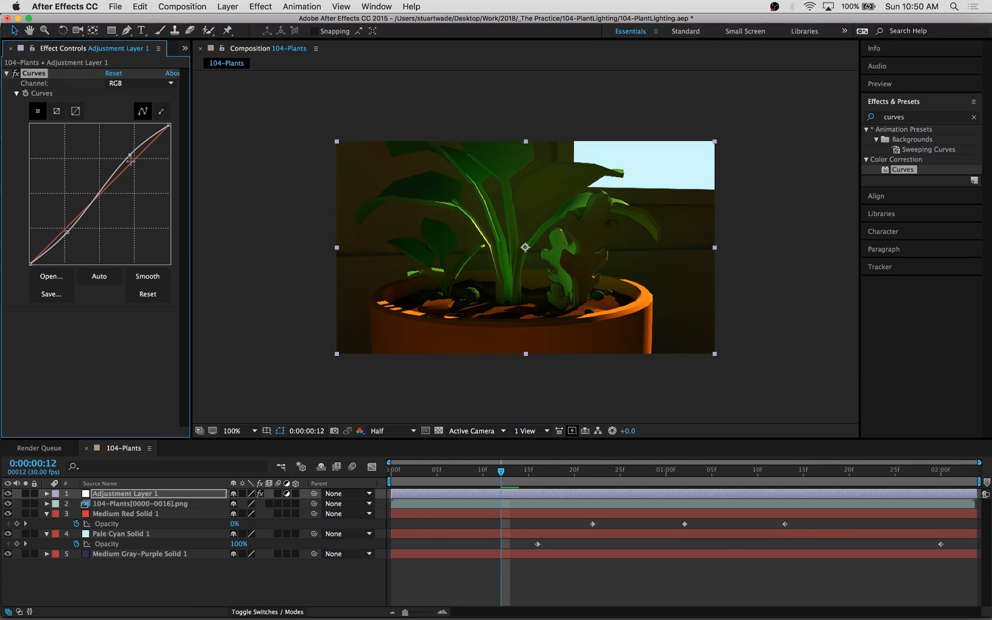
{"action": "left_click", "coordinate": [683, 470]}
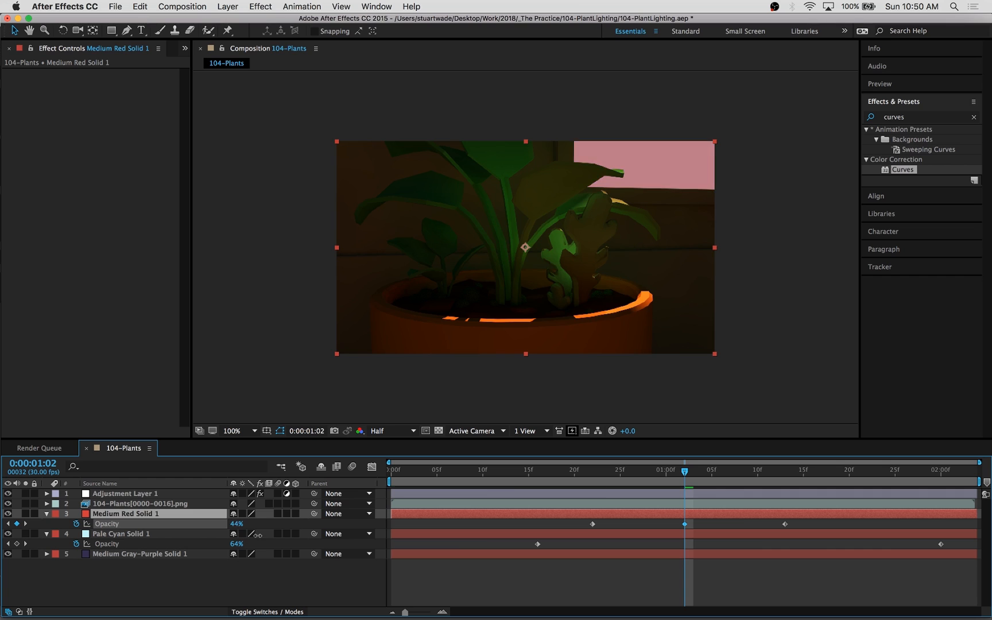
{"action": "left_click", "coordinate": [511, 470]}
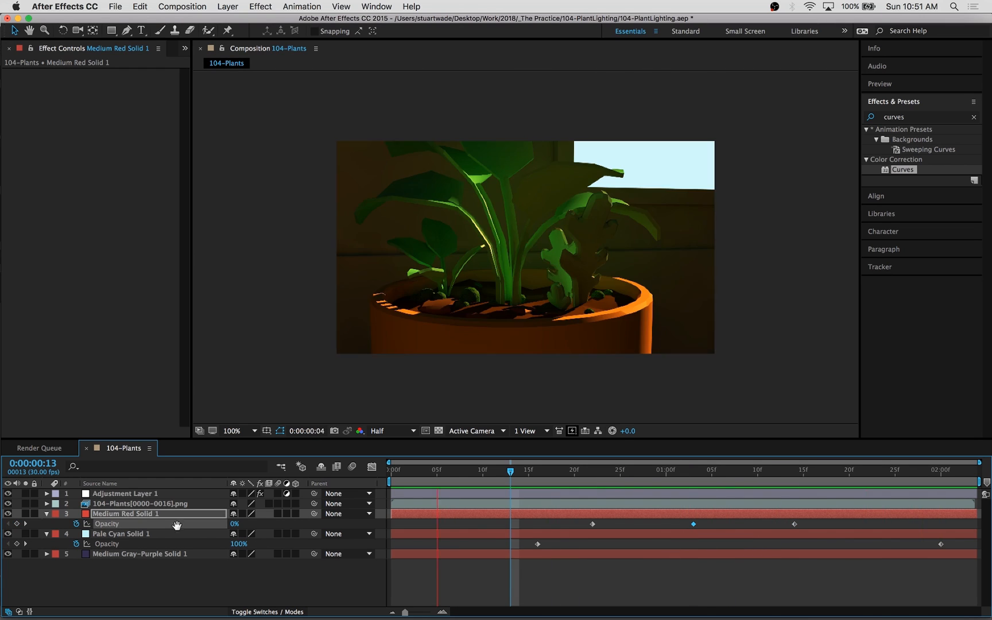
{"action": "left_click", "coordinate": [124, 493]}
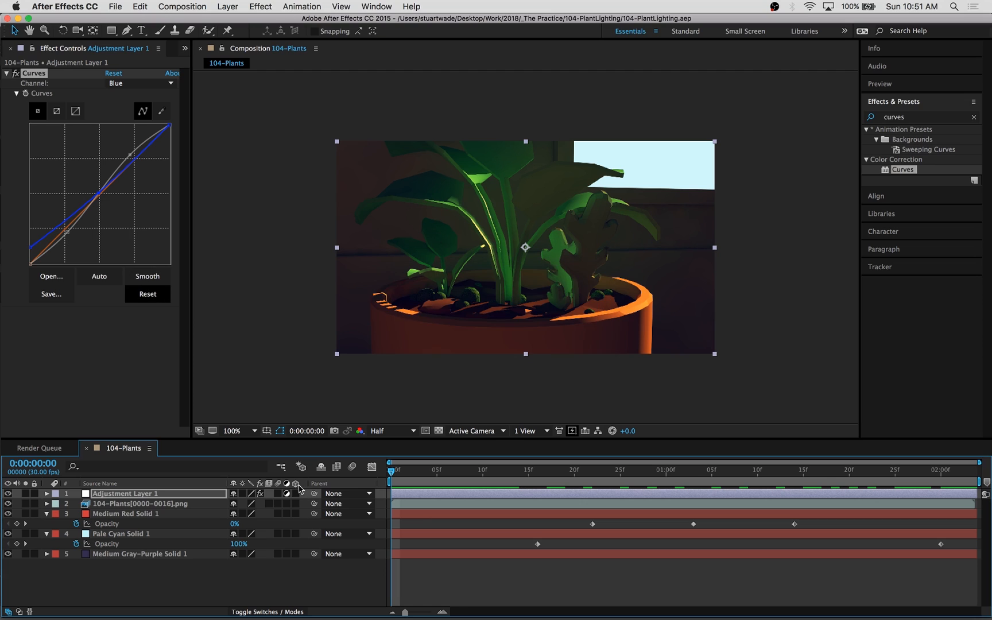
{"action": "left_click", "coordinate": [126, 503]}
{"action": "type", "text": "glow"}
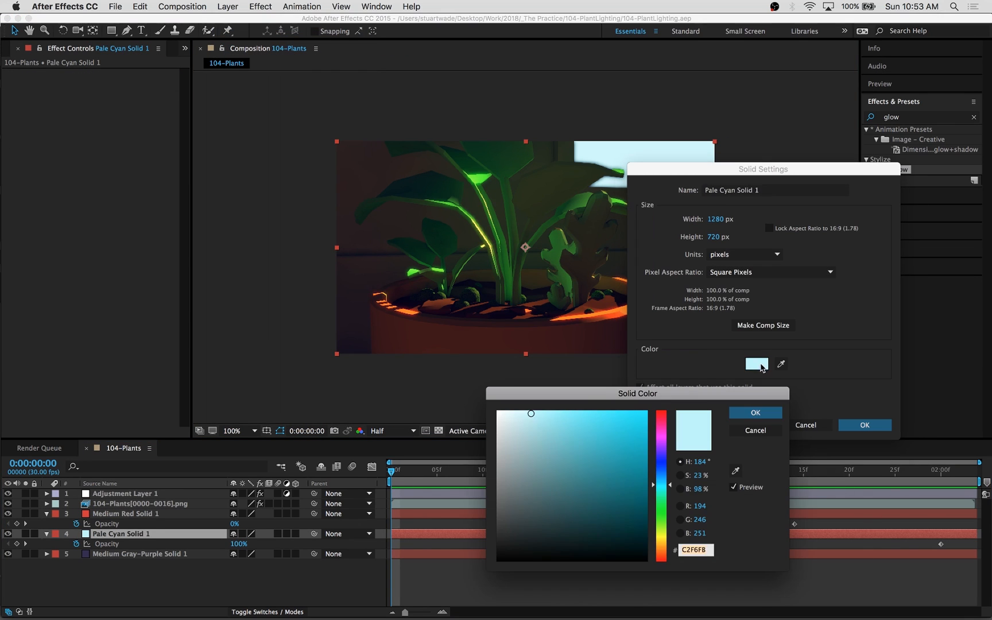
Recolour the cyan and gray-purple sky solids via Solid Settings.
{"action": "left_click", "coordinate": [754, 412]}
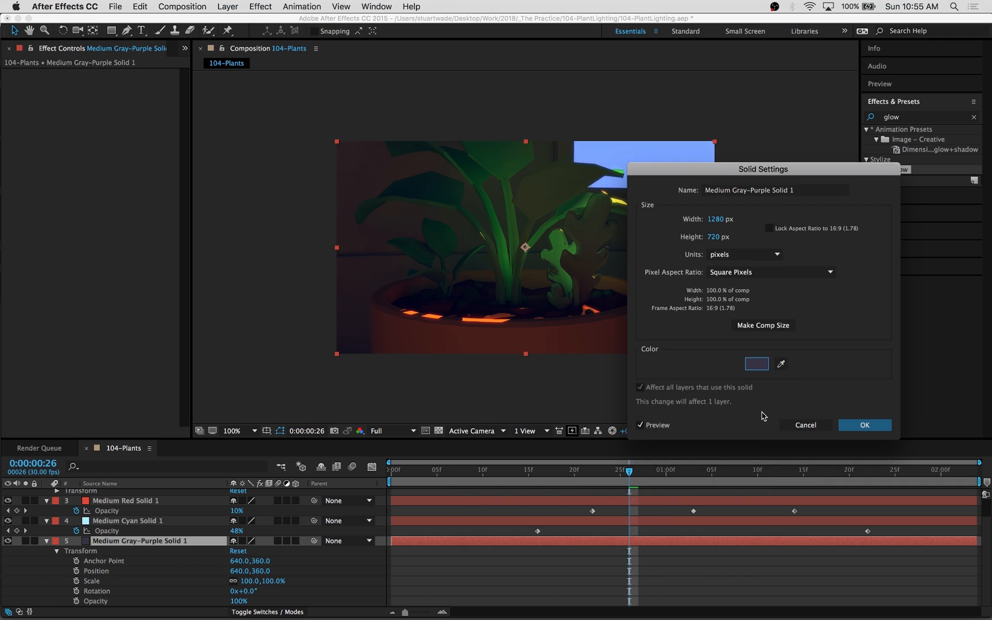
{"action": "left_click", "coordinate": [864, 425]}
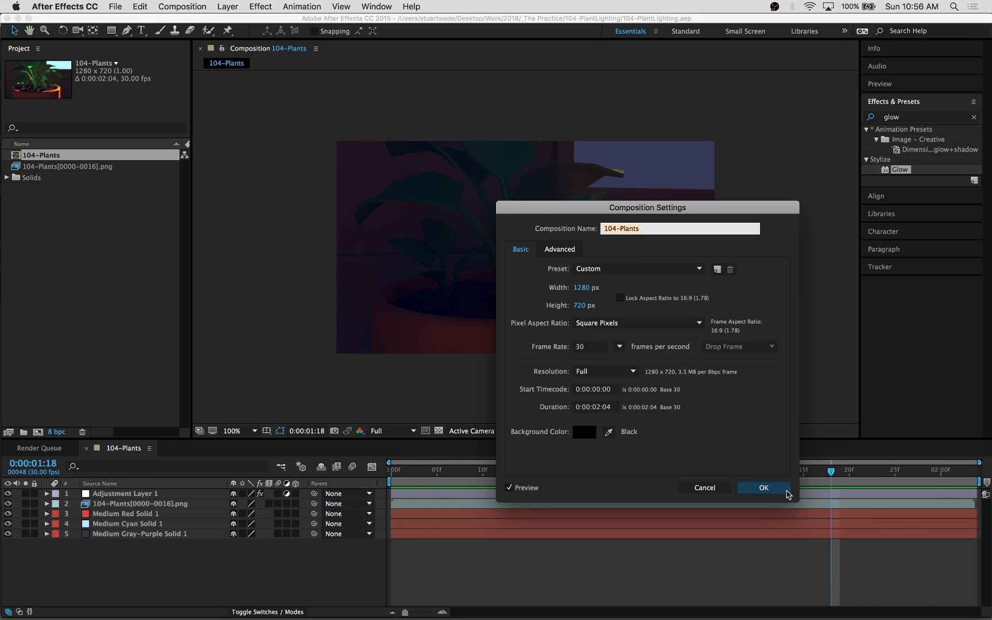
Apply 30 fps comp settings and render a PNG sequence into the _Frames subfolder.
{"action": "left_click", "coordinate": [763, 487]}
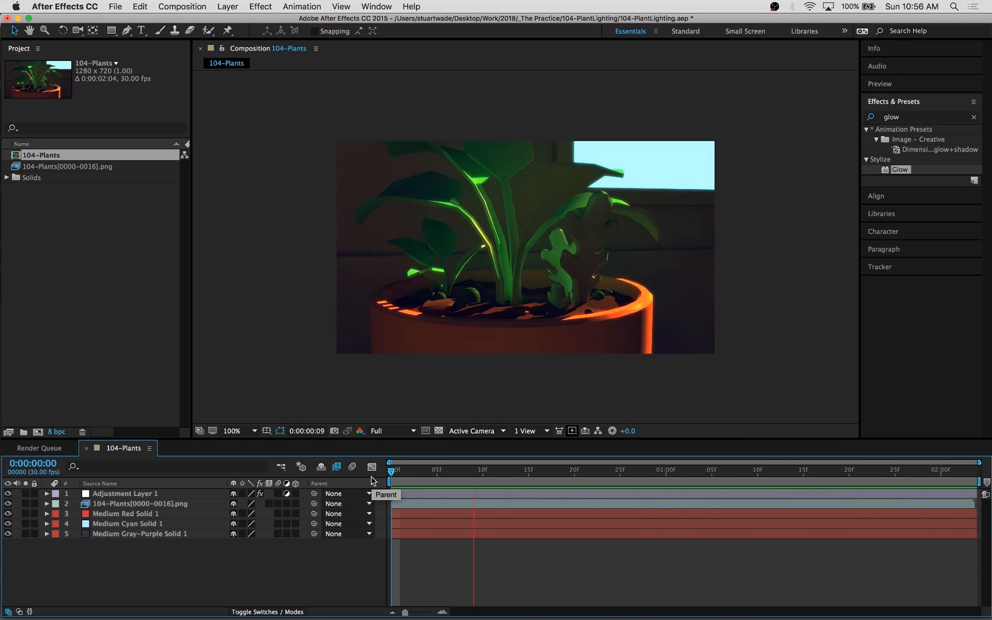
{"action": "left_click", "coordinate": [640, 469]}
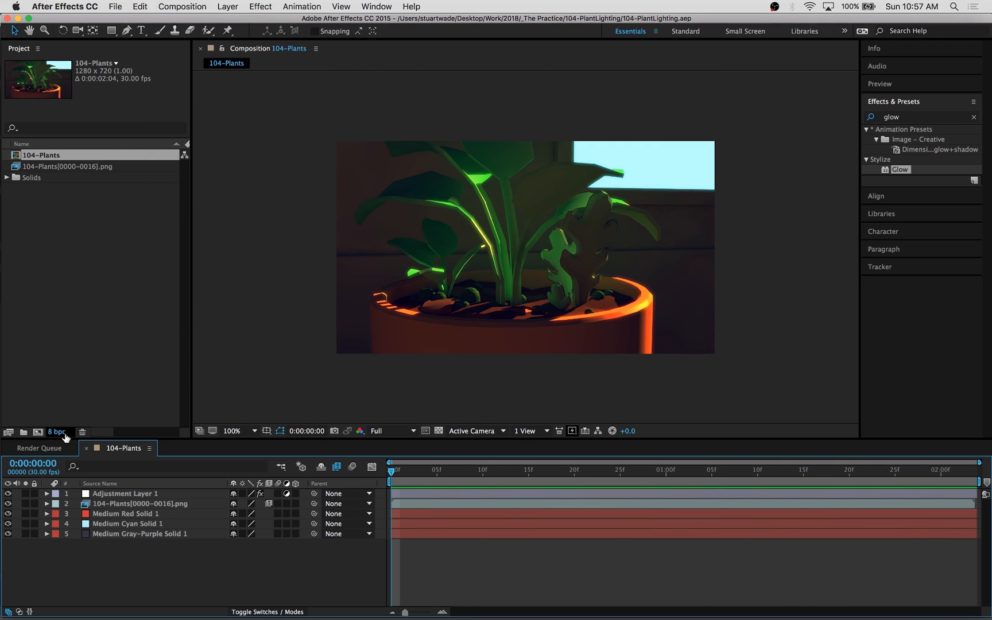
{"action": "left_click", "coordinate": [40, 448]}
{"action": "type", "text": "_Frames-"}
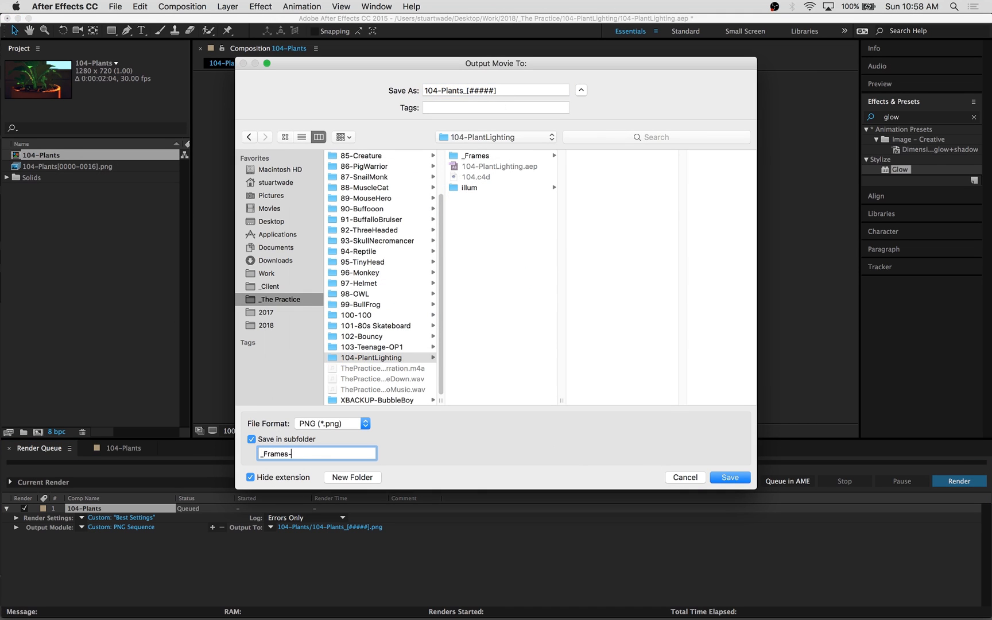
{"action": "left_click", "coordinate": [729, 476]}
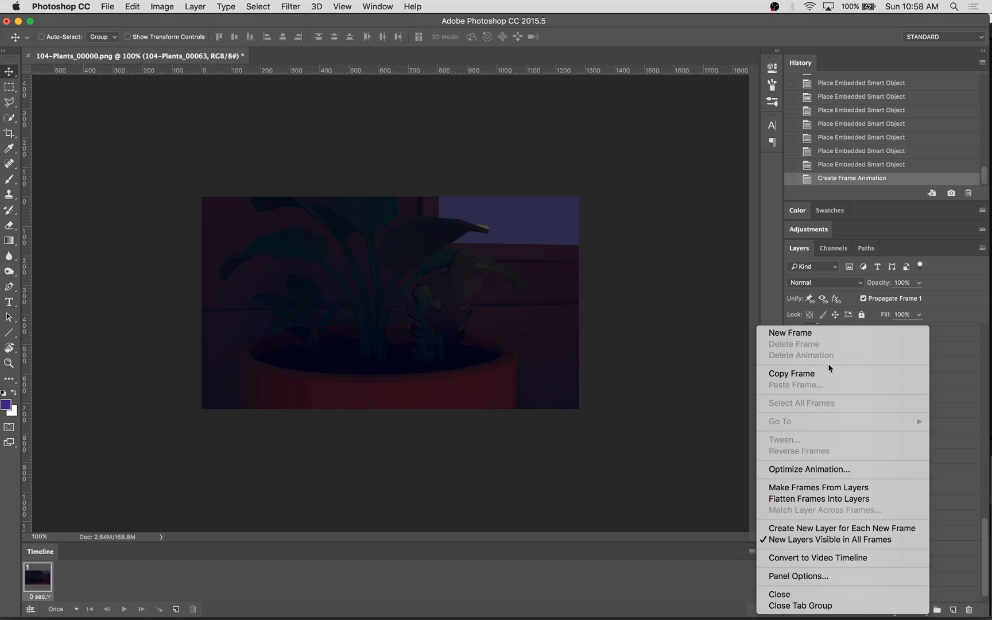
Make frames from layers, loop forever, add Hue/Saturation and Brightness/Contrast, start Save for Web.
{"action": "left_click", "coordinate": [818, 487]}
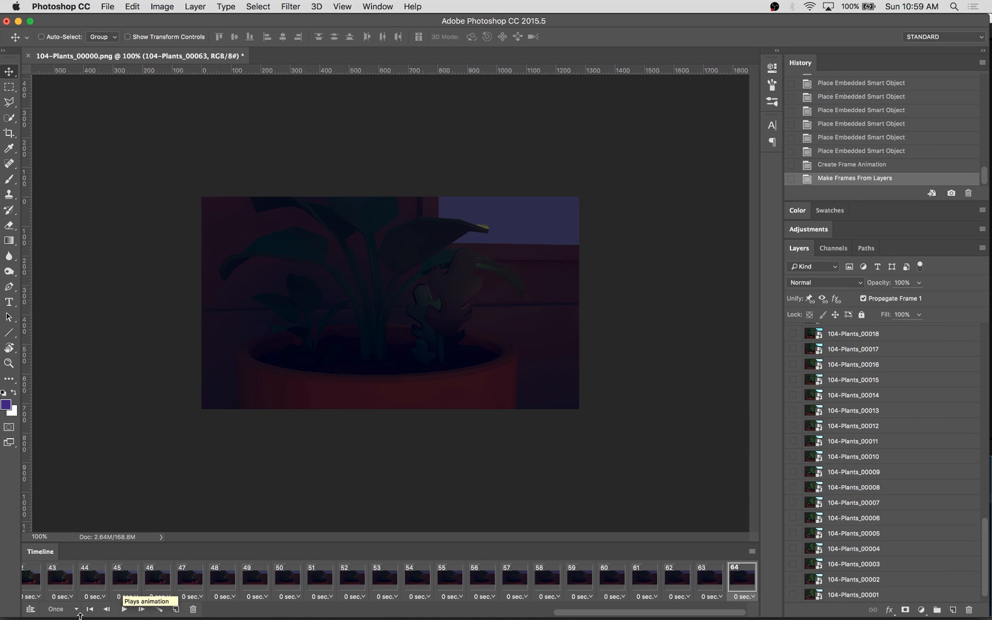
{"action": "left_click", "coordinate": [125, 608]}
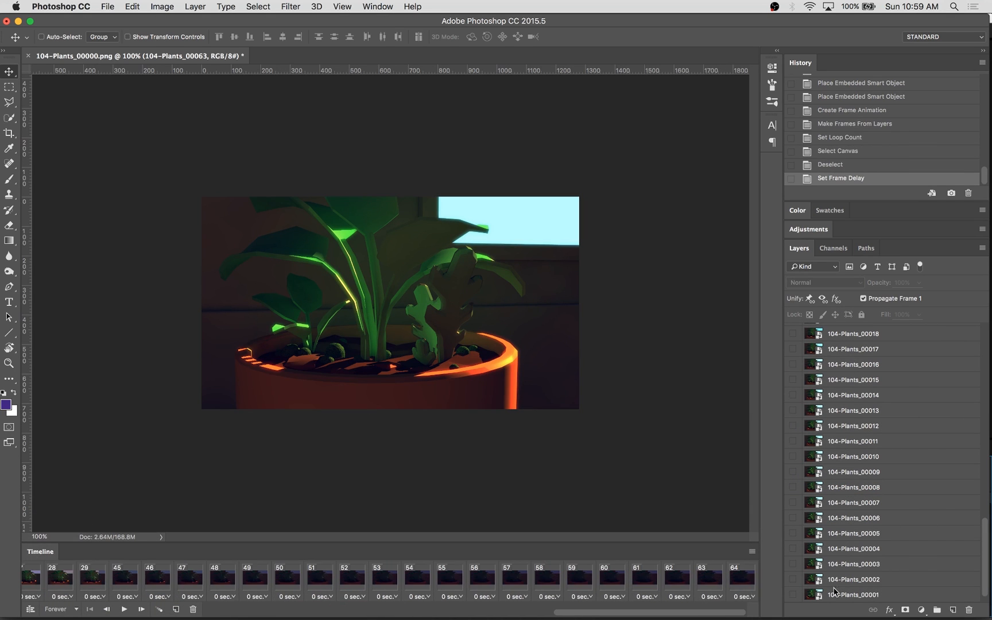
{"action": "left_click", "coordinate": [124, 609]}
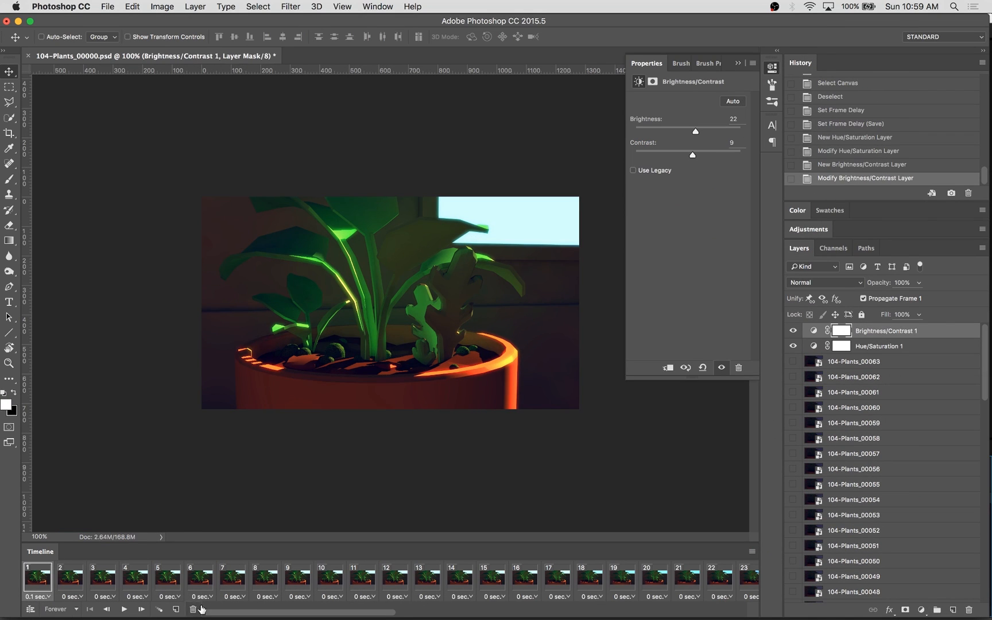
{"action": "key", "text": "cmd+s"}
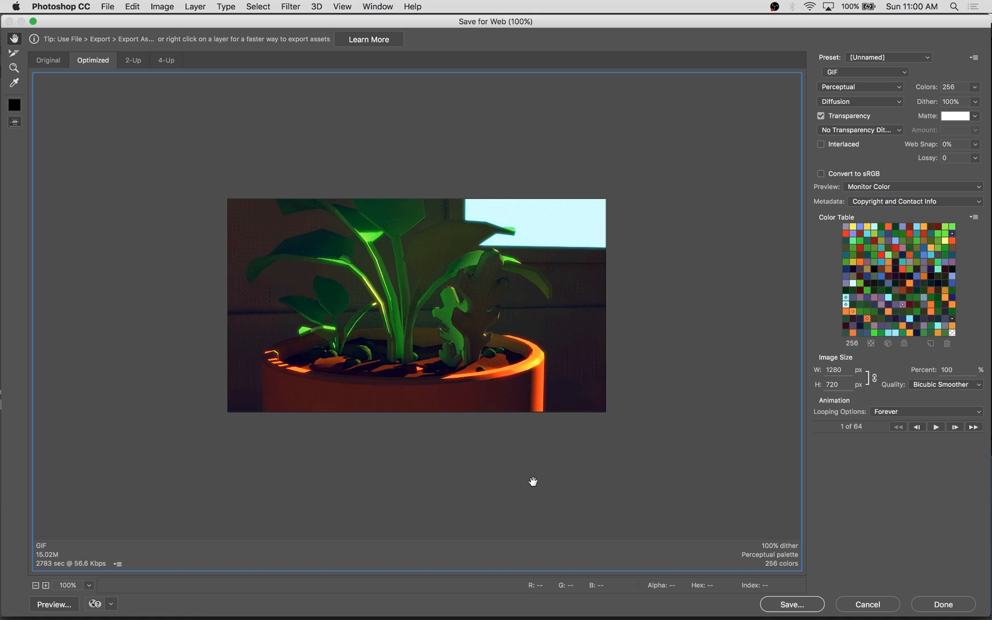
Set the GIF to 128 colours at 50% (640×360) and play the animation preview.
{"action": "left_click", "coordinate": [868, 269]}
{"action": "type", "text": "128"}
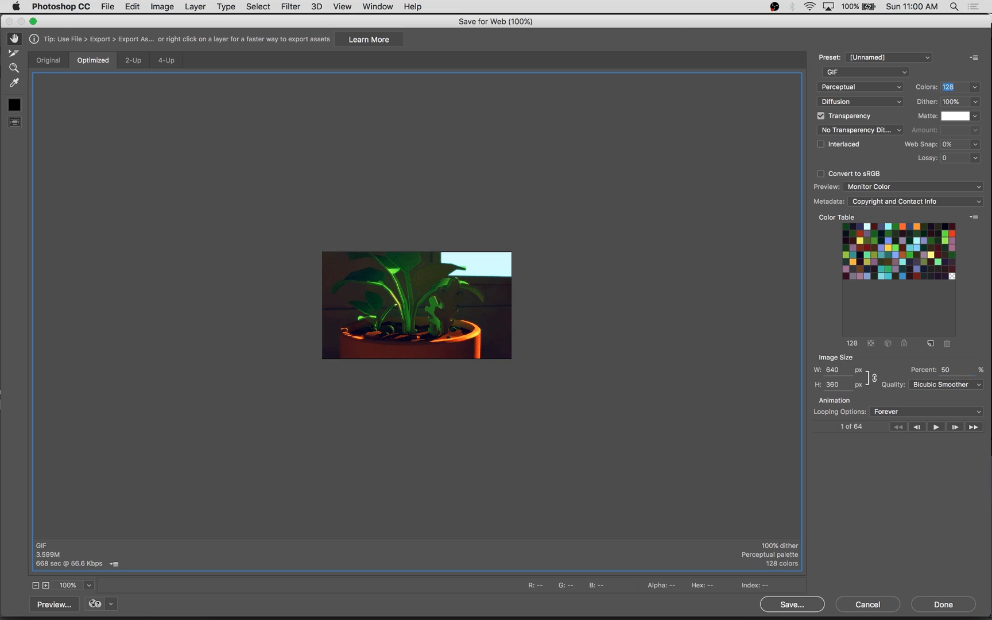
{"action": "left_click", "coordinate": [935, 426]}
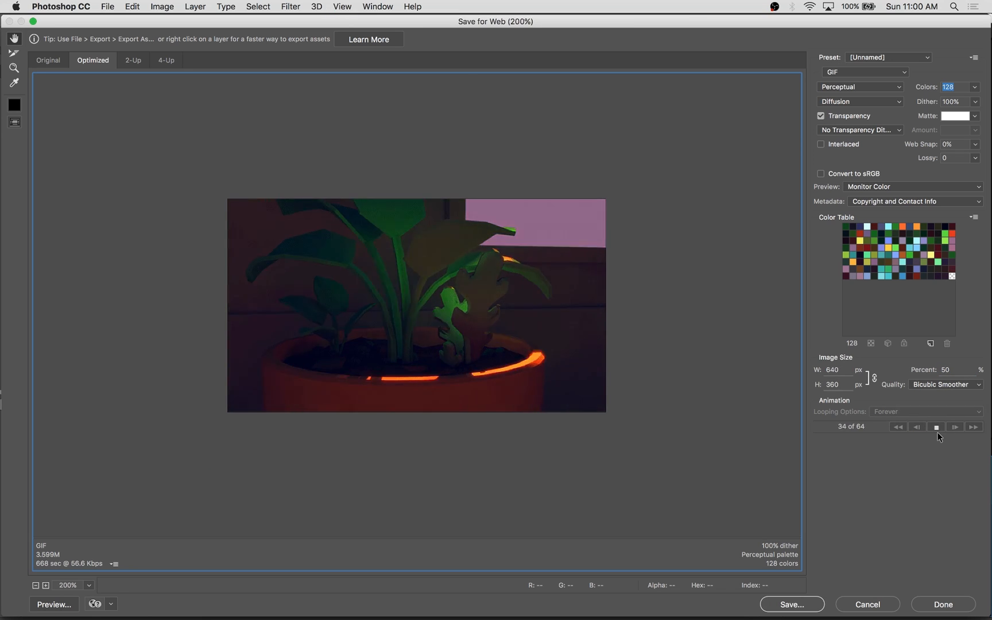